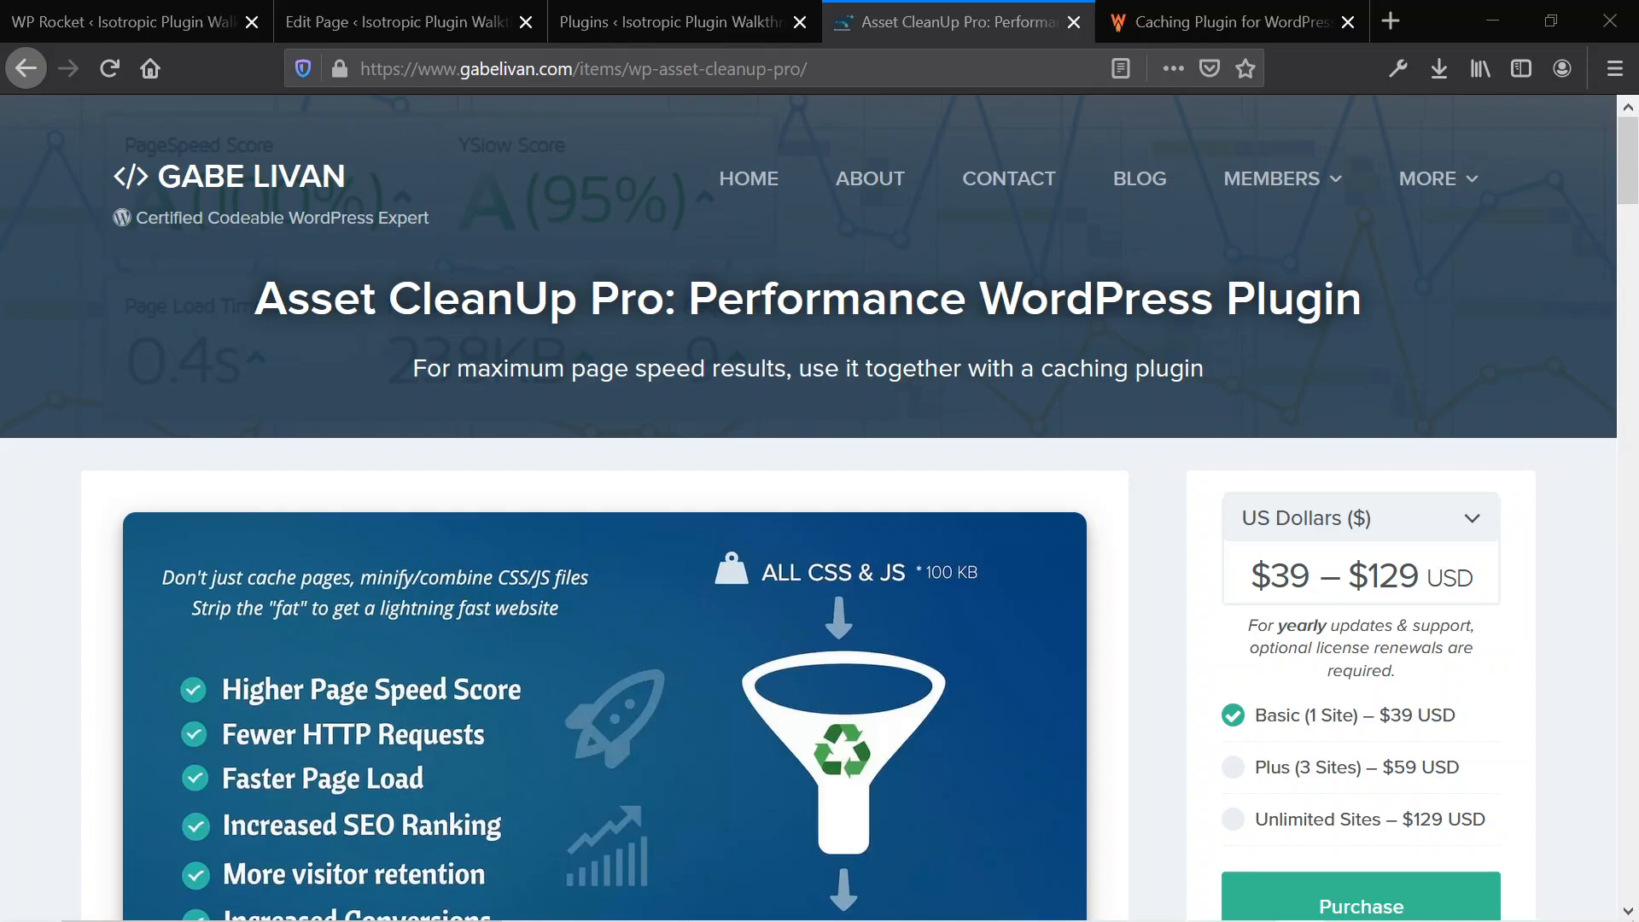
{"action": "mouse_move", "coordinate": [1331, 469]}
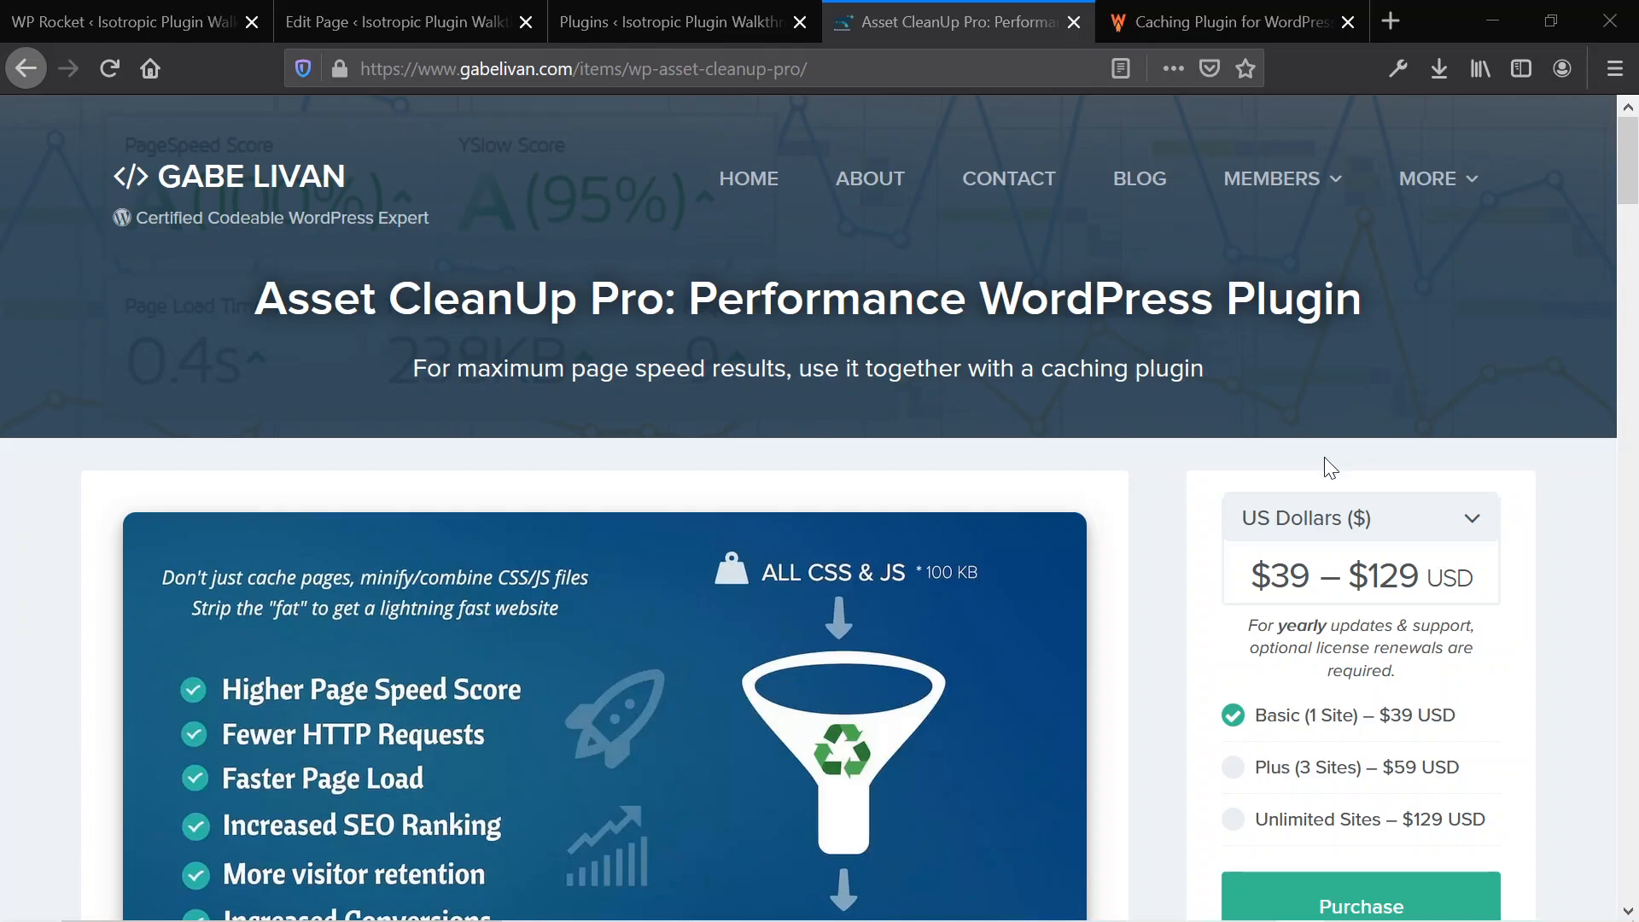
{"action": "mouse_move", "coordinate": [634, 356]}
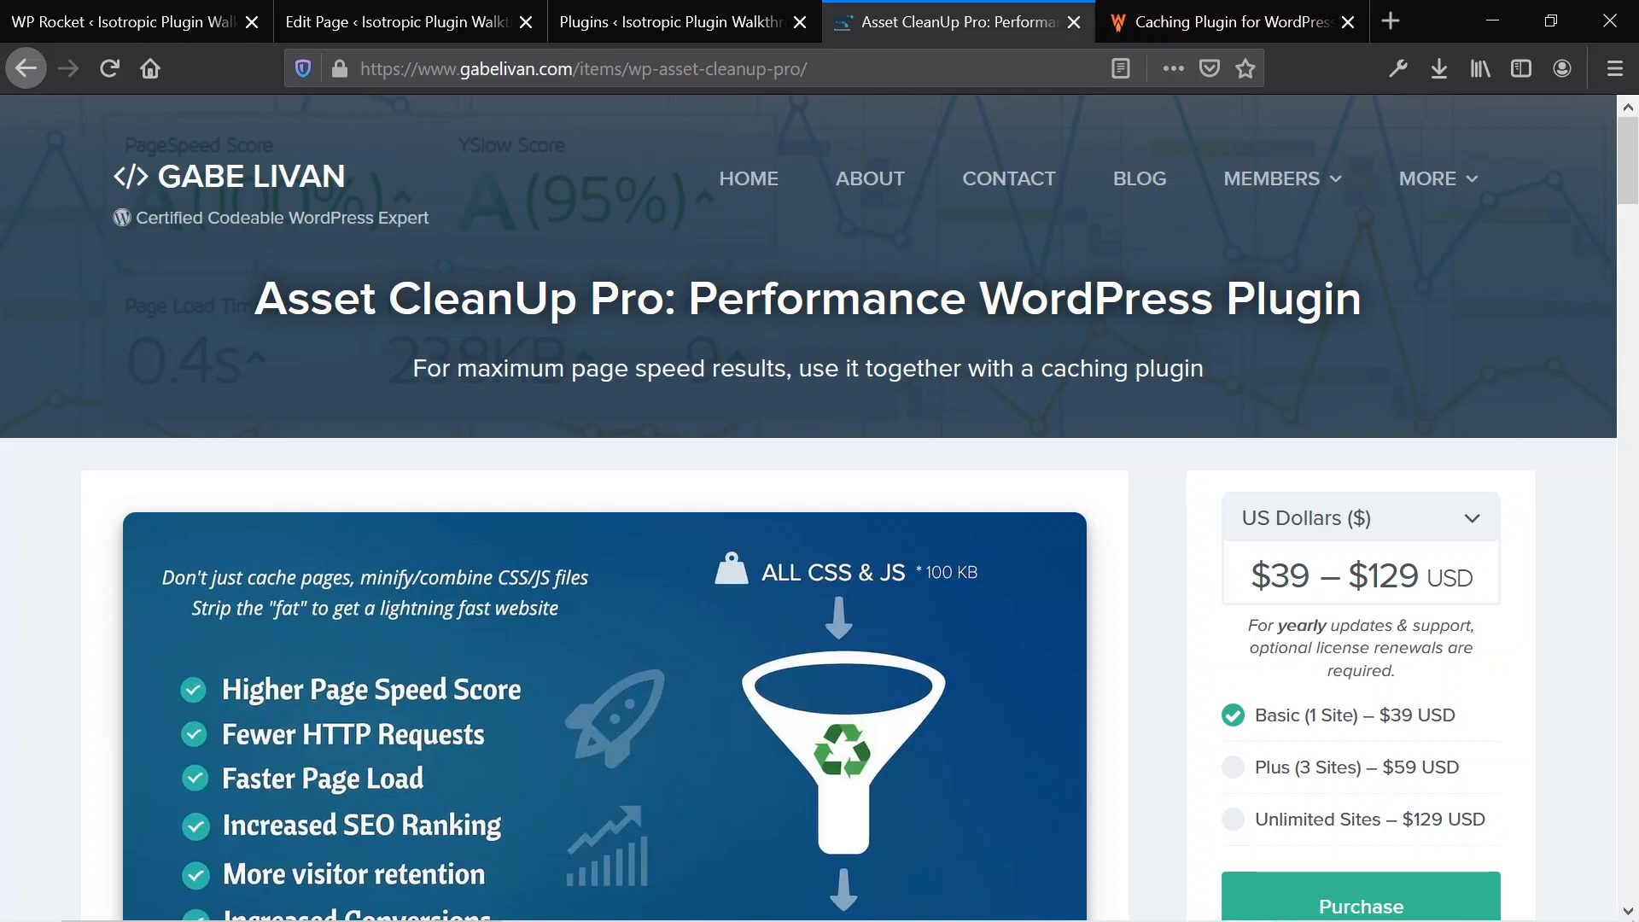
{"action": "mouse_move", "coordinate": [731, 339]}
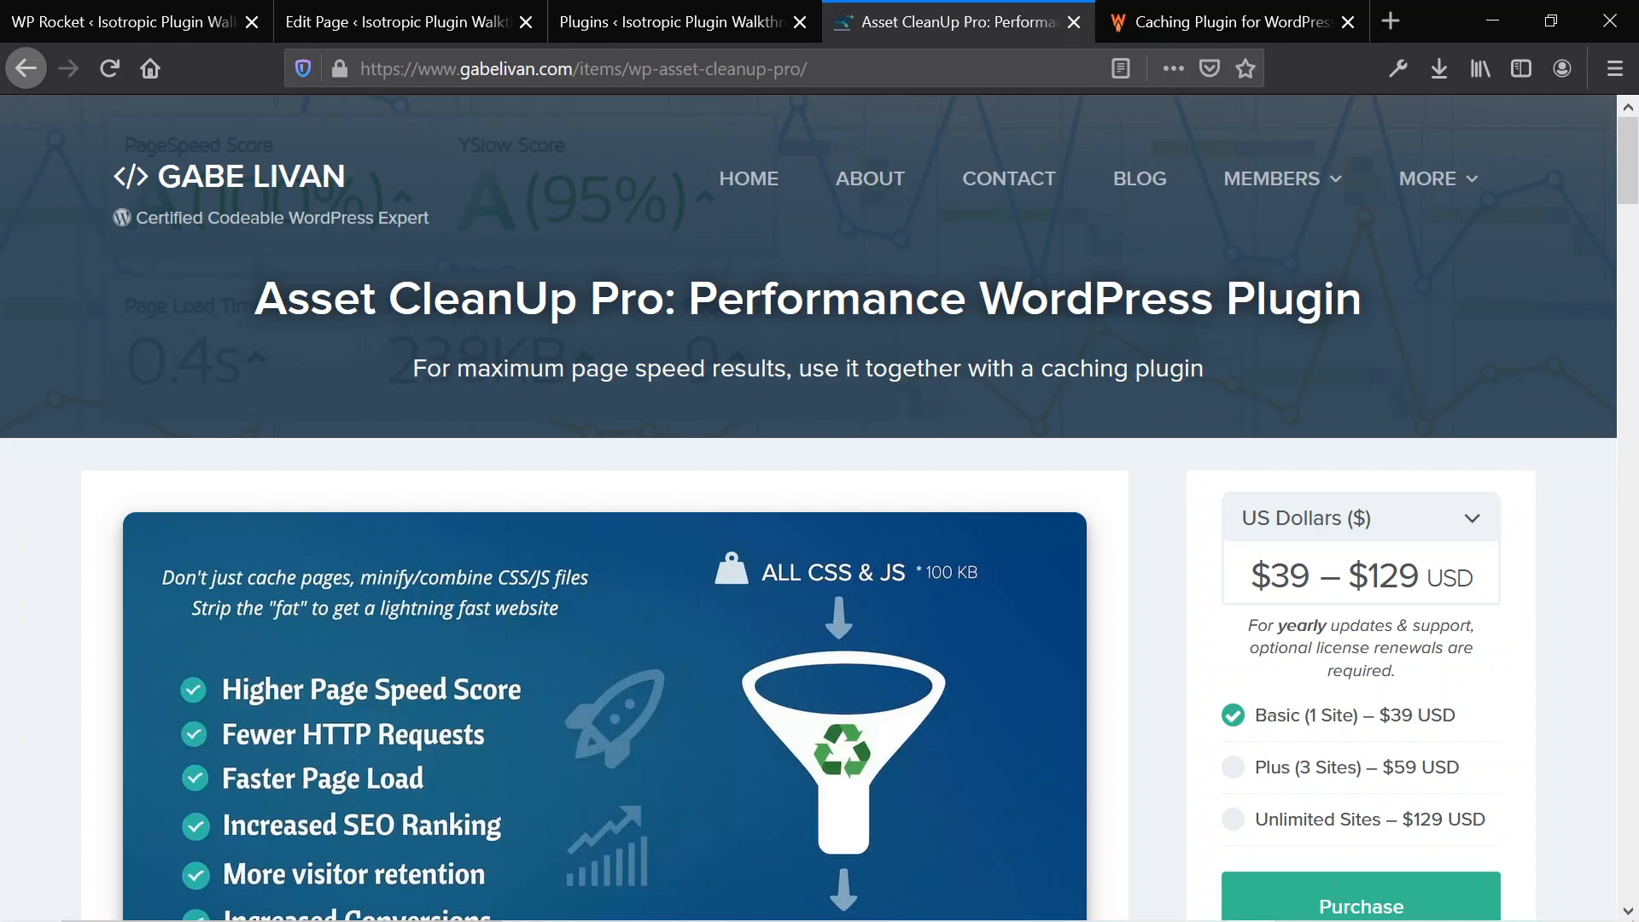
- Browse the wp-rocket.me homepage features, including Page Caching and Static Files Compression
{"action": "left_click", "coordinate": [1228, 21]}
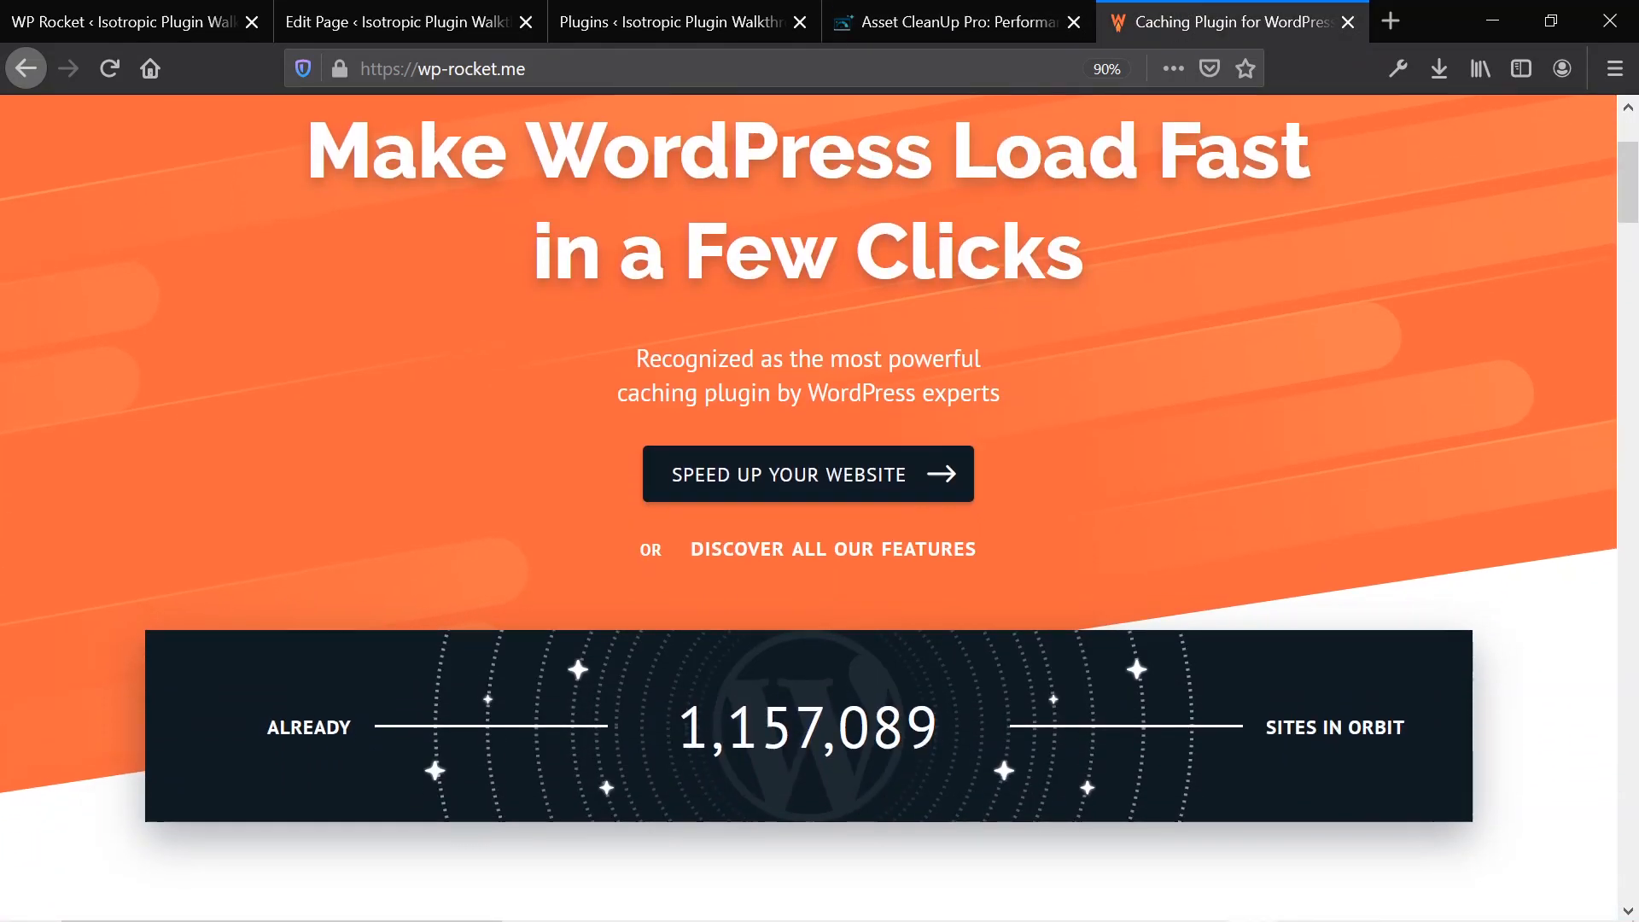
{"action": "scroll", "scroll_direction": "down", "scroll_amount": 3}
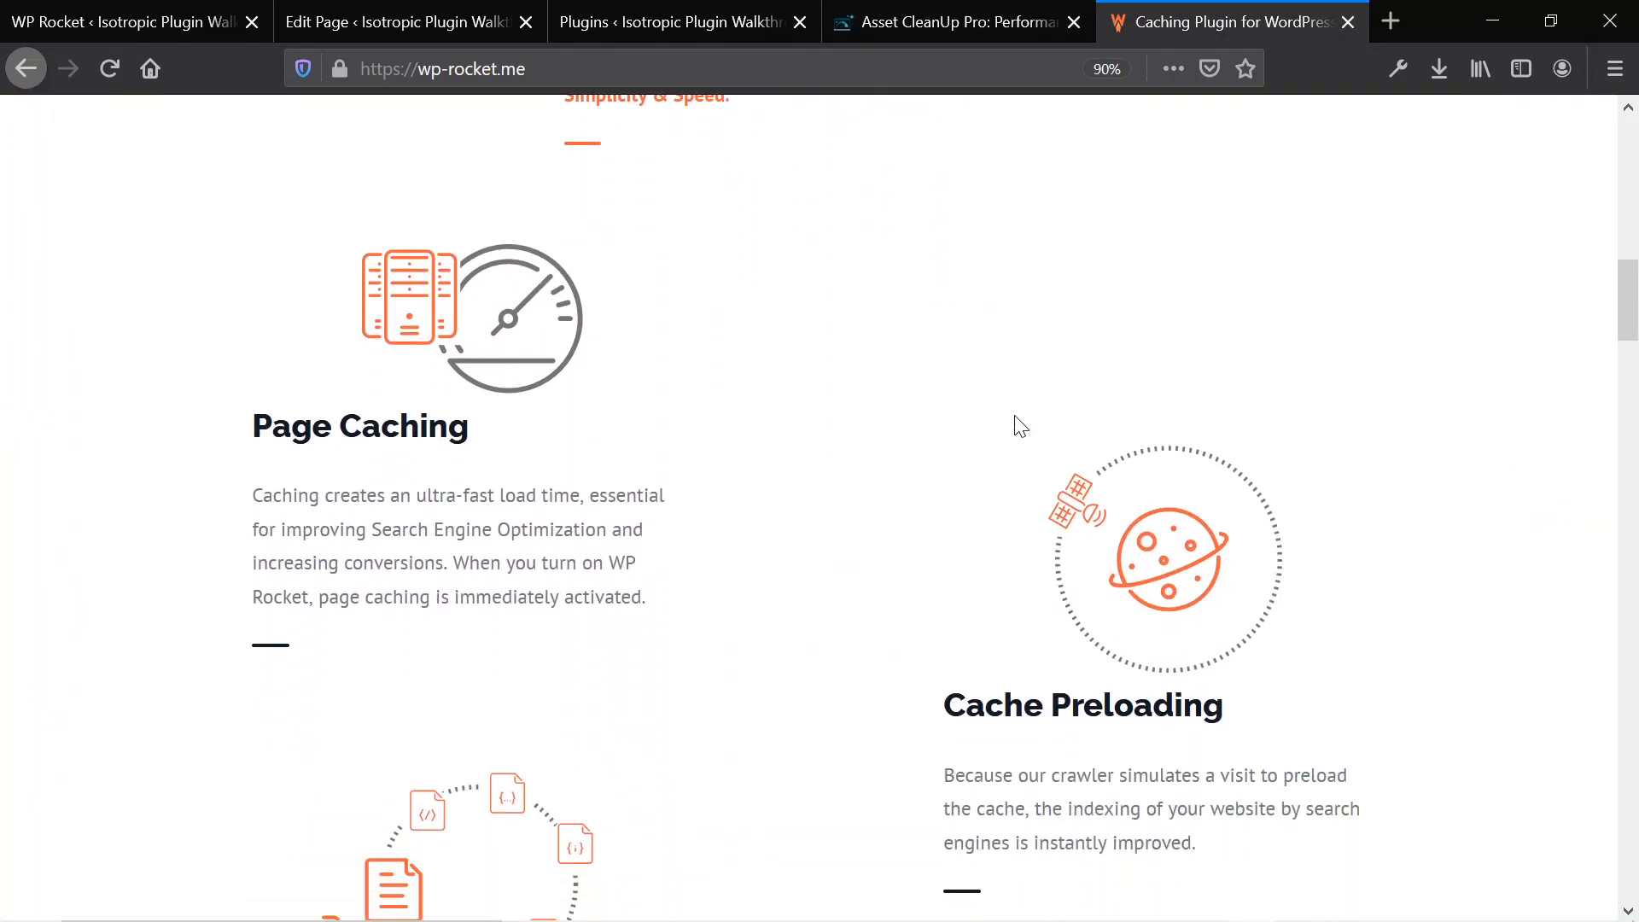
{"action": "scroll", "scroll_direction": "down", "scroll_amount": 3}
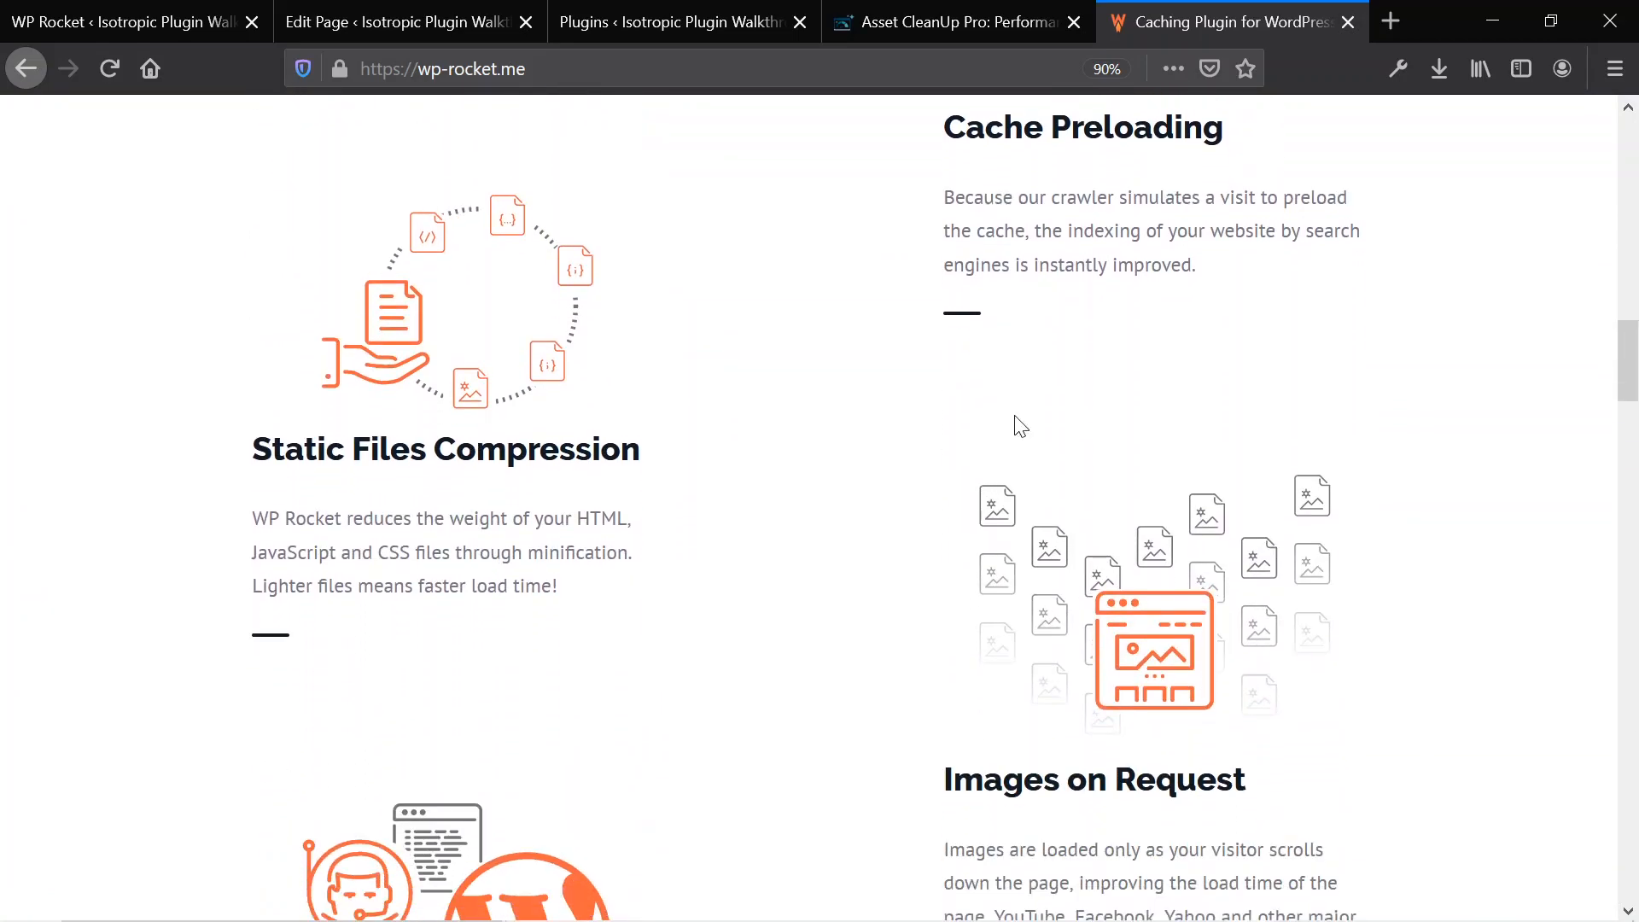
{"action": "scroll", "scroll_direction": "down", "scroll_amount": 3}
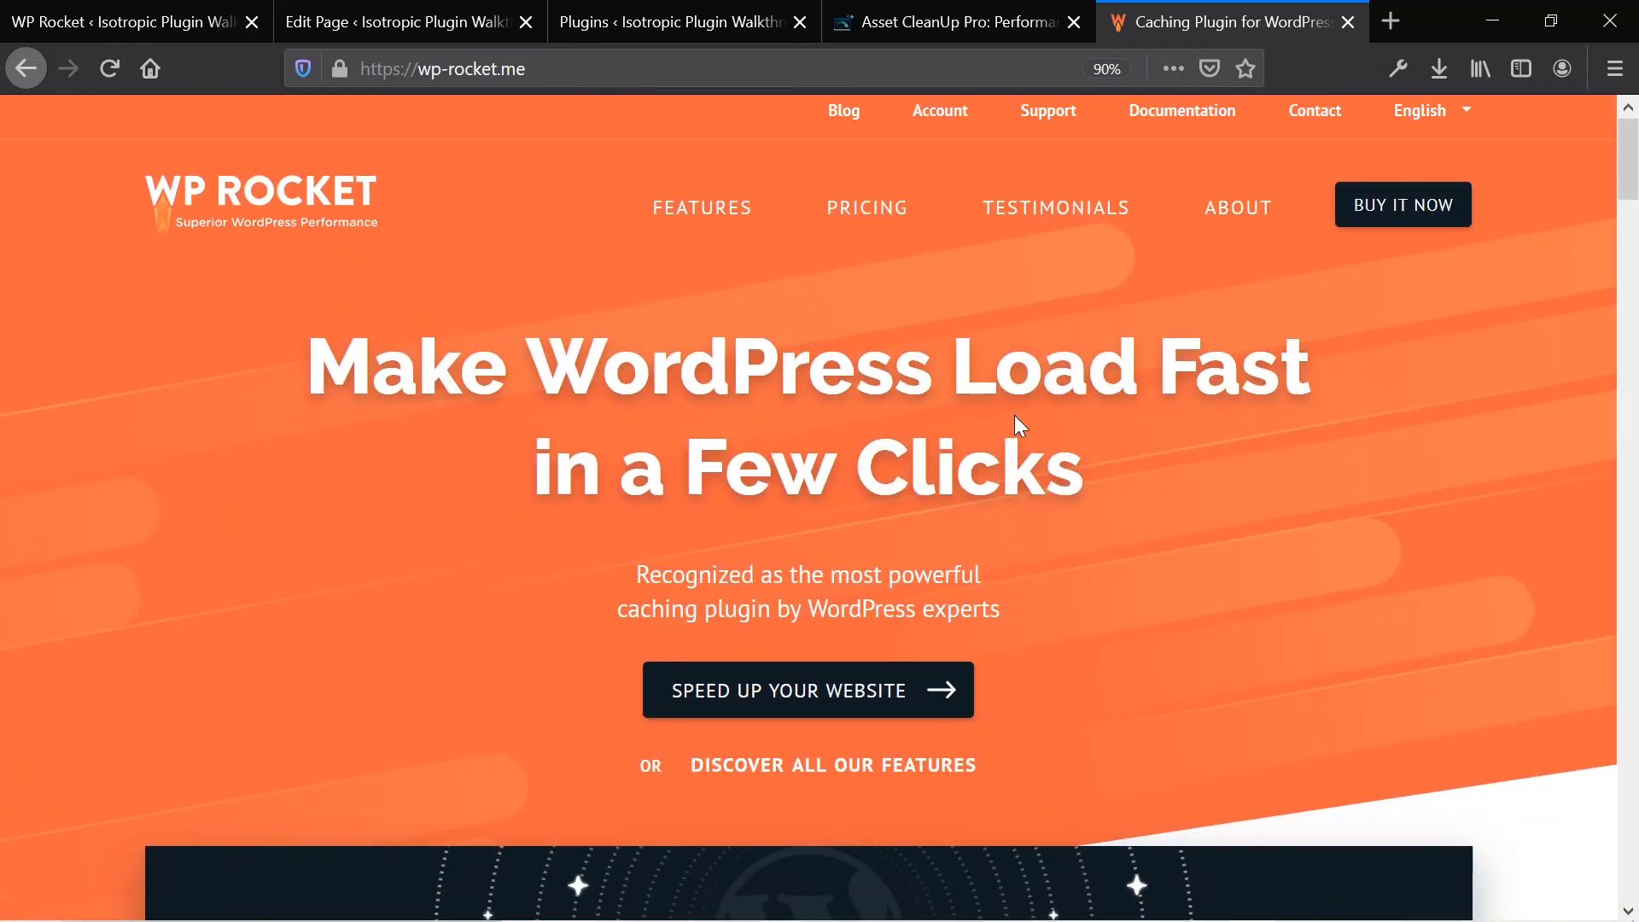
{"action": "scroll", "scroll_direction": "down", "scroll_amount": 3}
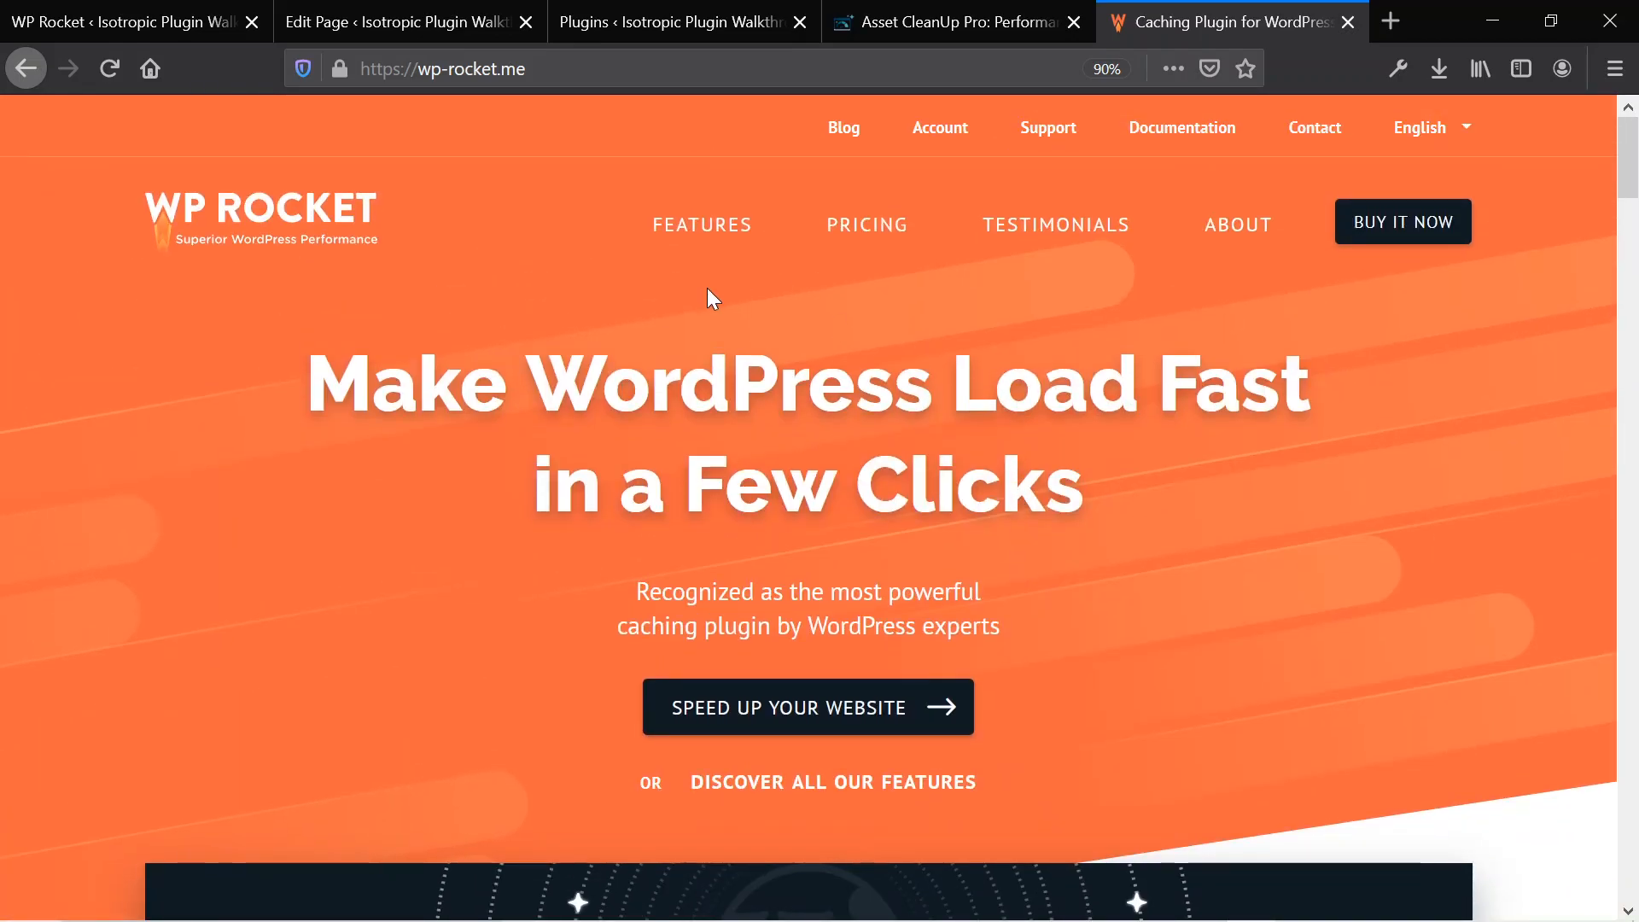
- Switch to the site admin and review WP Rocket's File Optimization settings
{"action": "left_click", "coordinate": [125, 21]}
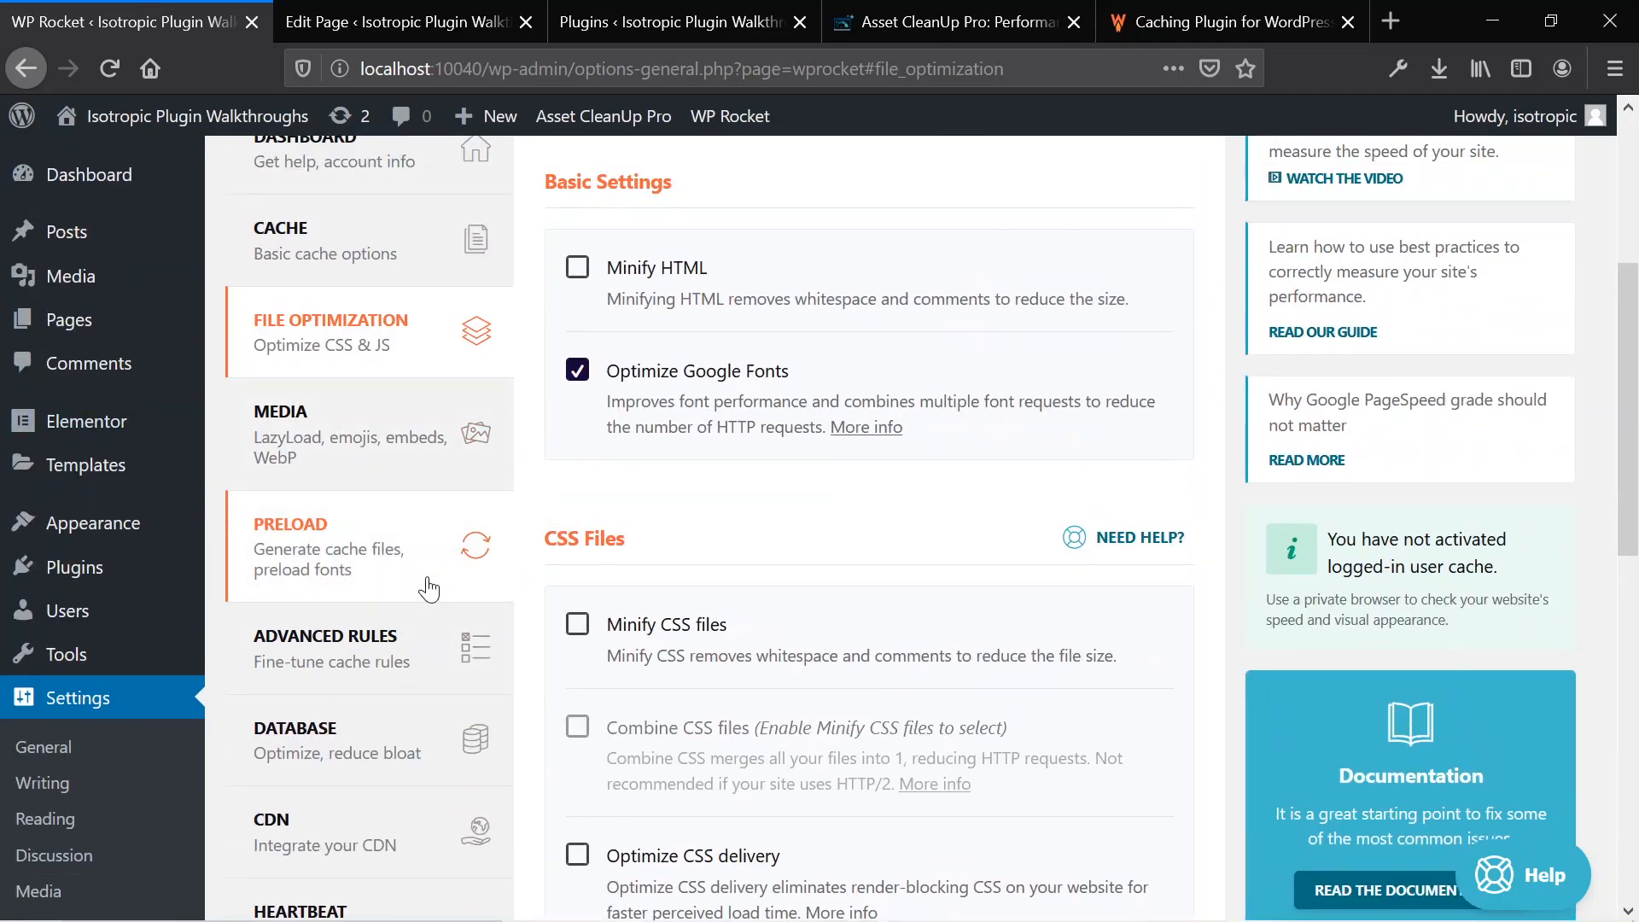
{"action": "scroll", "scroll_direction": "down", "scroll_amount": 3}
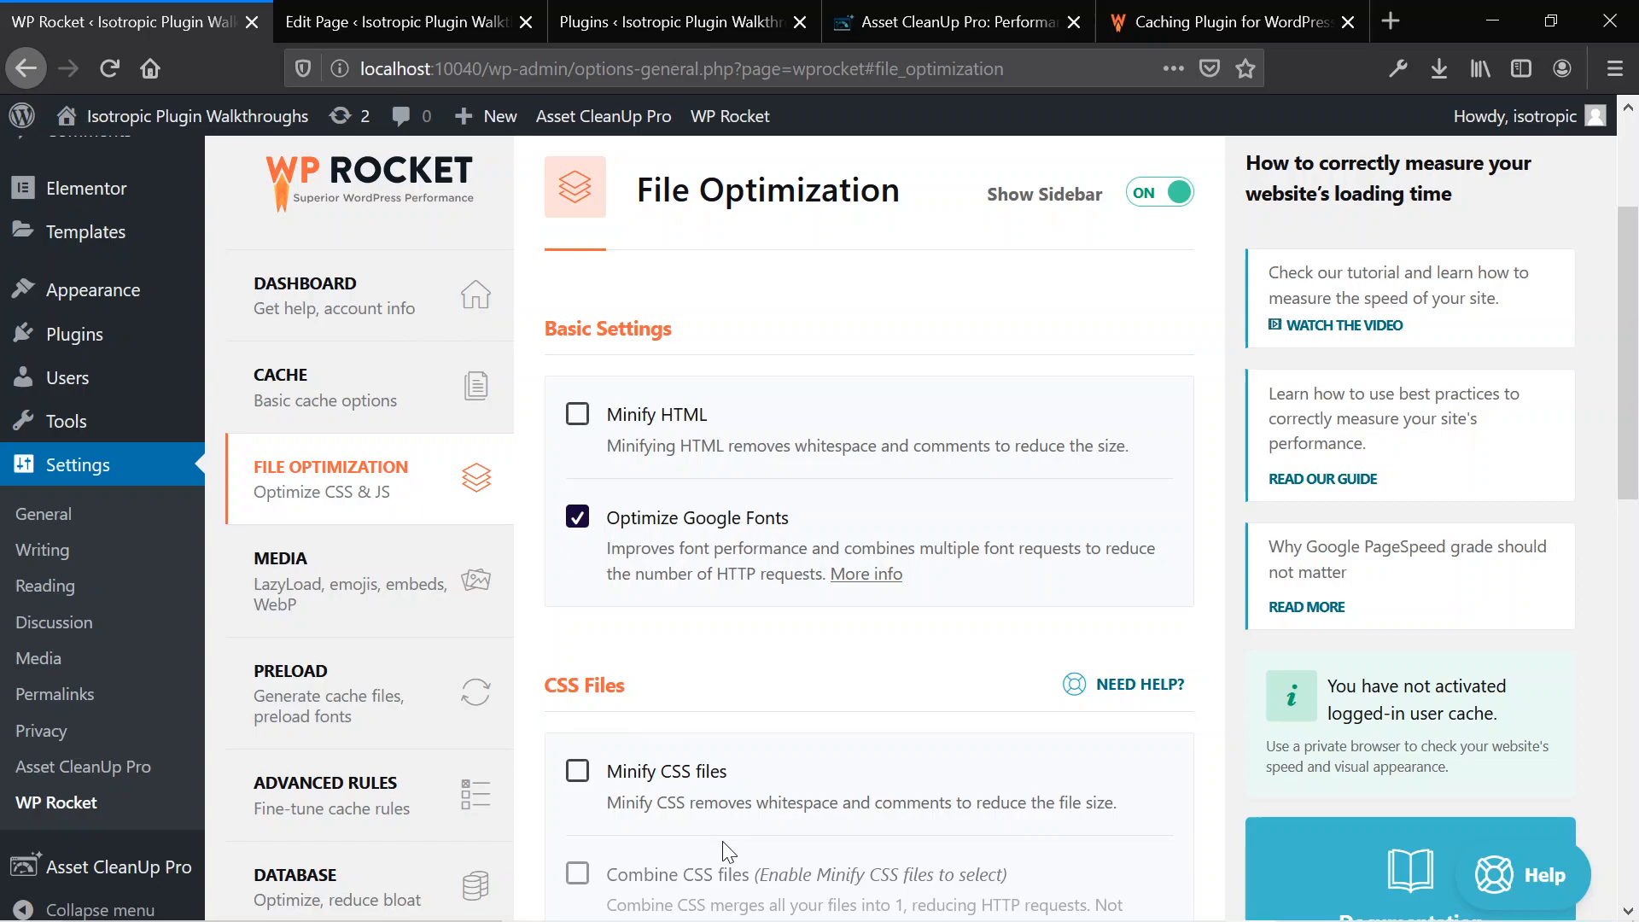
{"action": "mouse_move", "coordinate": [527, 464]}
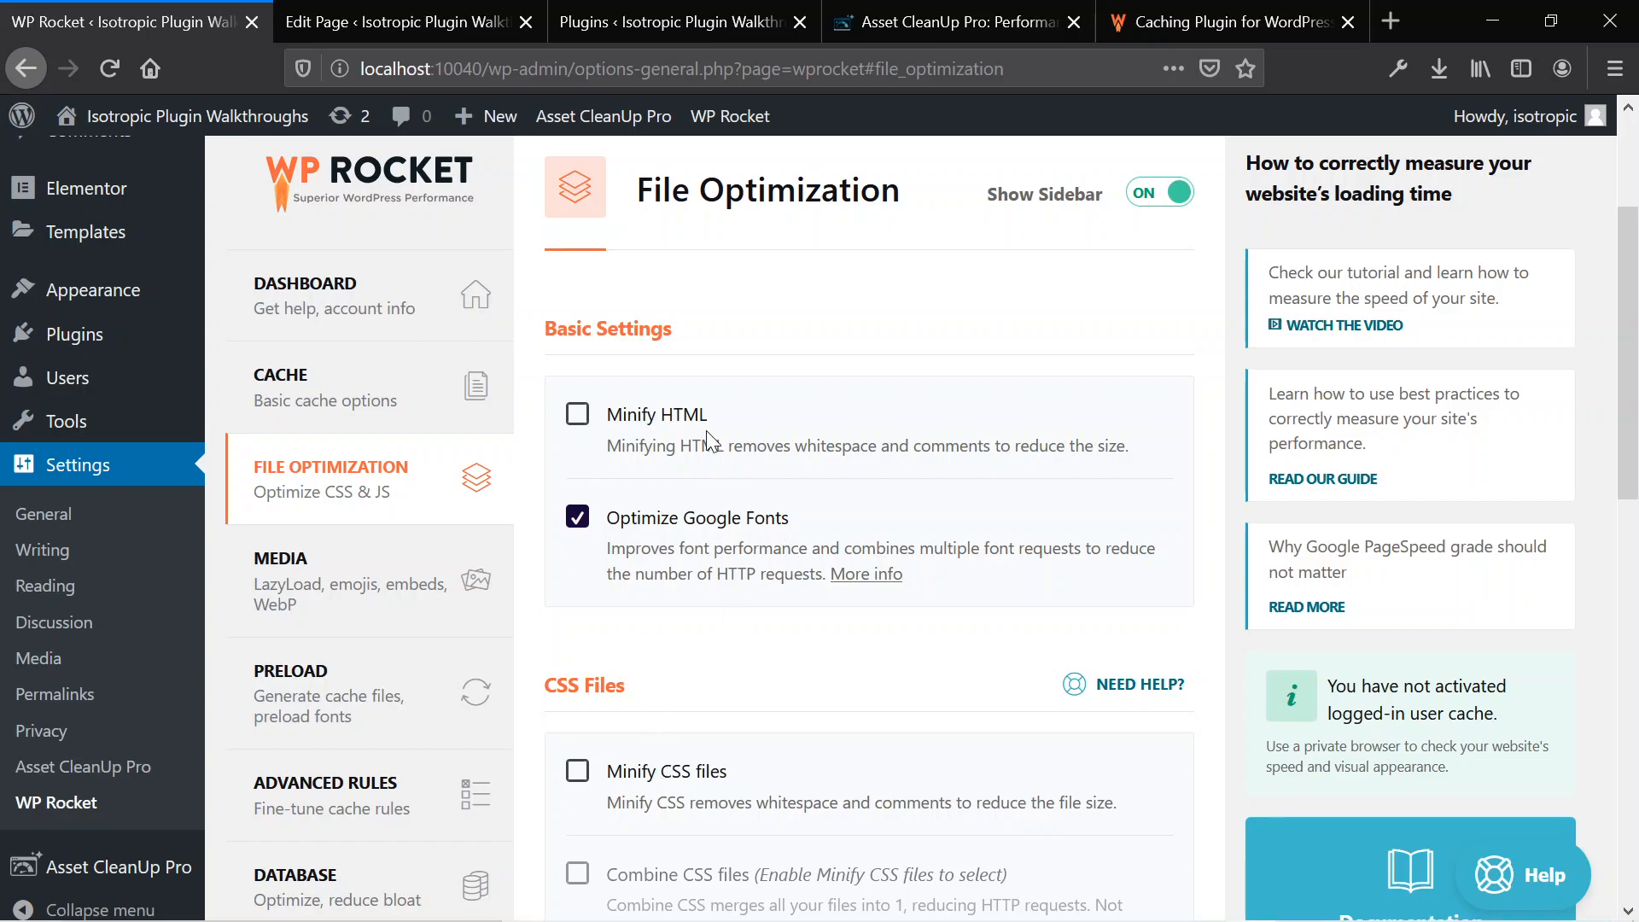
- Enable Load JavaScript deferred with Safe Mode for jQuery, save, and dismiss the diagnostics notice
{"action": "left_click", "coordinate": [577, 414]}
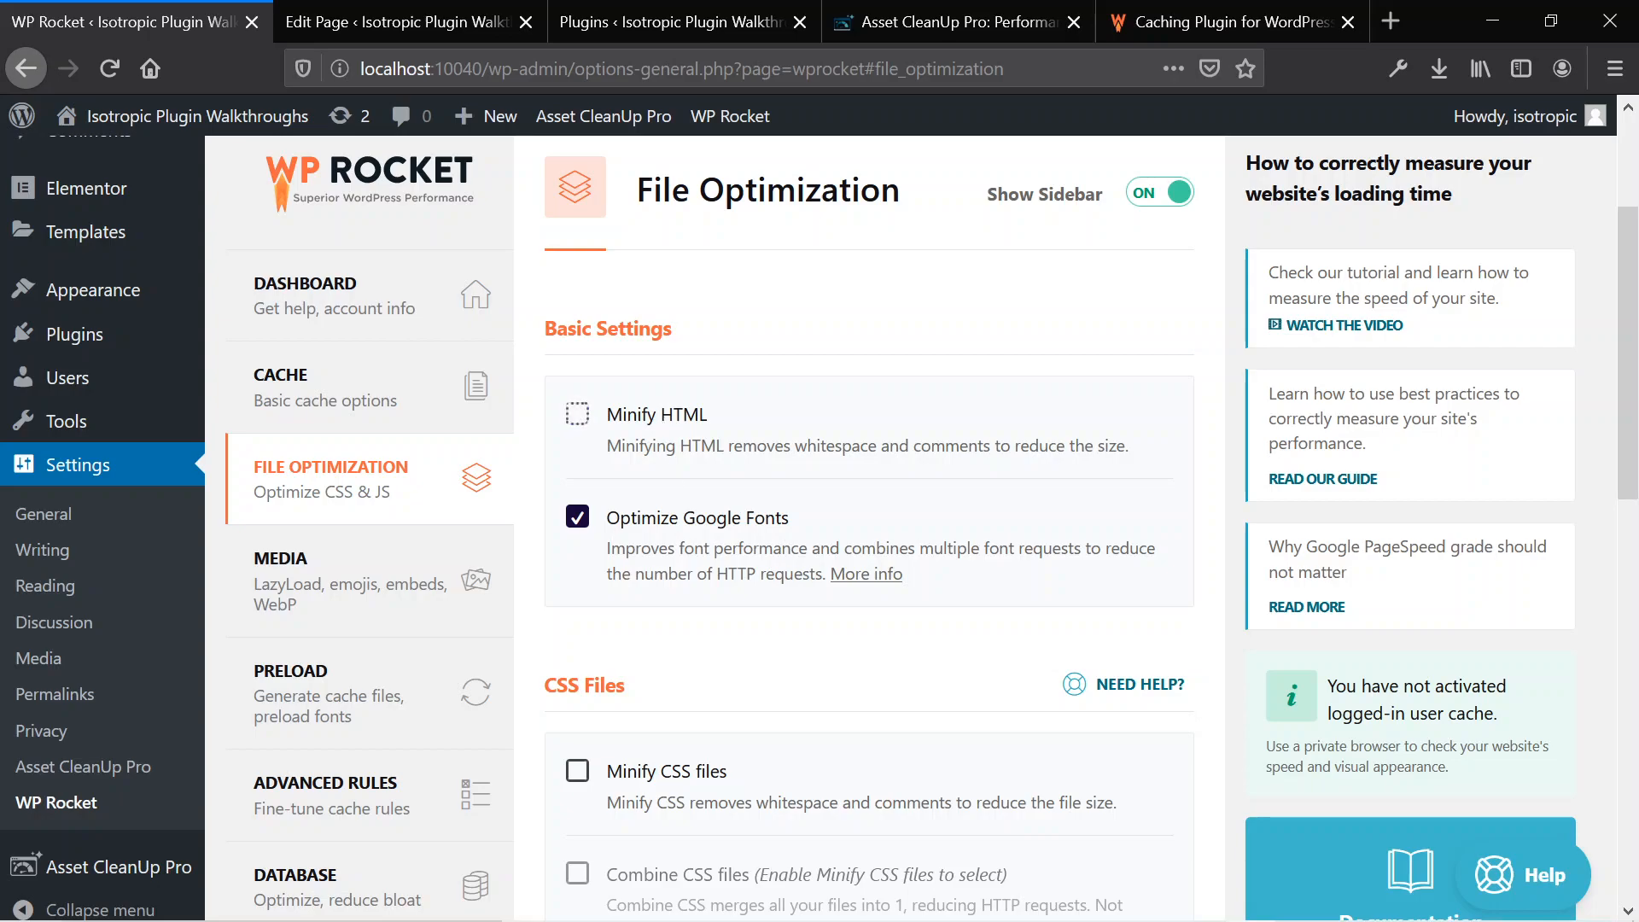
{"action": "scroll", "scroll_direction": "down", "scroll_amount": 3}
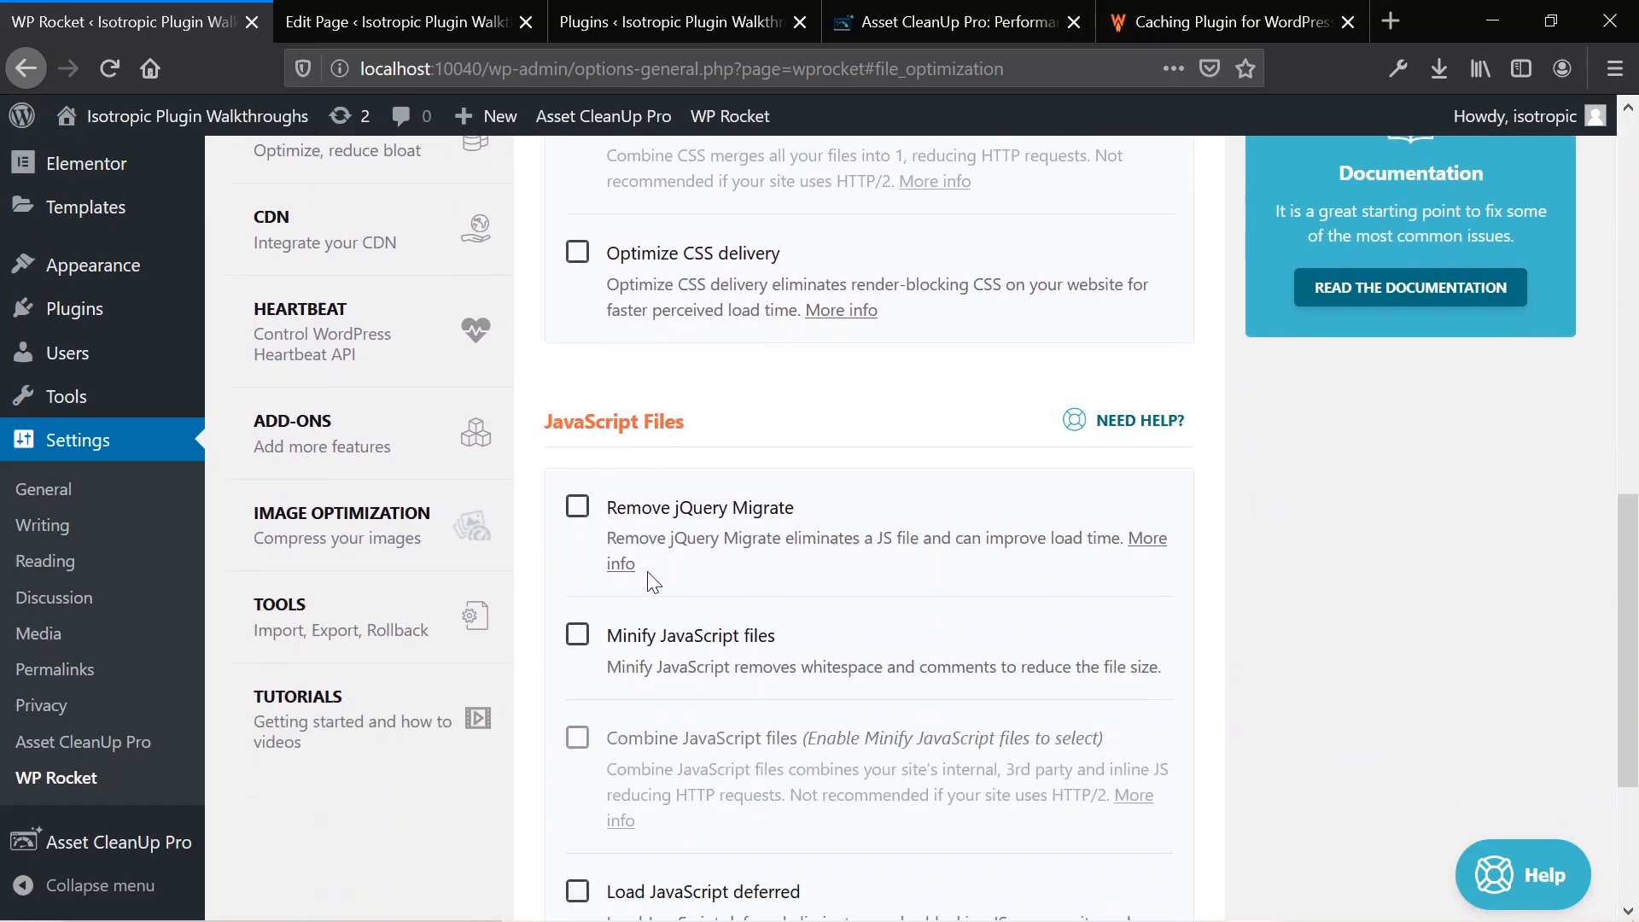
{"action": "scroll", "scroll_direction": "down", "scroll_amount": 3}
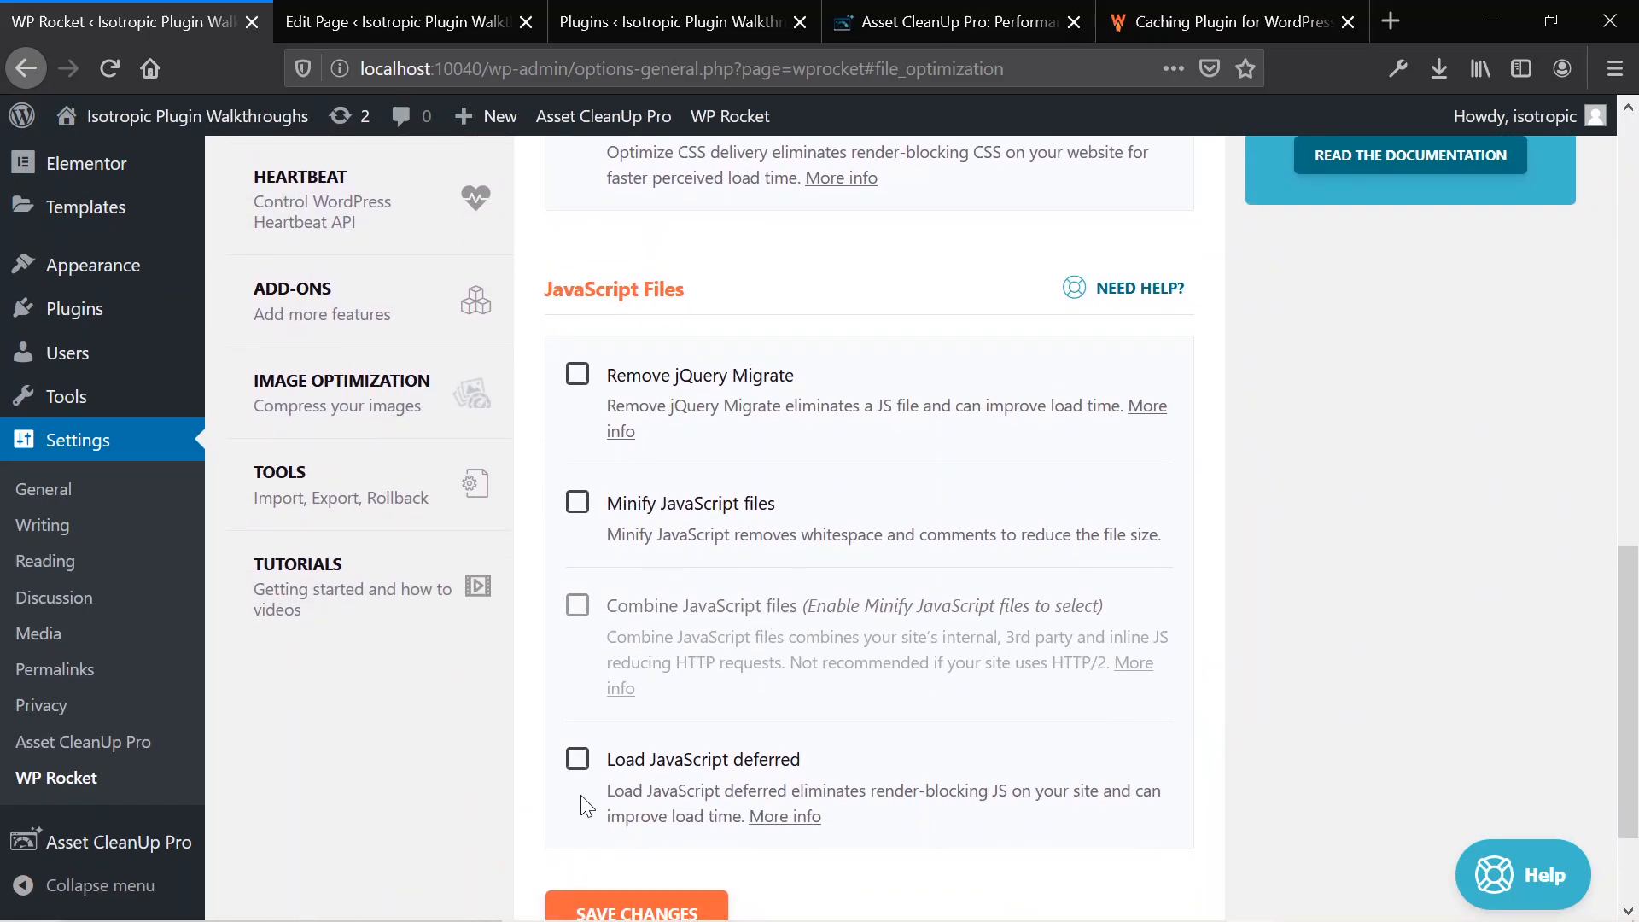
{"action": "mouse_move", "coordinate": [596, 706]}
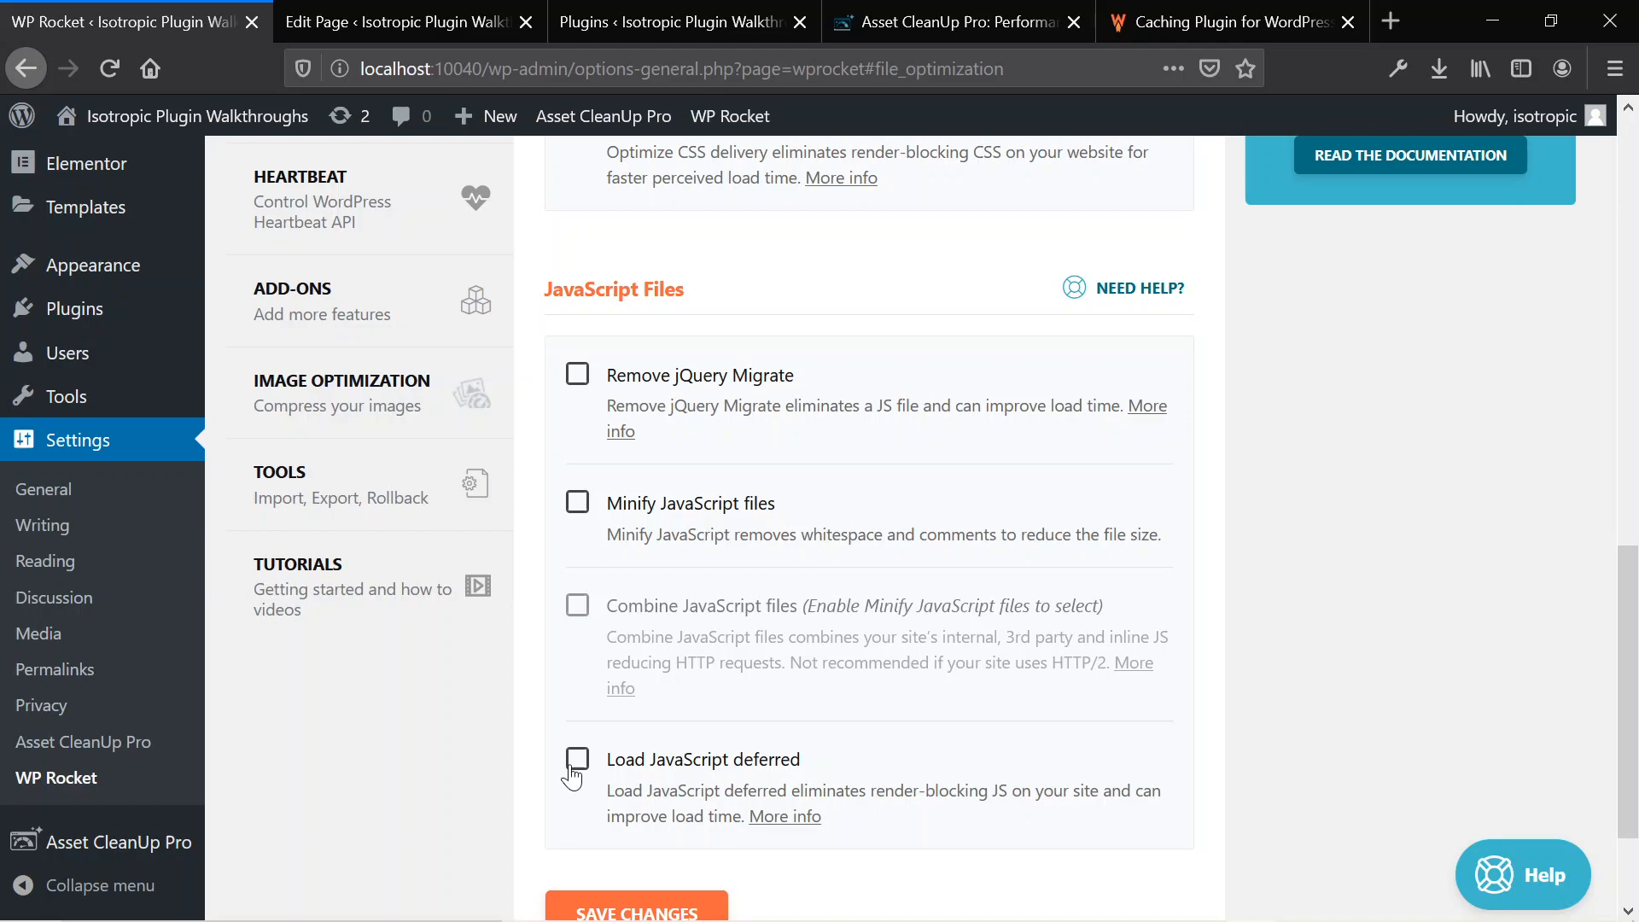
{"action": "left_click", "coordinate": [577, 759]}
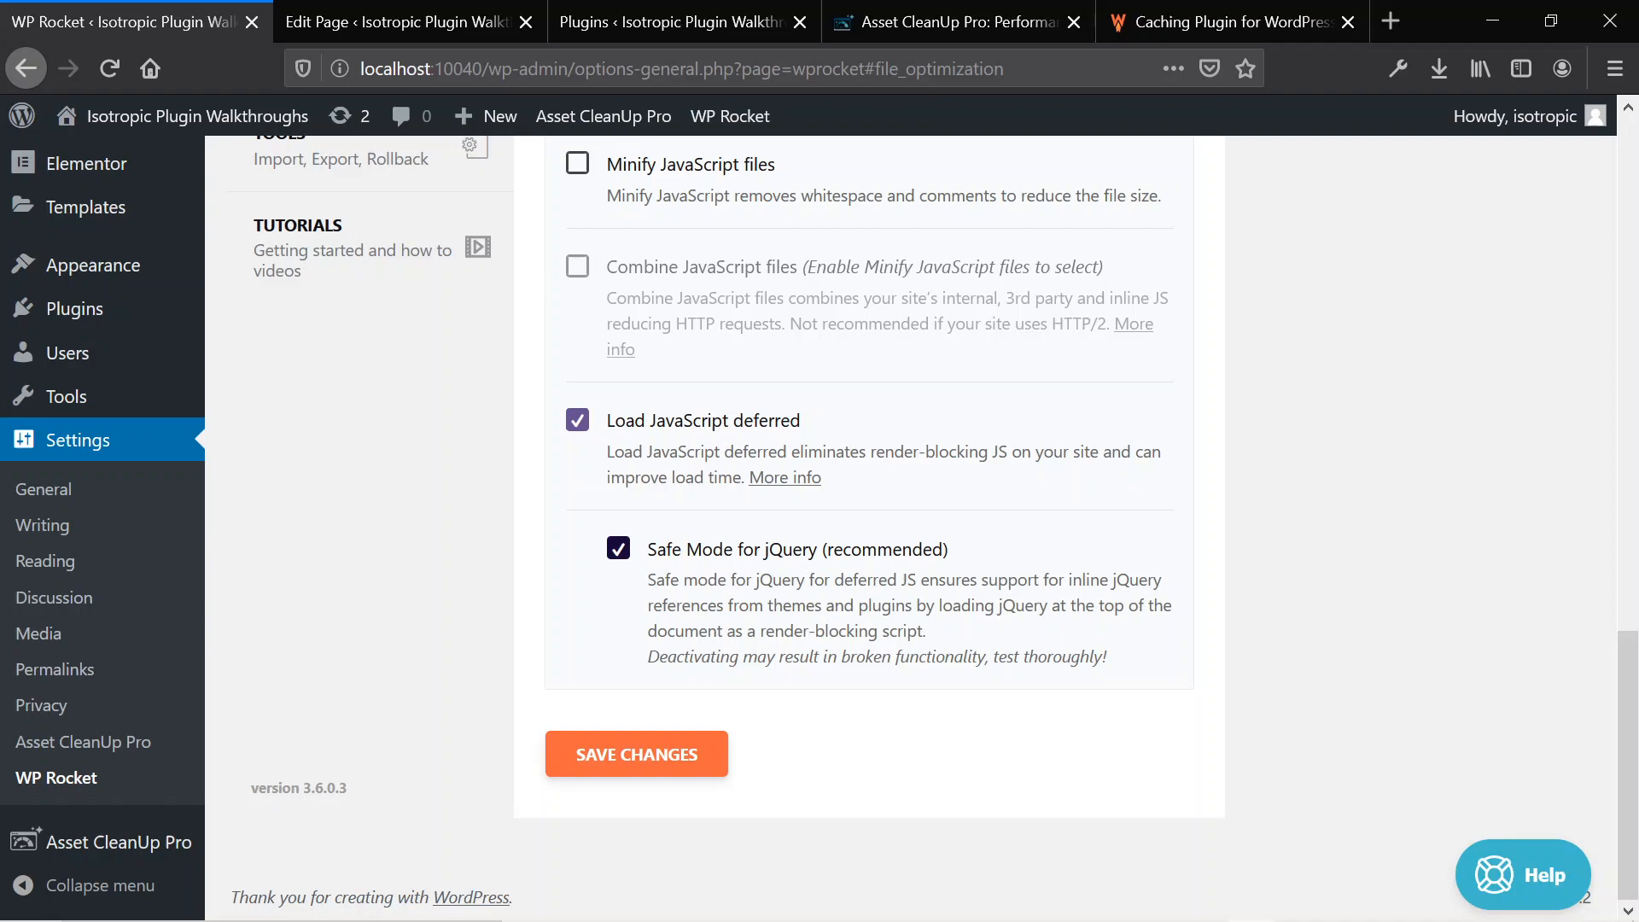
{"action": "mouse_move", "coordinate": [642, 586]}
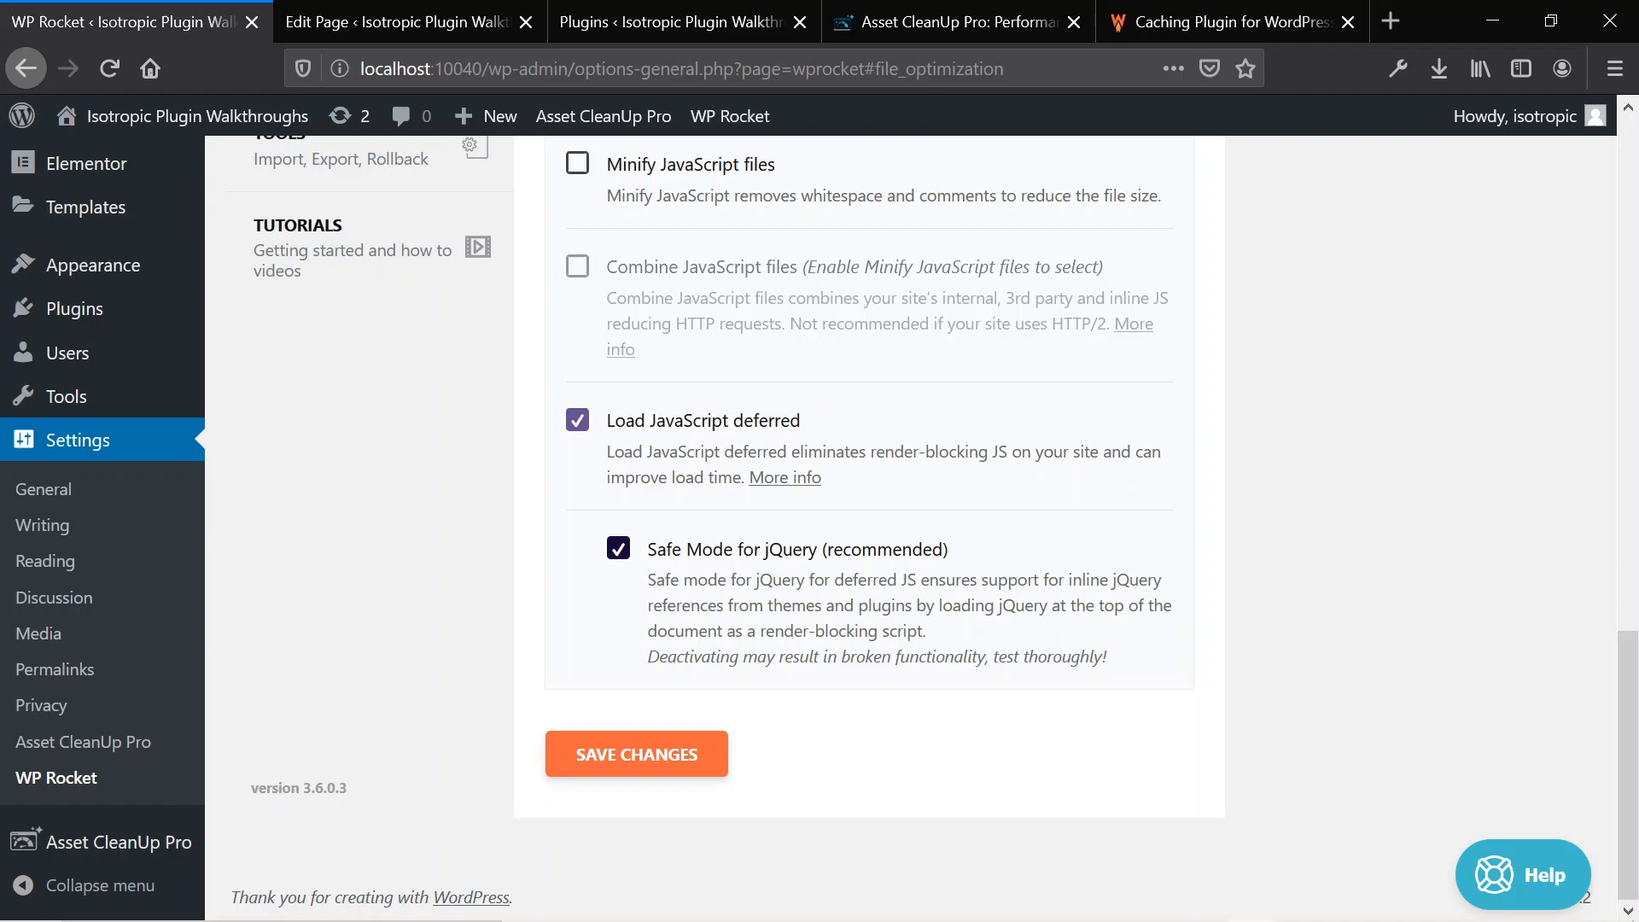
{"action": "mouse_move", "coordinate": [774, 564]}
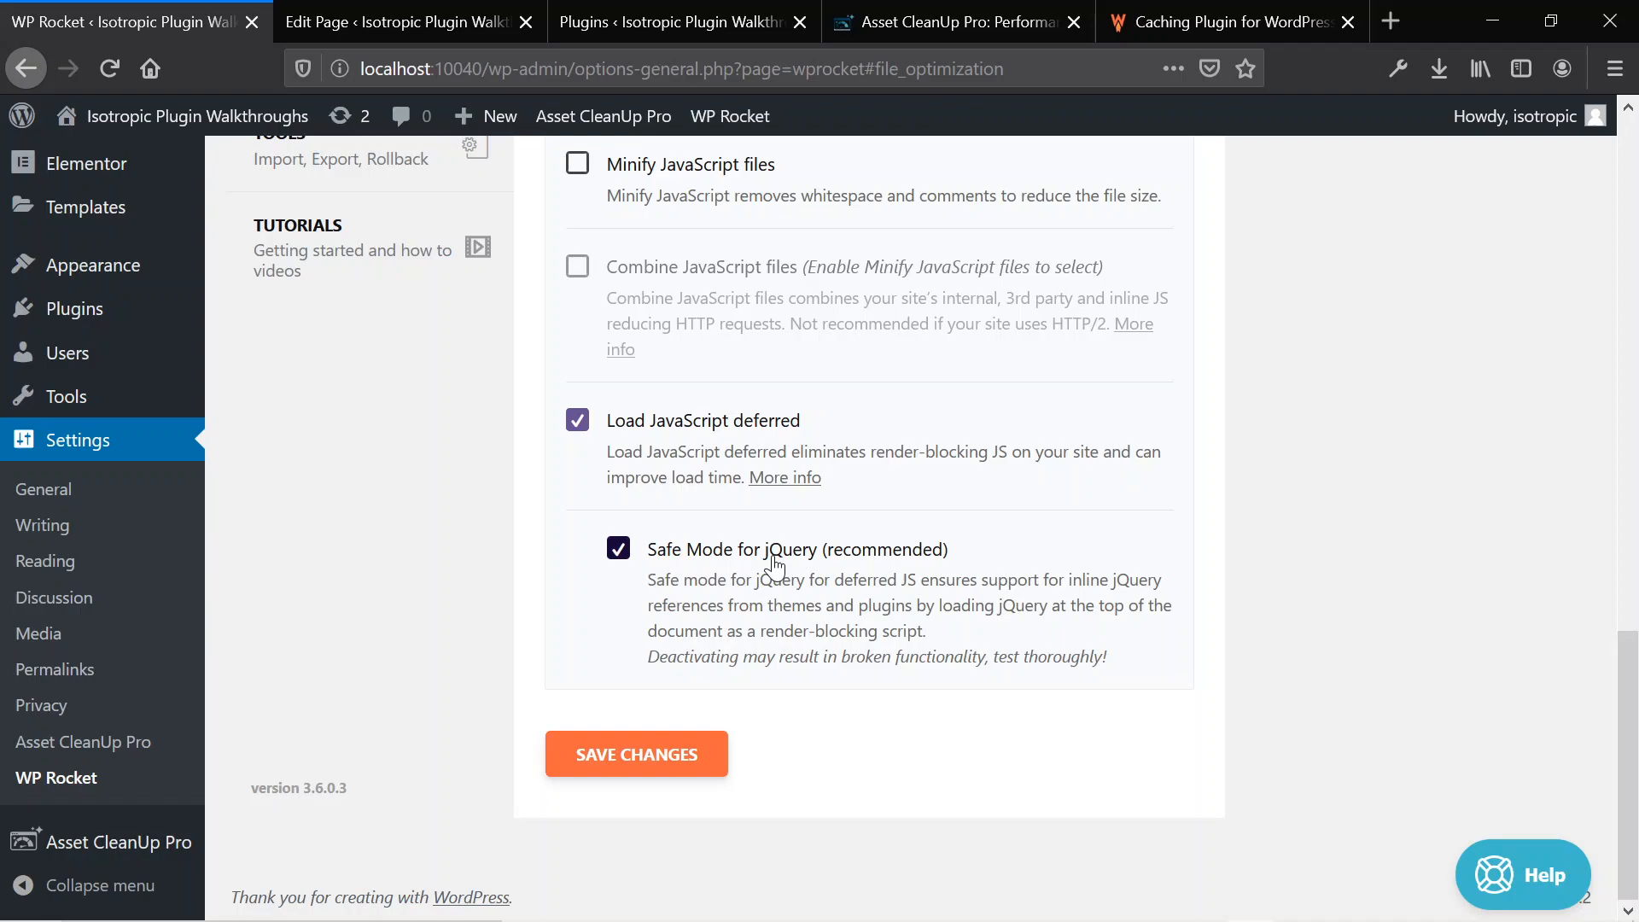
{"action": "mouse_move", "coordinate": [562, 565]}
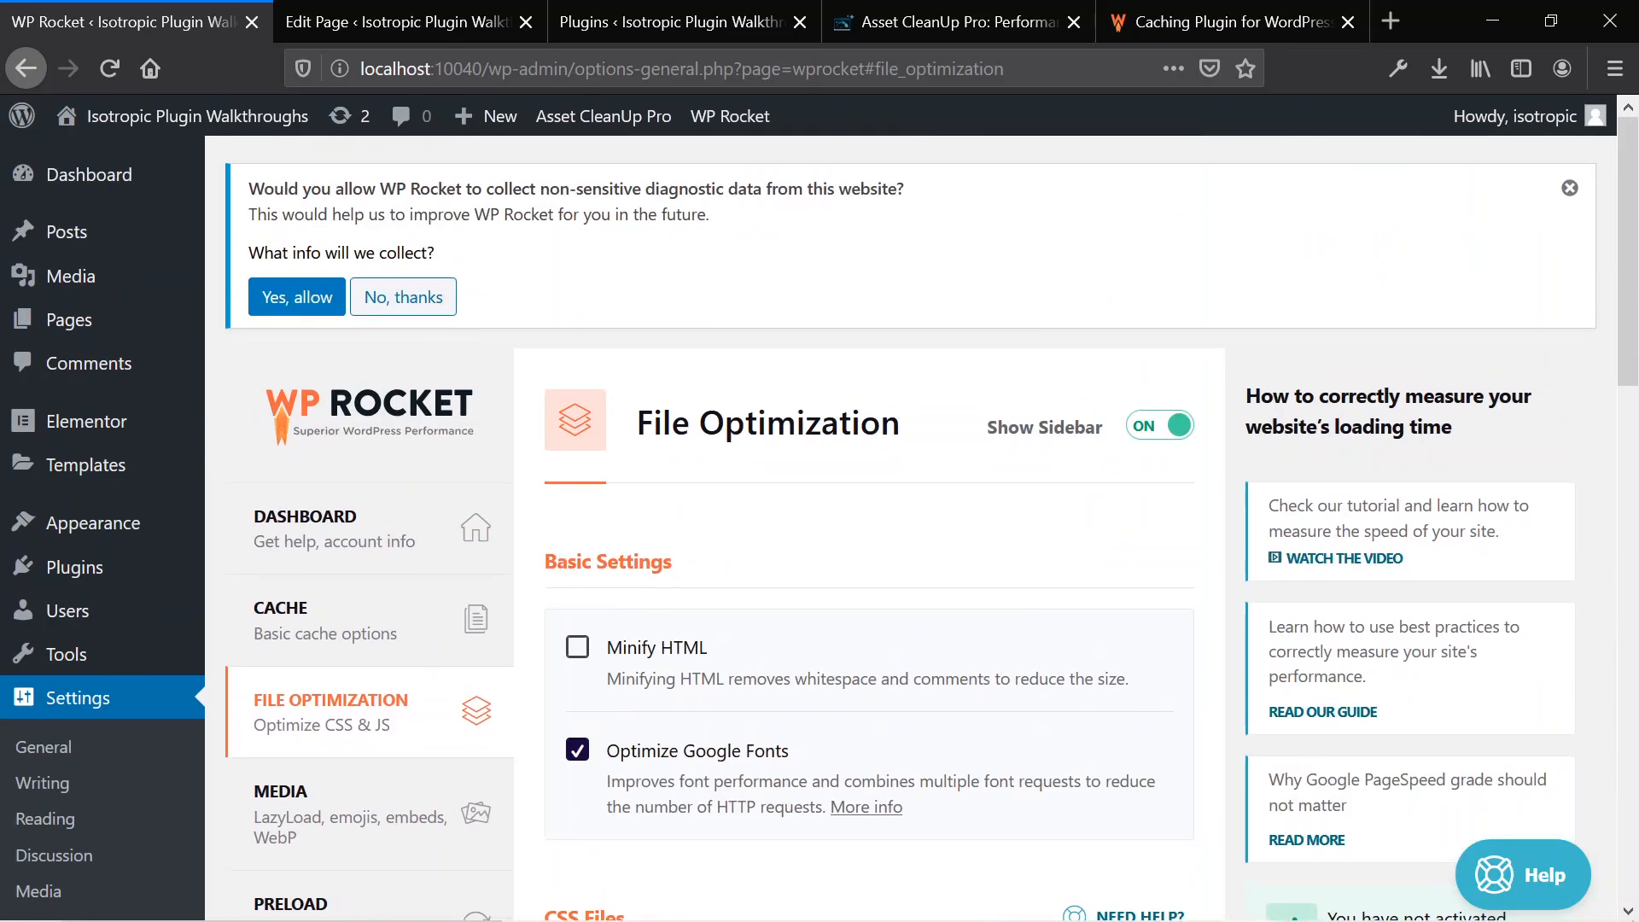
{"action": "left_click", "coordinate": [1568, 189]}
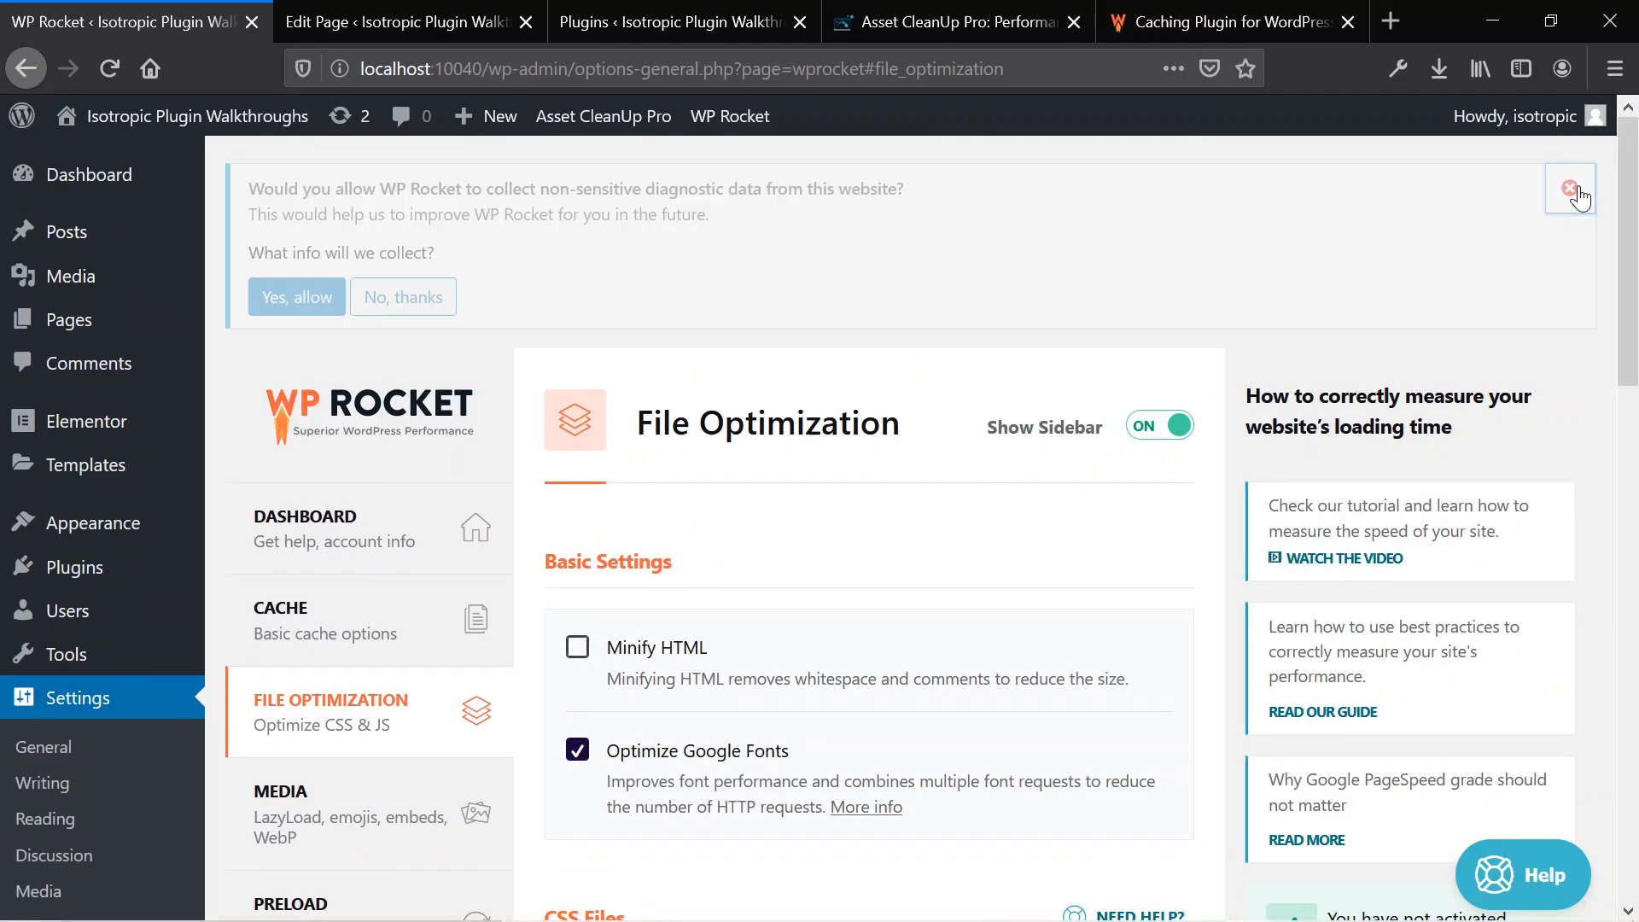
{"action": "left_click", "coordinate": [1569, 191]}
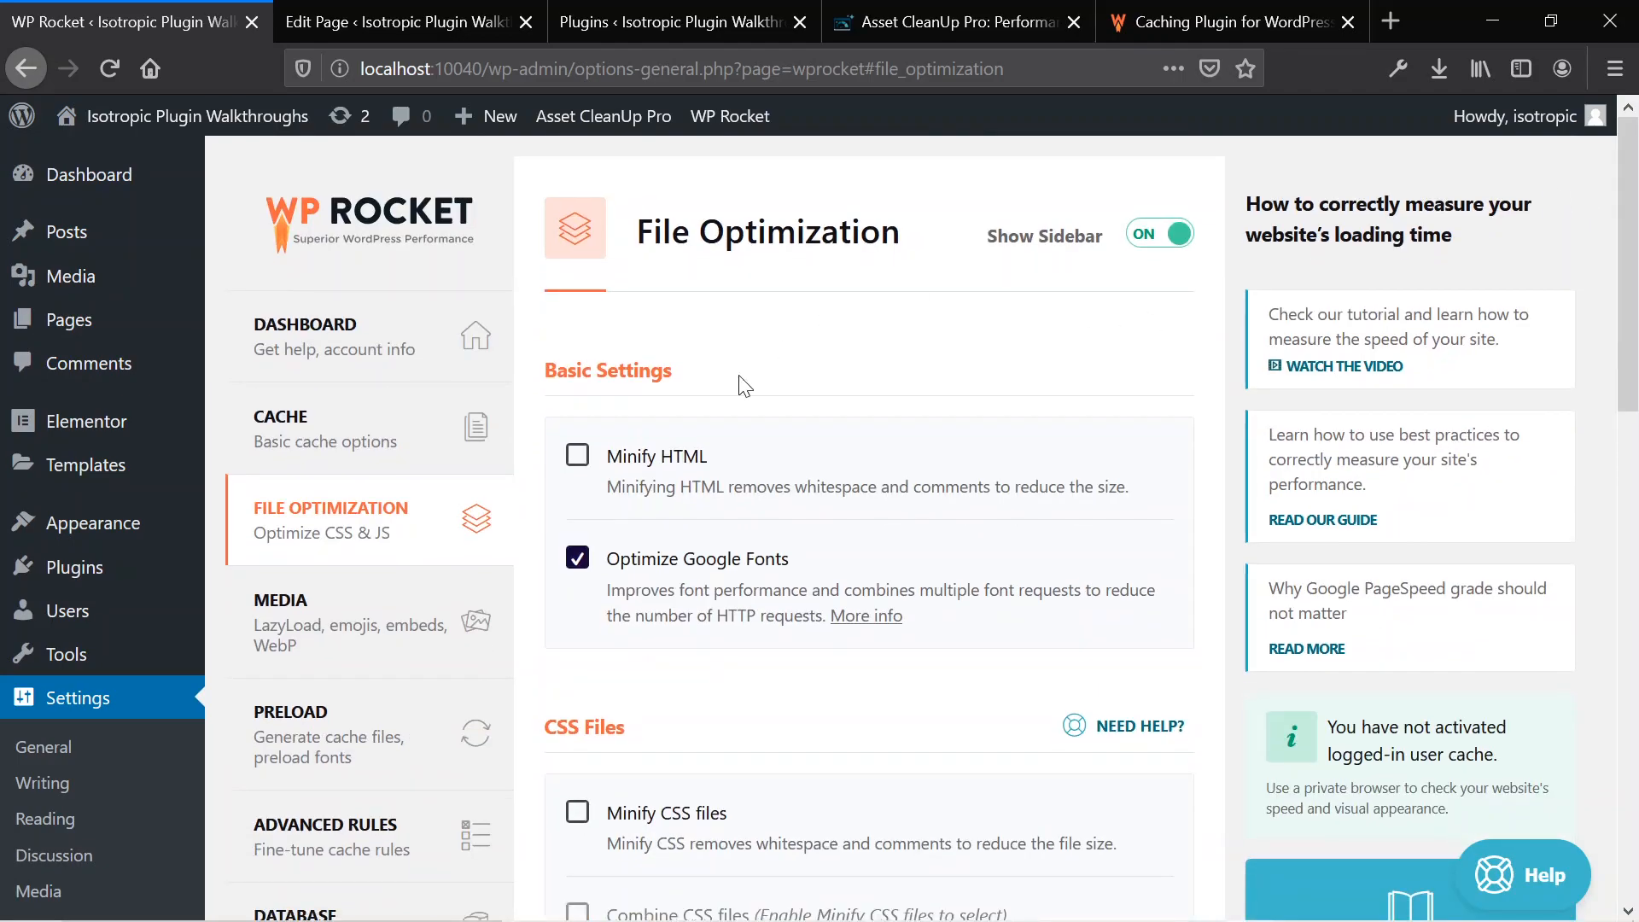
{"action": "mouse_move", "coordinate": [763, 457]}
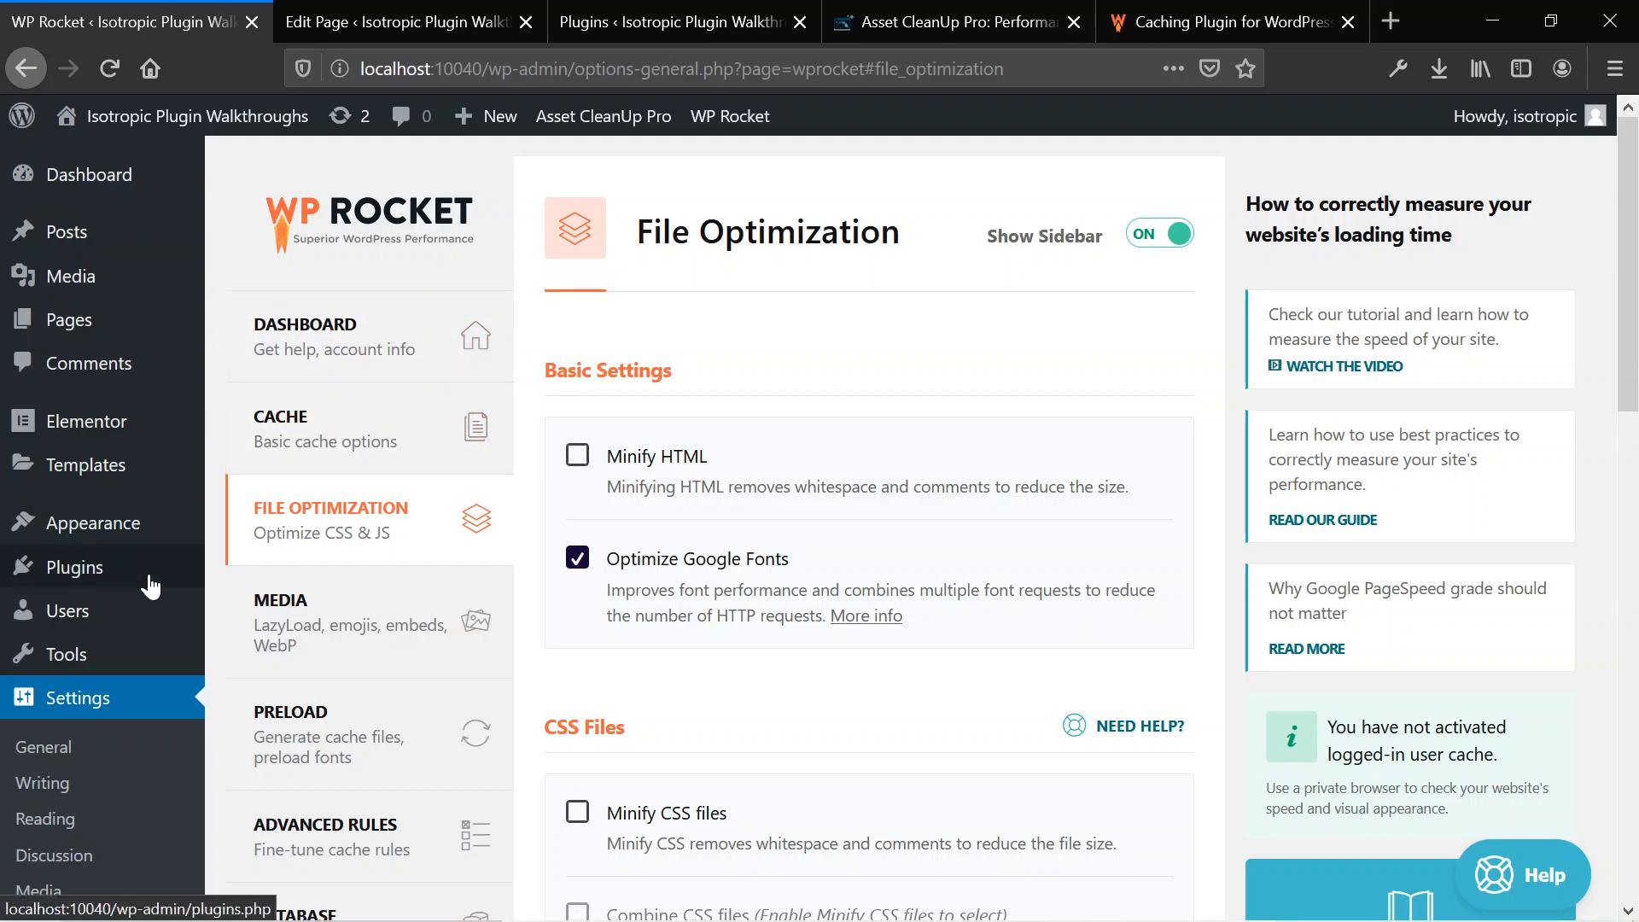
- Scroll the Asset CleanUp Pro settings, then switch to the Test Elementor page editor
{"action": "scroll", "scroll_direction": "down", "scroll_amount": 3}
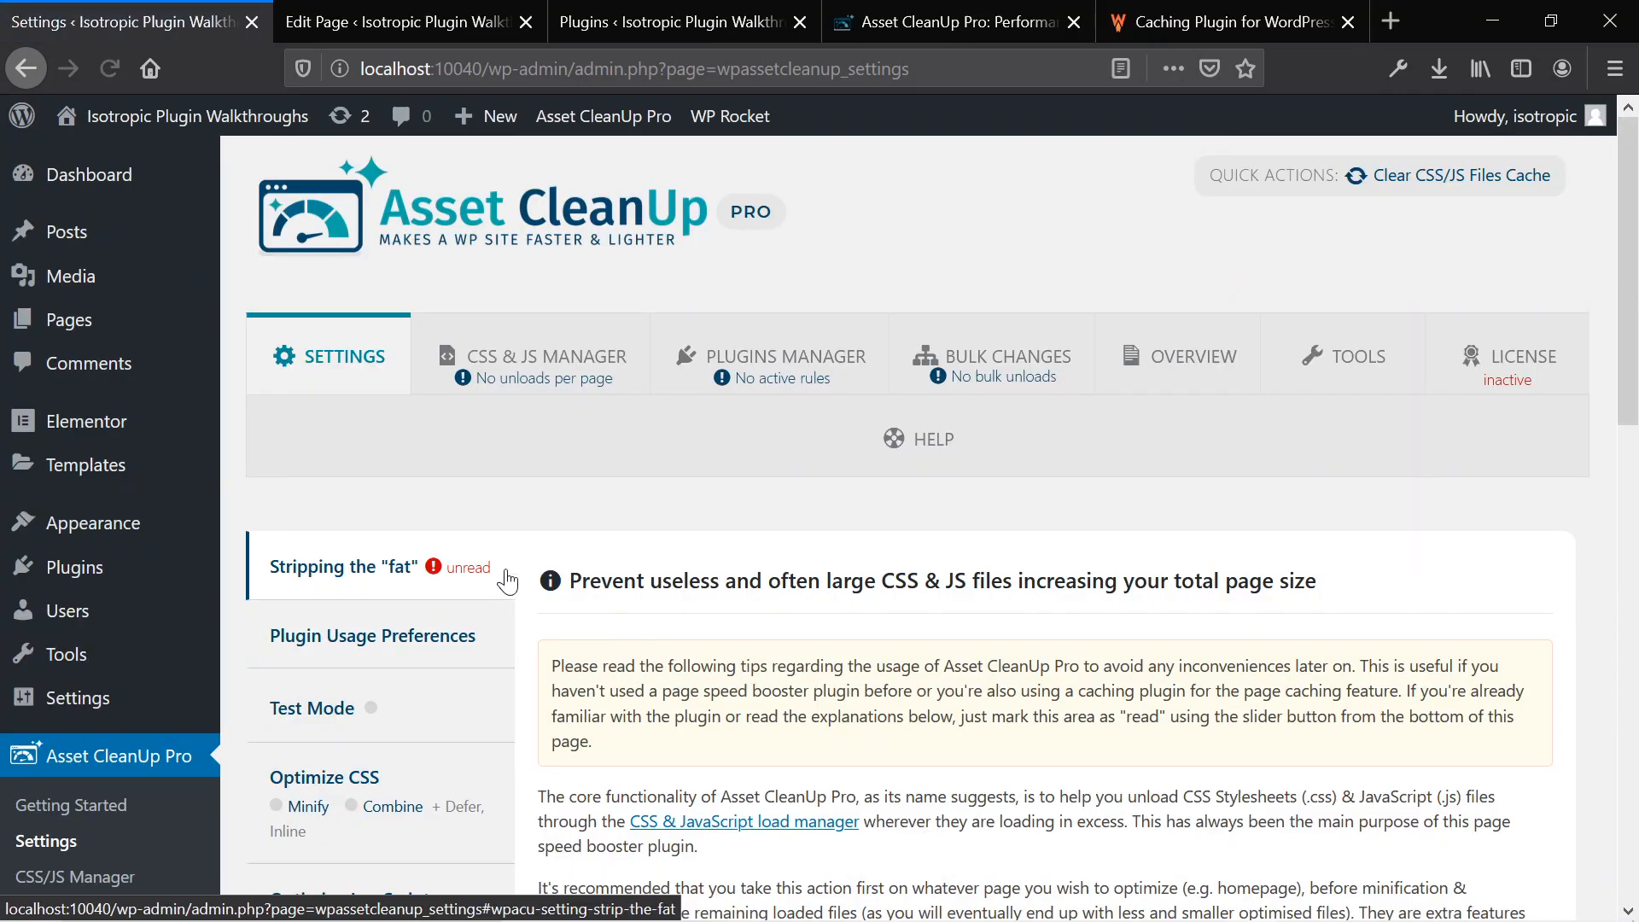
{"action": "scroll", "scroll_direction": "down", "scroll_amount": 3}
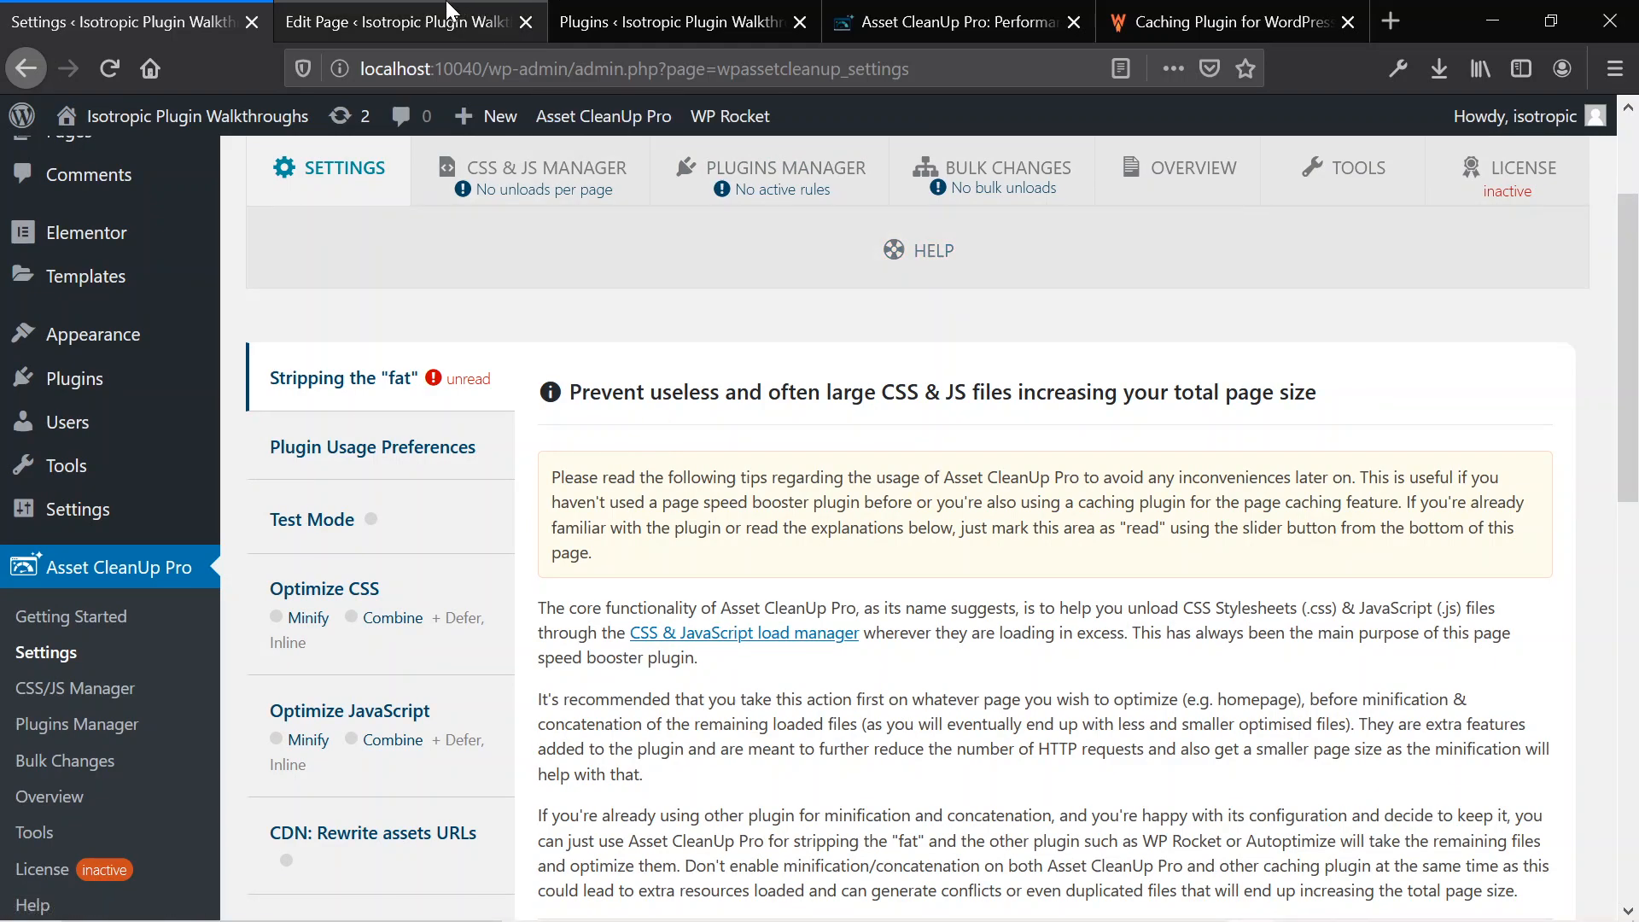
{"action": "left_click", "coordinate": [396, 20]}
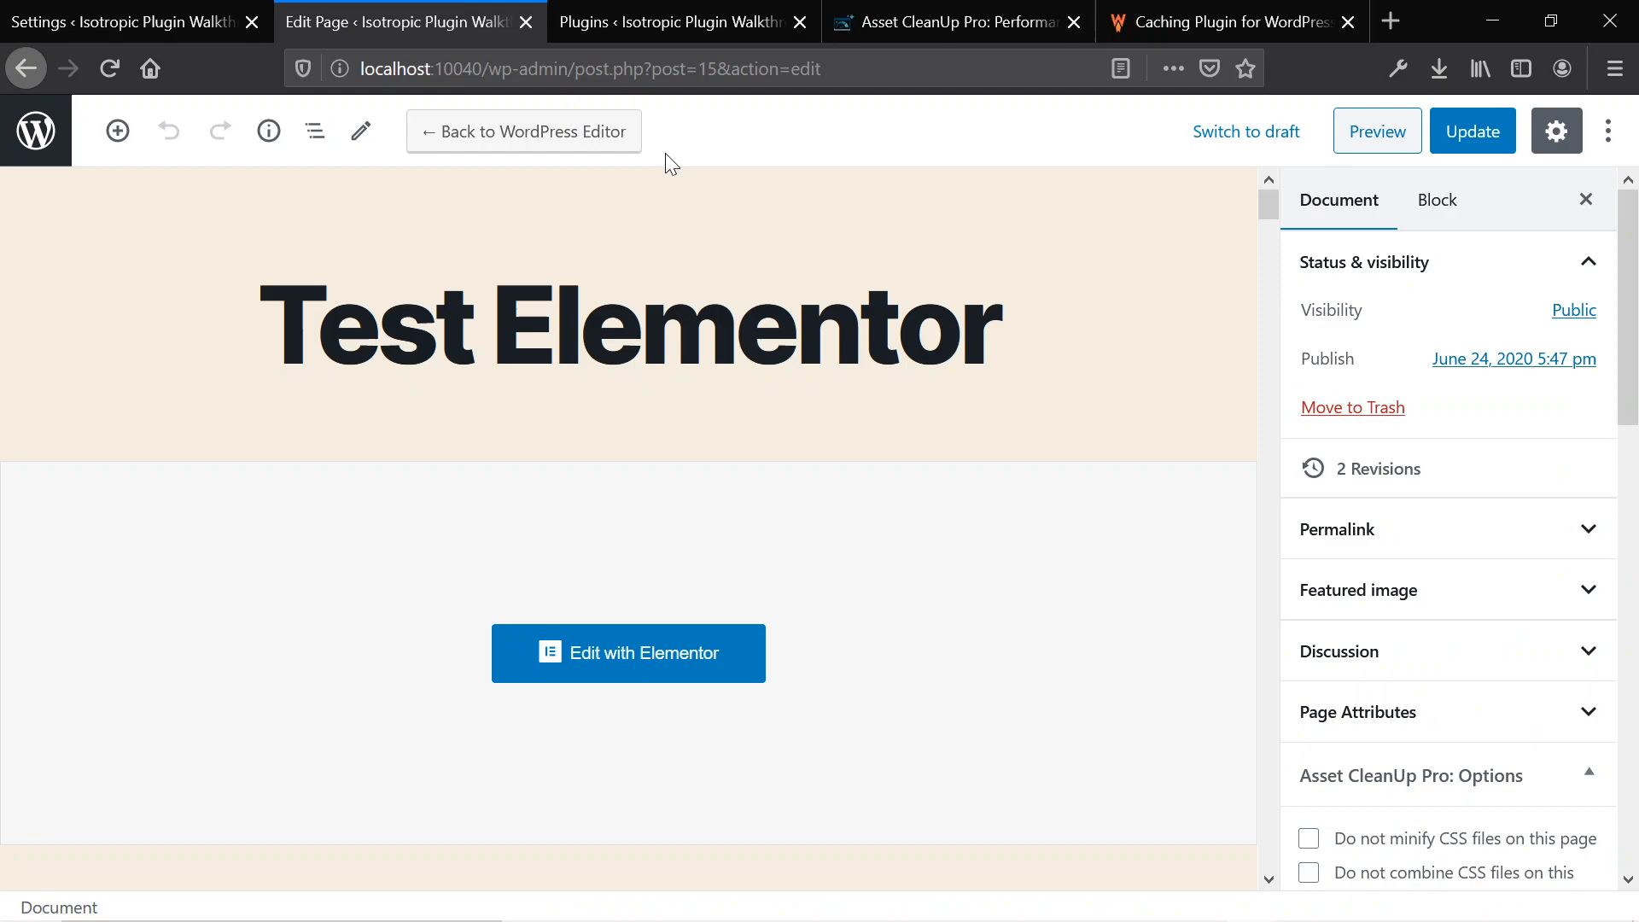
- Preview the Test Elementor page, then return to its editor's CSS & JavaScript Manager
{"action": "left_click", "coordinate": [1377, 130]}
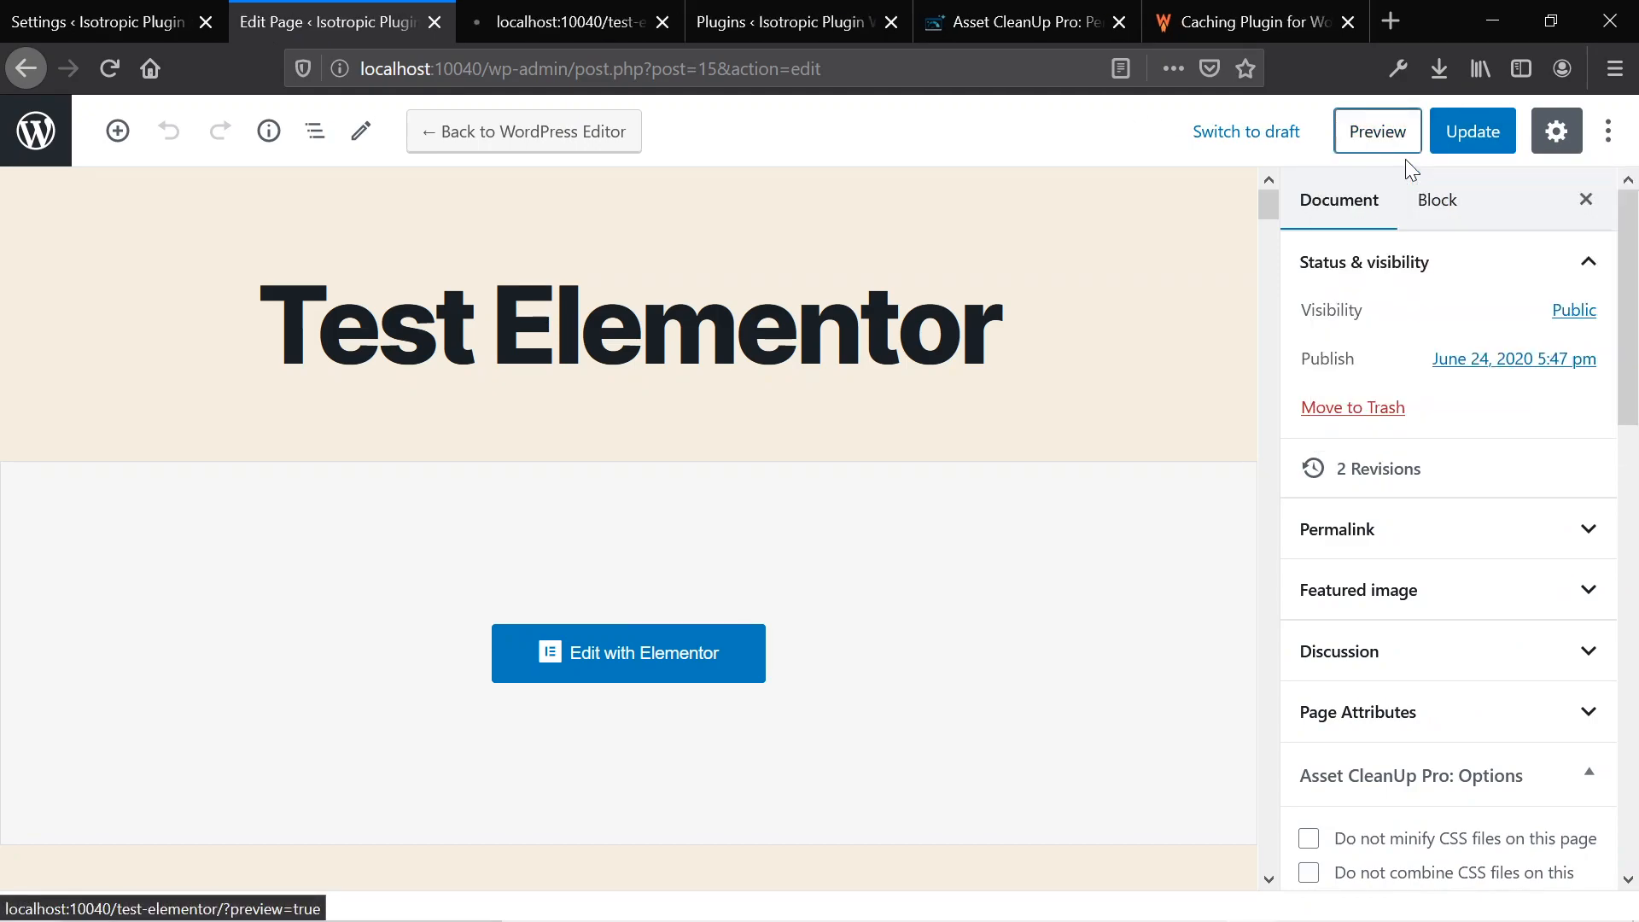
{"action": "left_click", "coordinate": [1376, 130]}
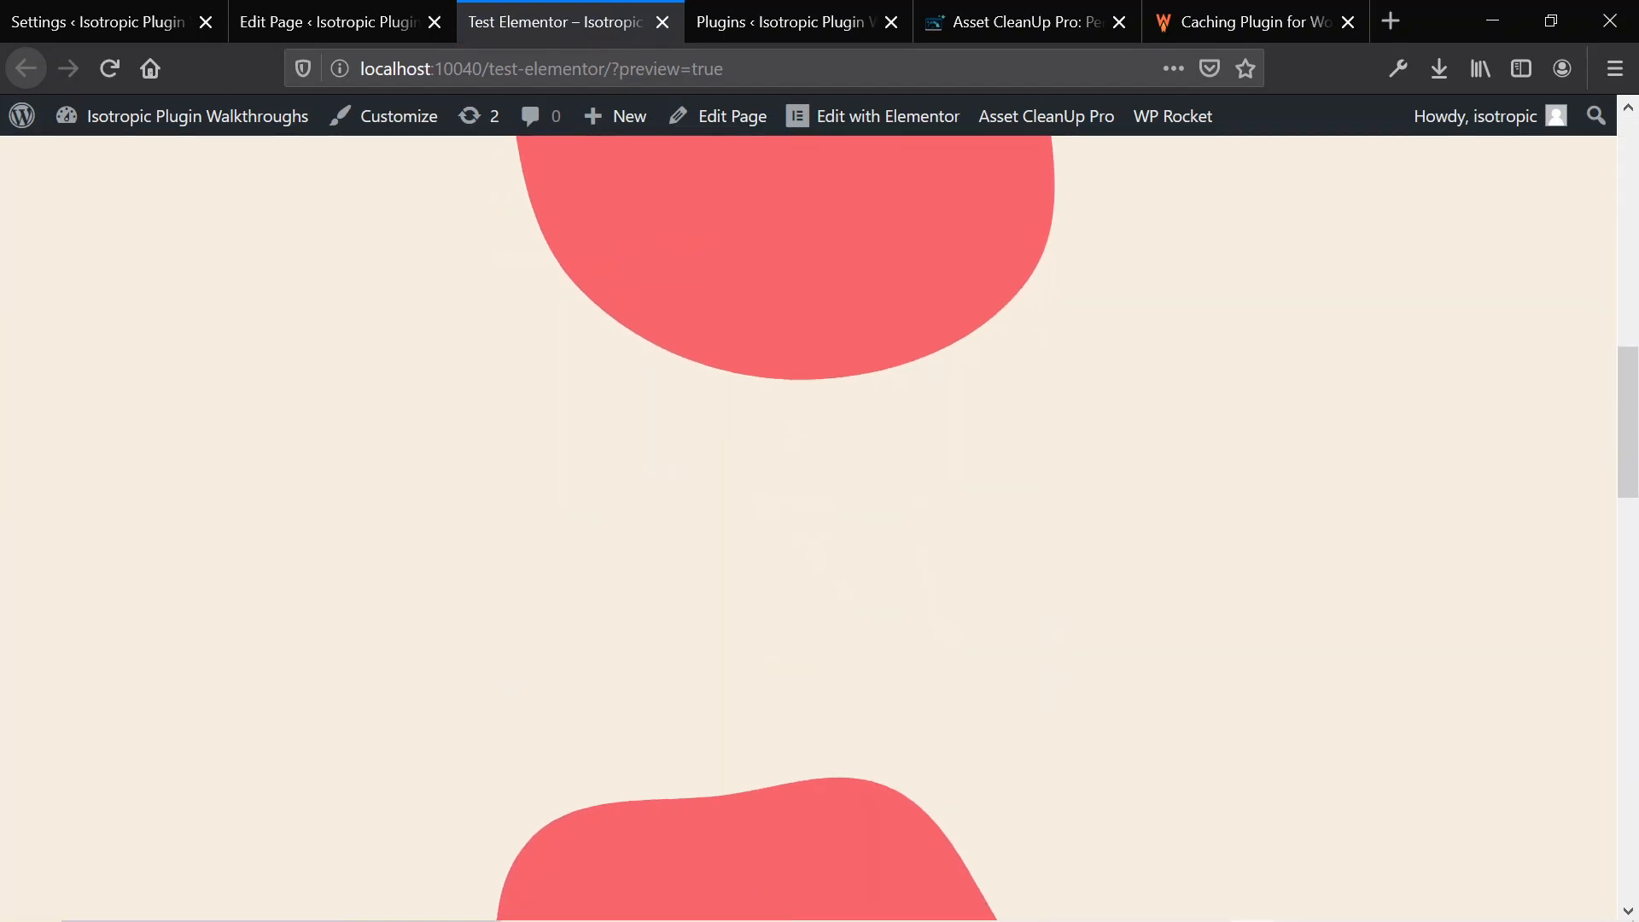
{"action": "scroll", "scroll_direction": "up", "scroll_amount": 3}
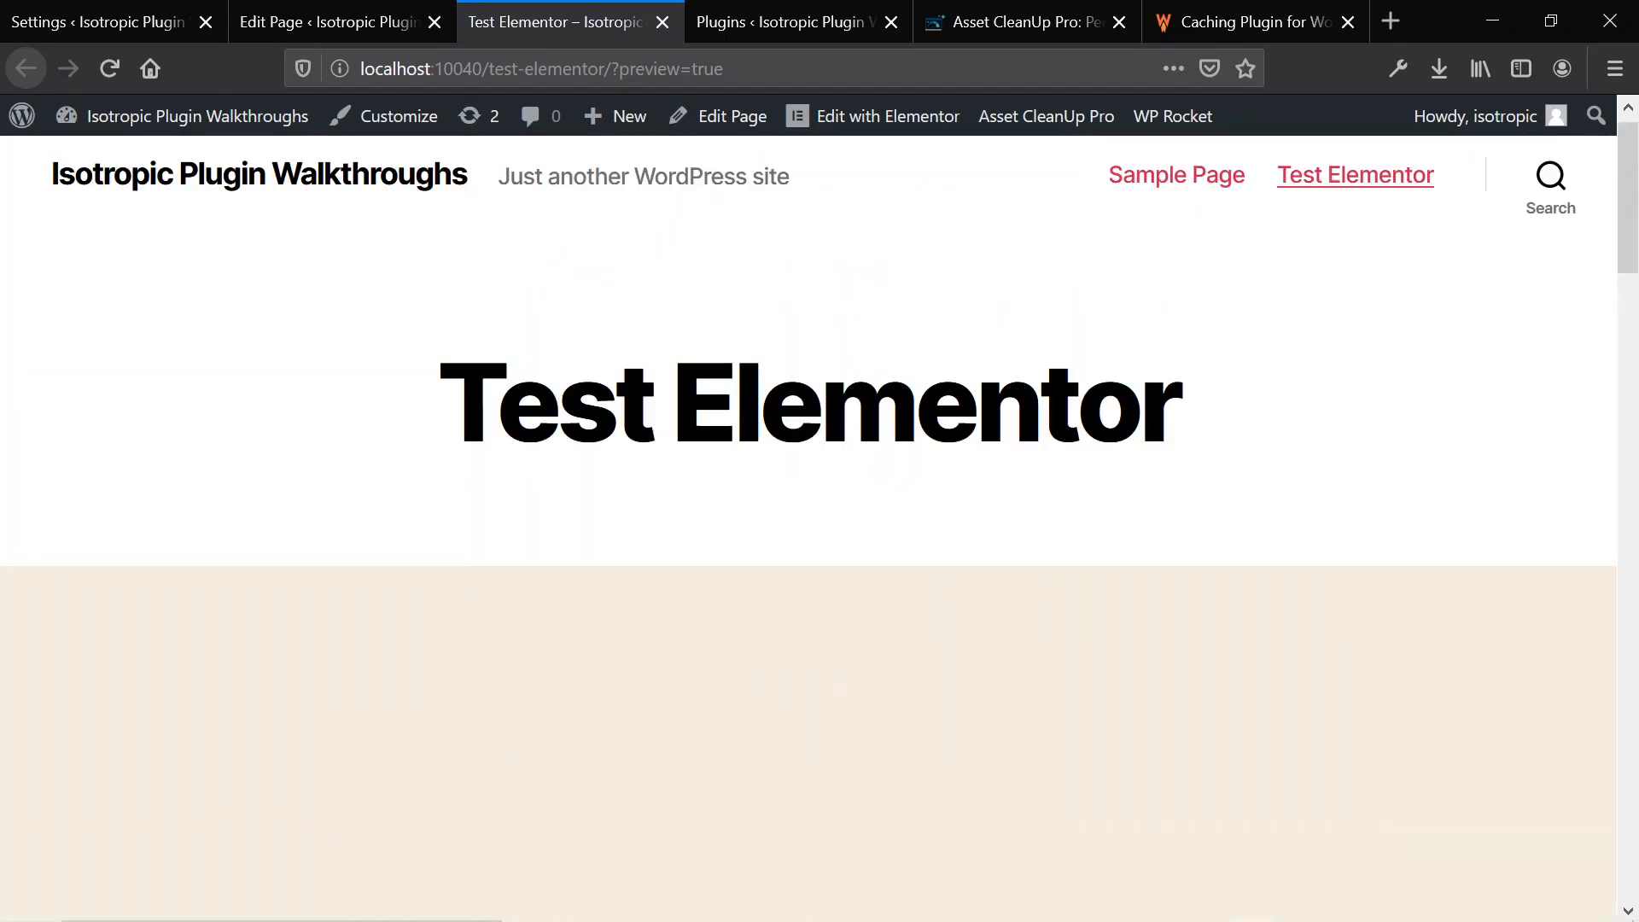
{"action": "left_click", "coordinate": [335, 21]}
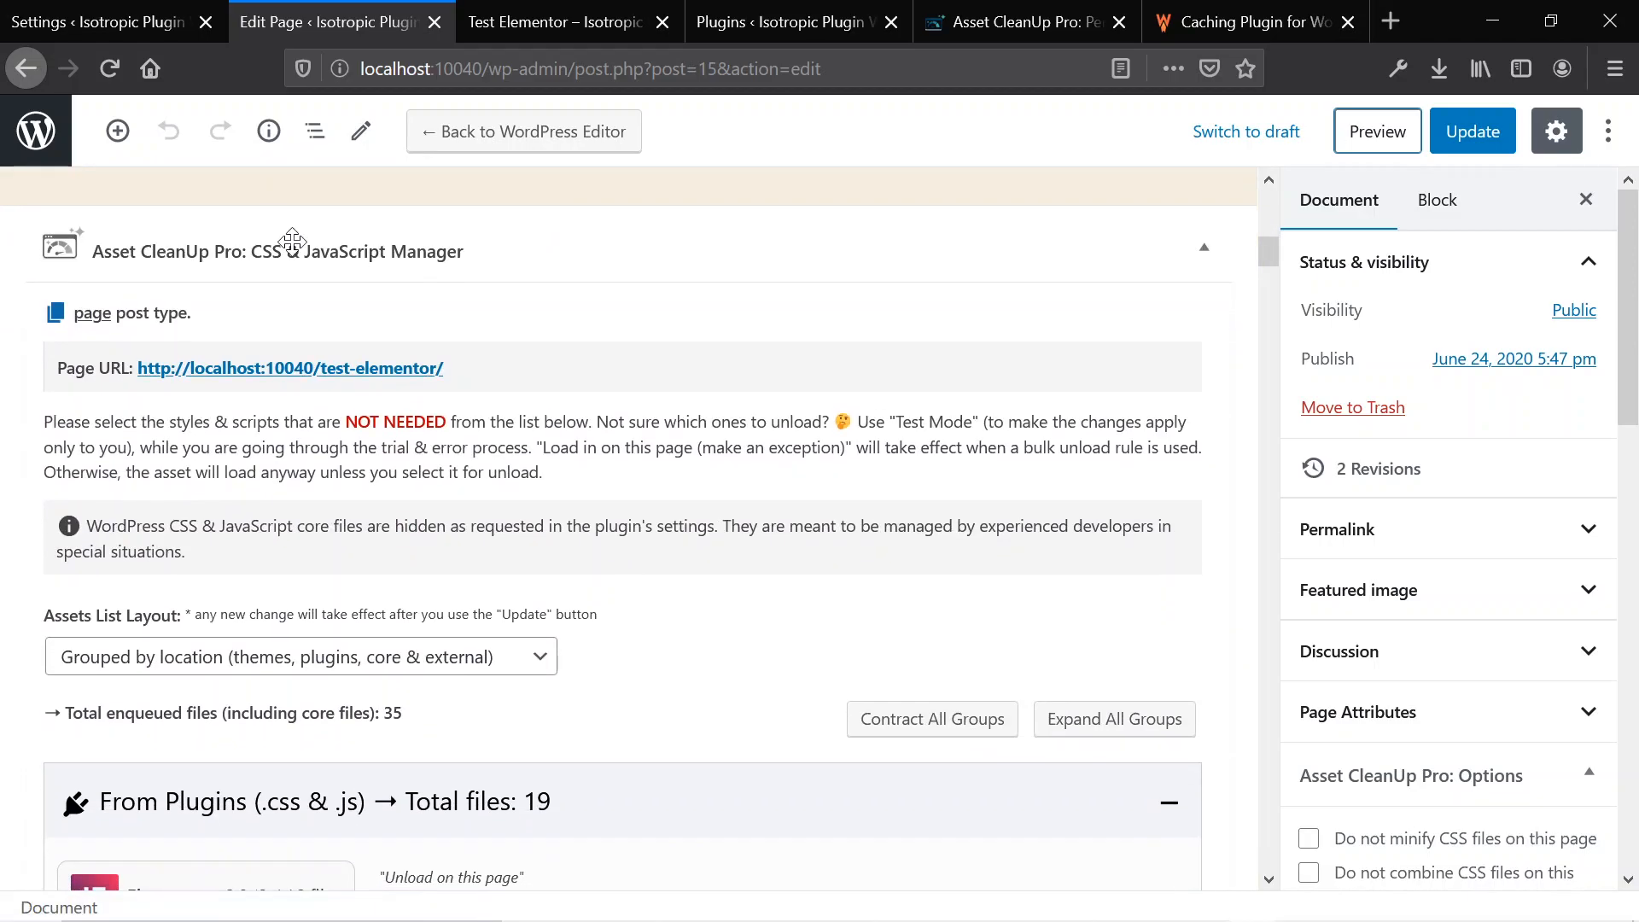
{"action": "mouse_move", "coordinate": [236, 261]}
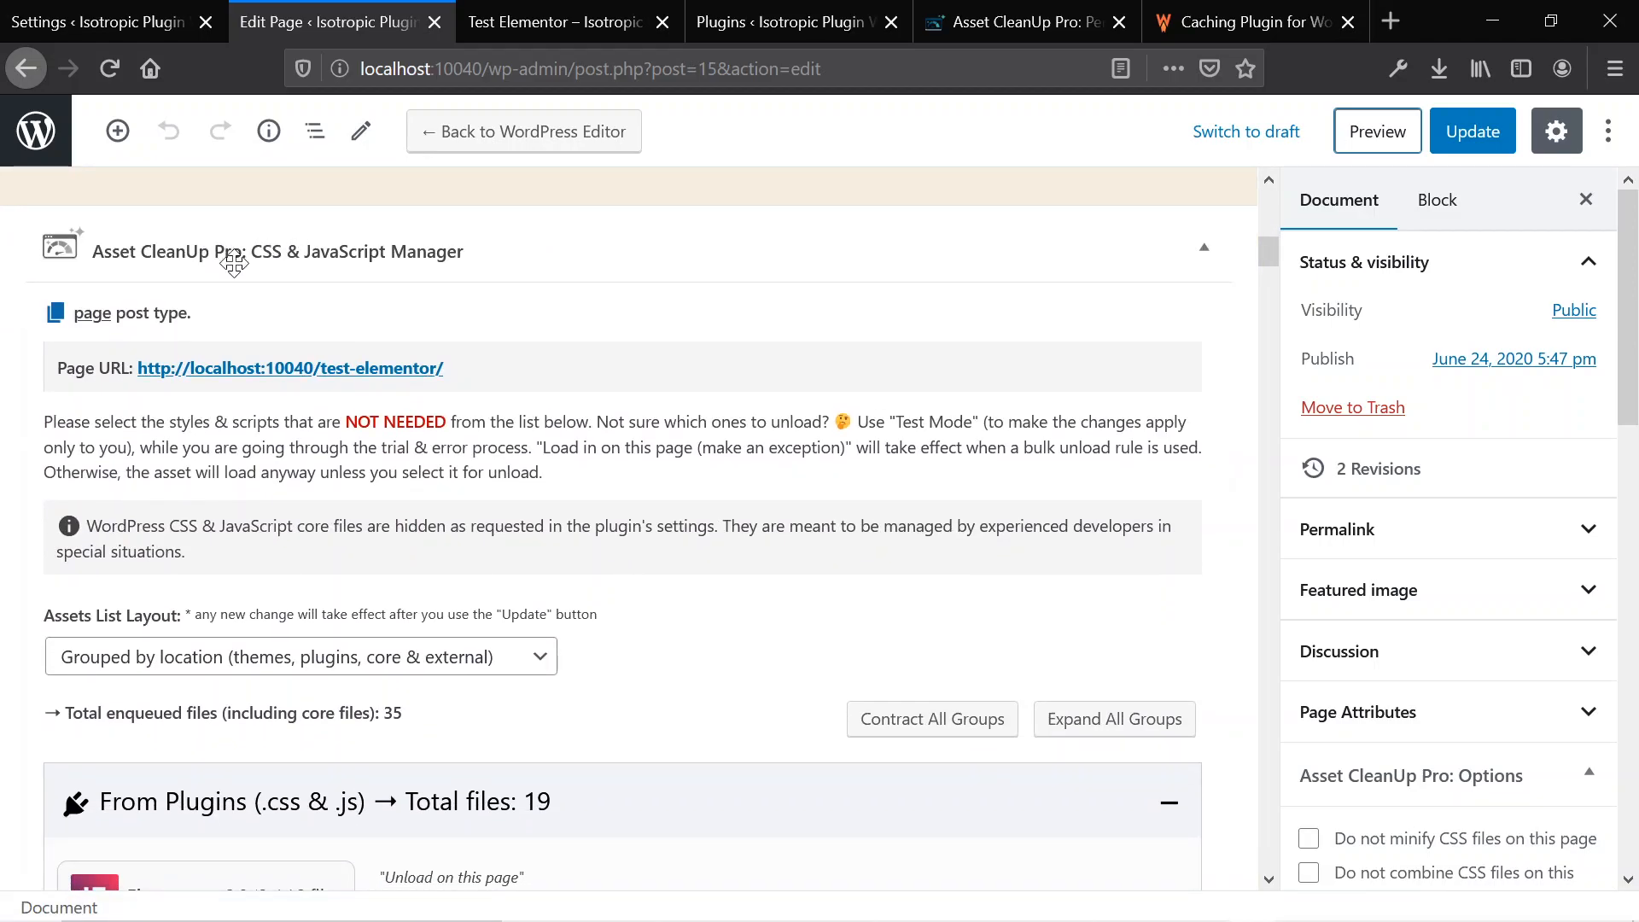
{"action": "scroll", "scroll_direction": "down", "scroll_amount": 3}
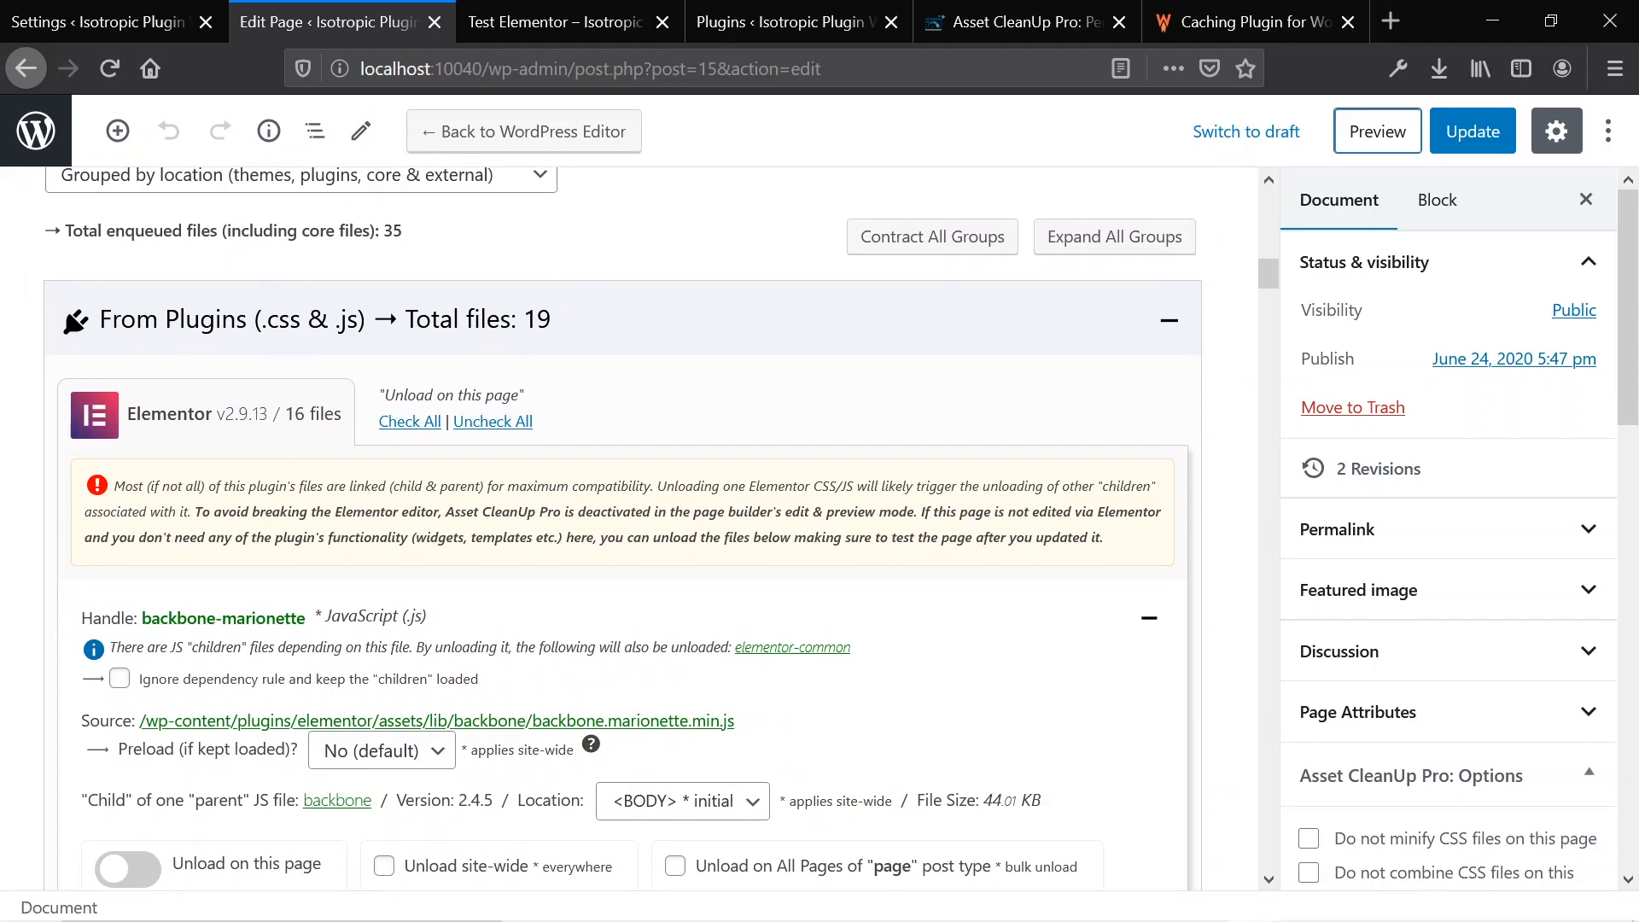
{"action": "scroll", "scroll_direction": "down", "scroll_amount": 3}
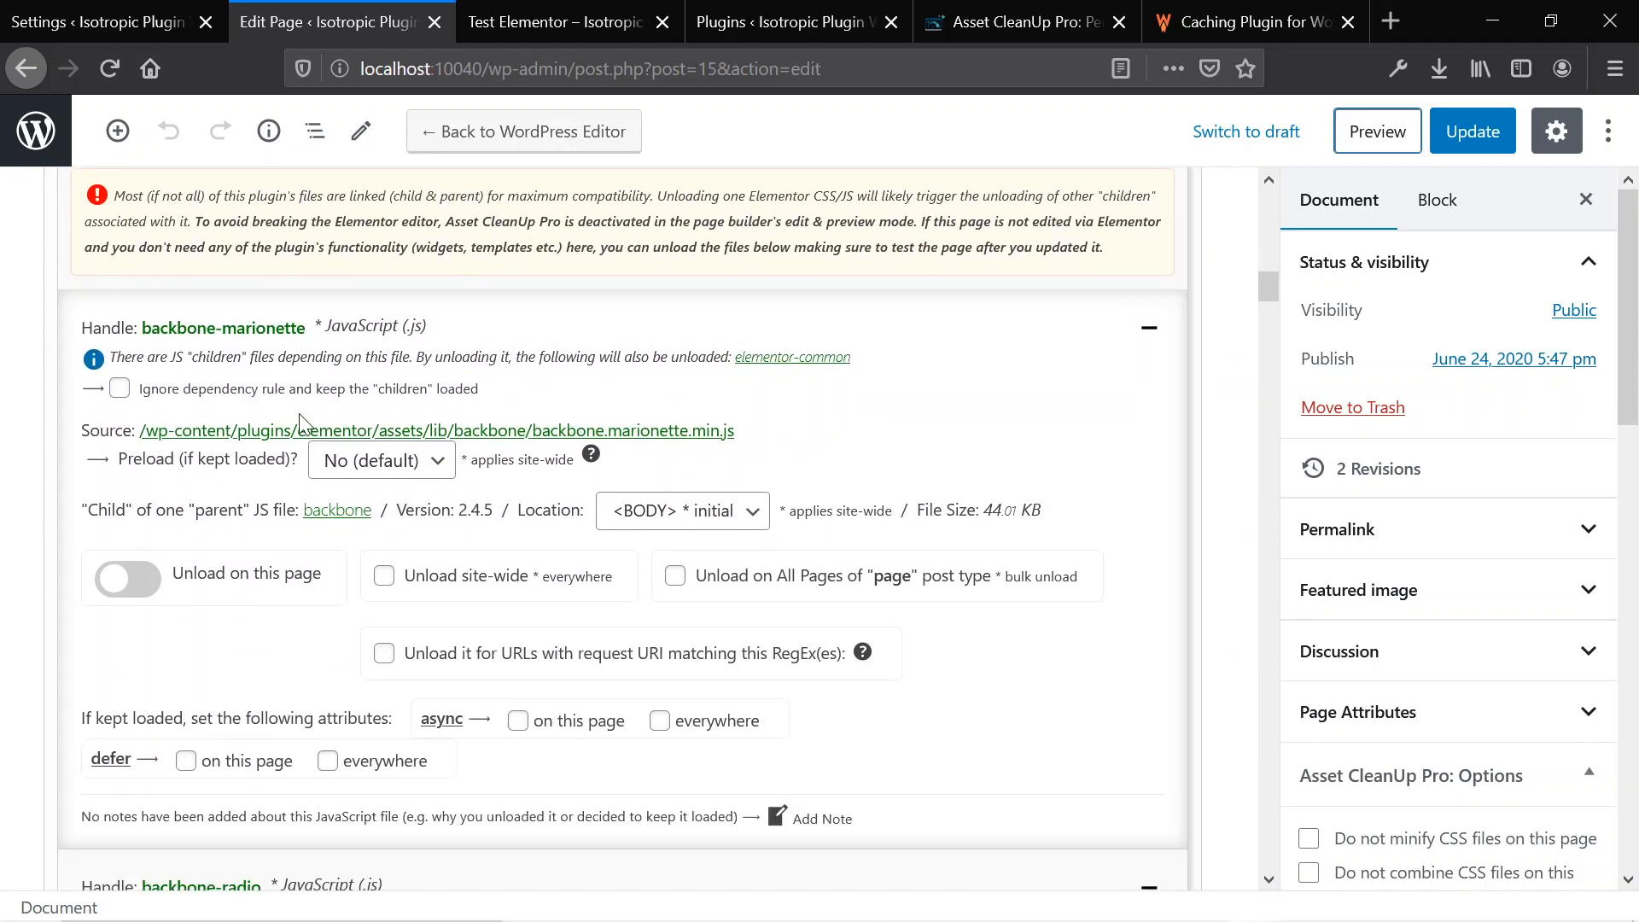
{"action": "scroll", "scroll_direction": "down", "scroll_amount": 3}
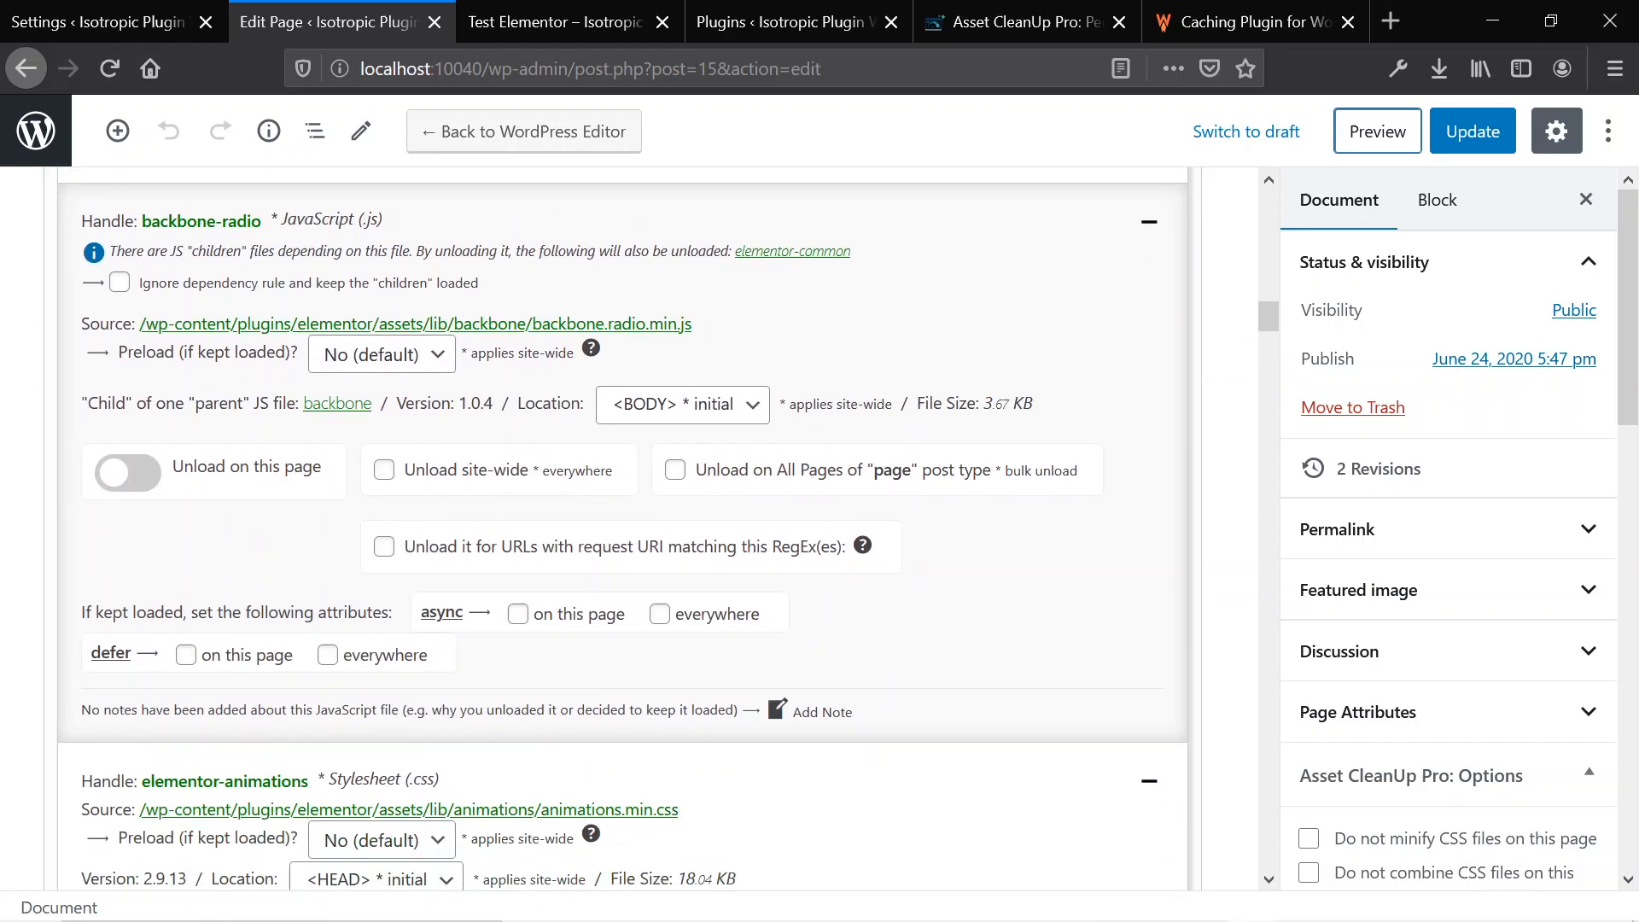
{"action": "scroll", "scroll_direction": "down", "scroll_amount": 3}
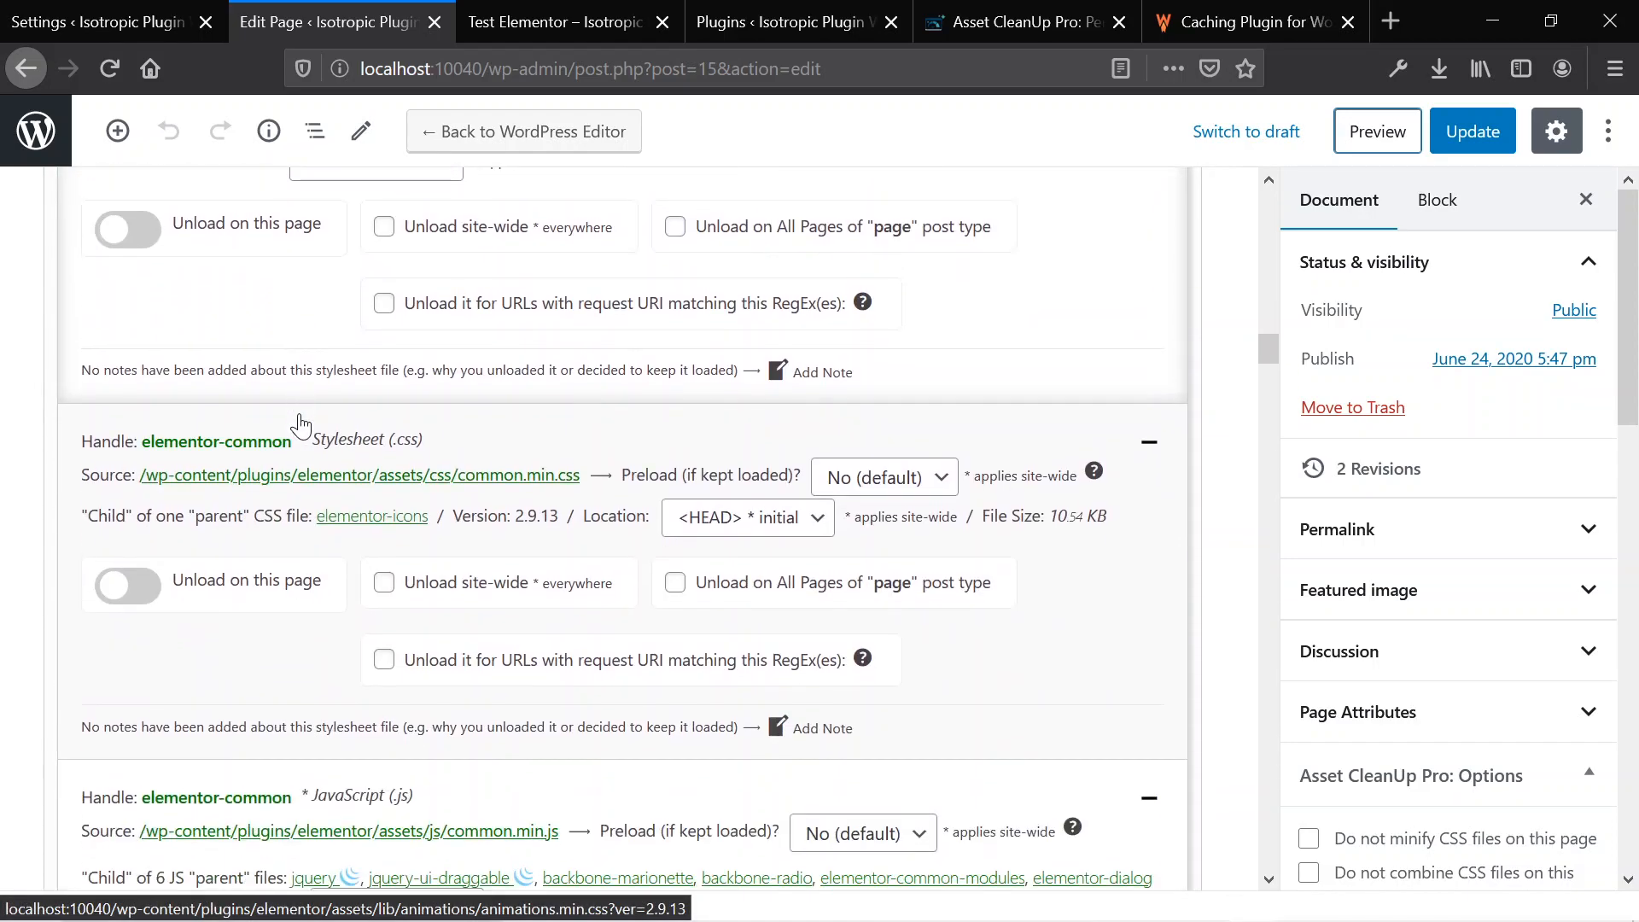
{"action": "scroll", "scroll_direction": "down", "scroll_amount": 3}
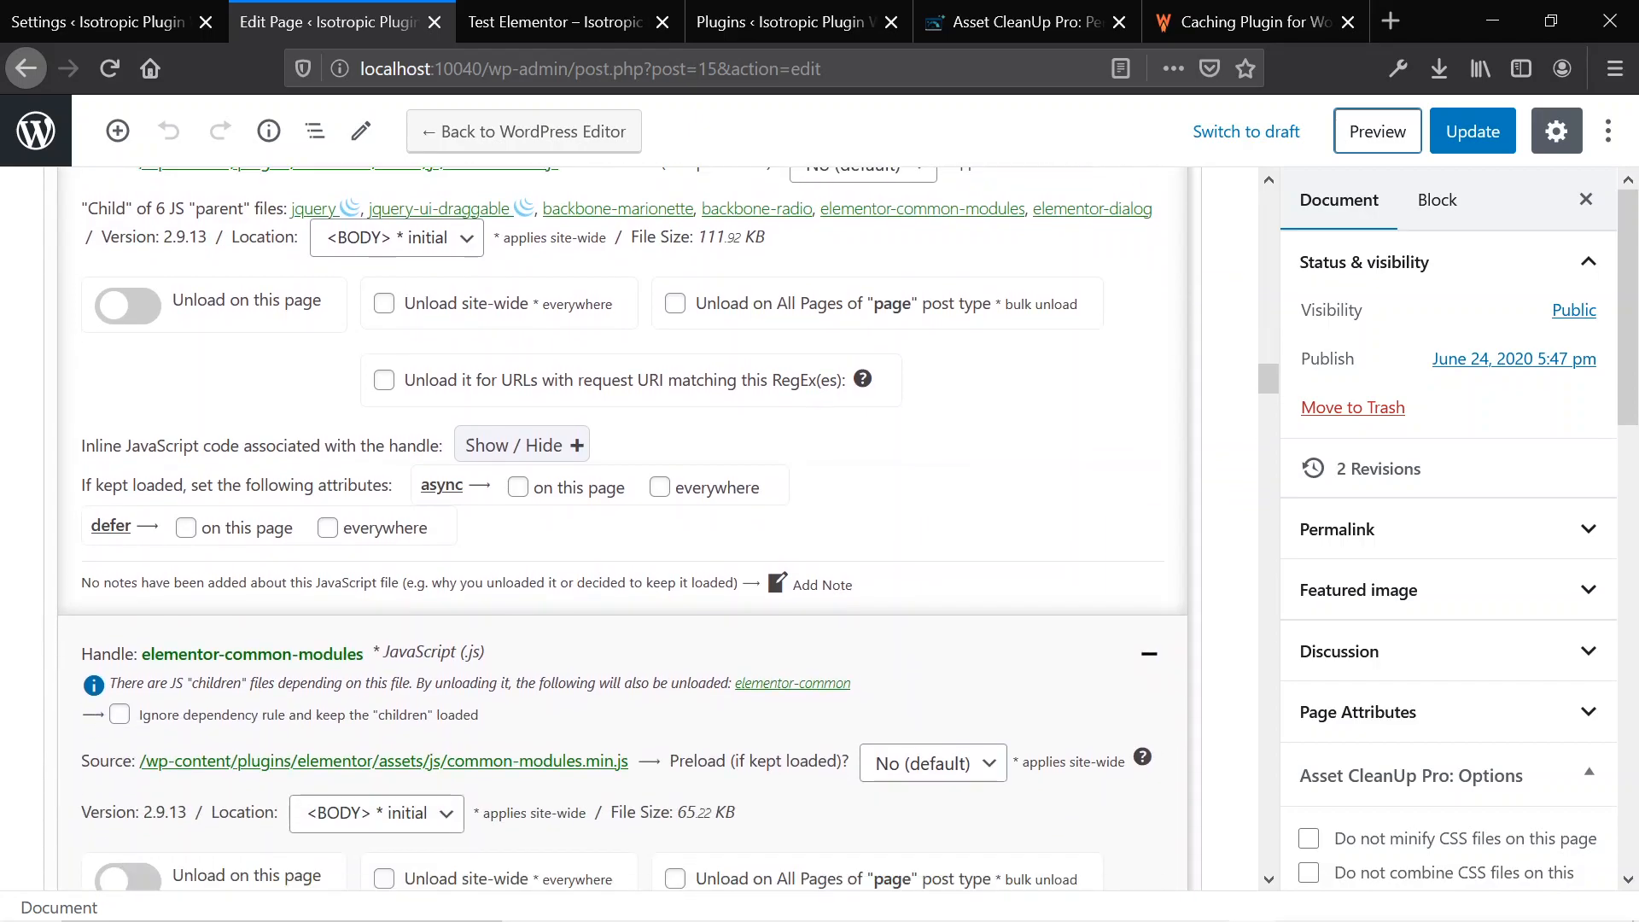
{"action": "scroll", "scroll_direction": "down", "scroll_amount": 3}
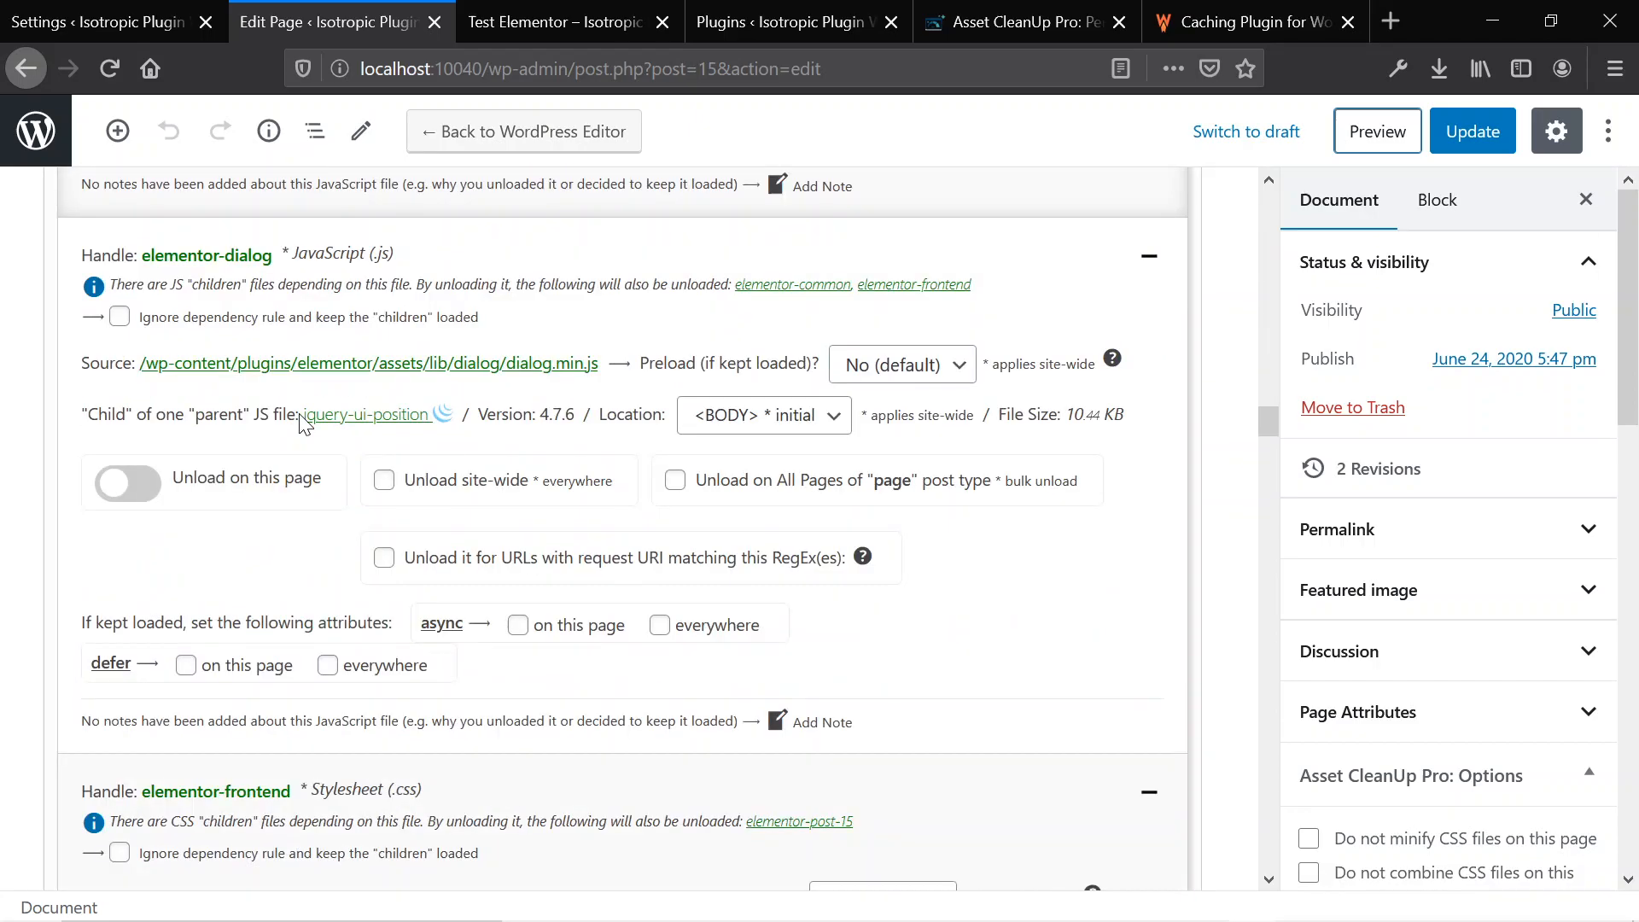
{"action": "scroll", "scroll_direction": "down", "scroll_amount": 3}
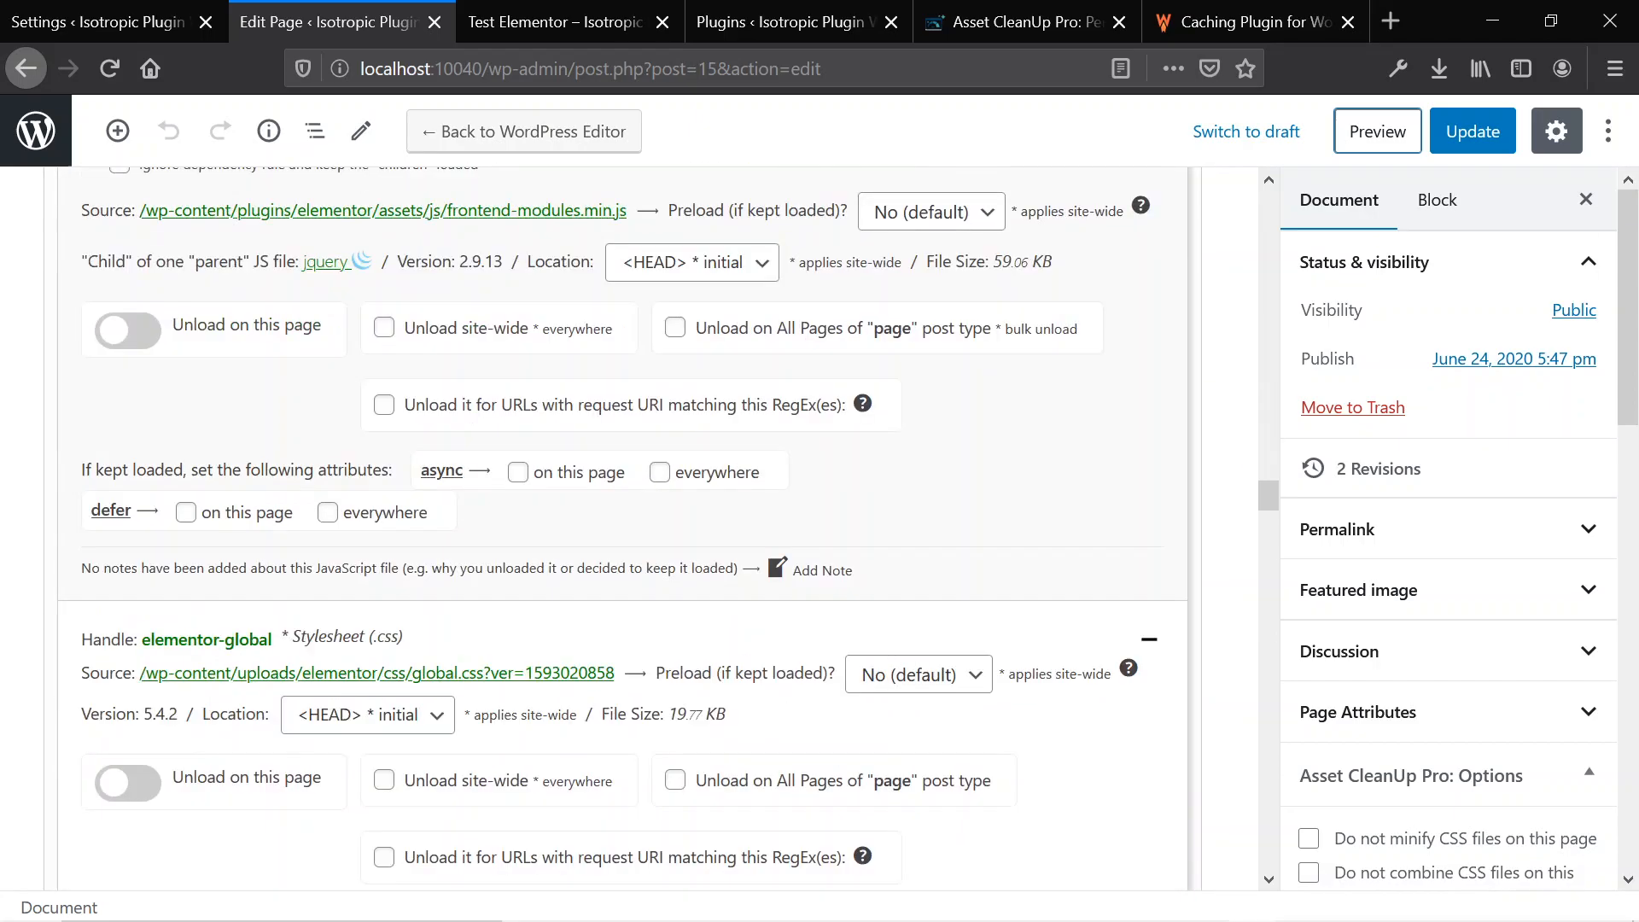
{"action": "scroll", "scroll_direction": "down", "scroll_amount": 3}
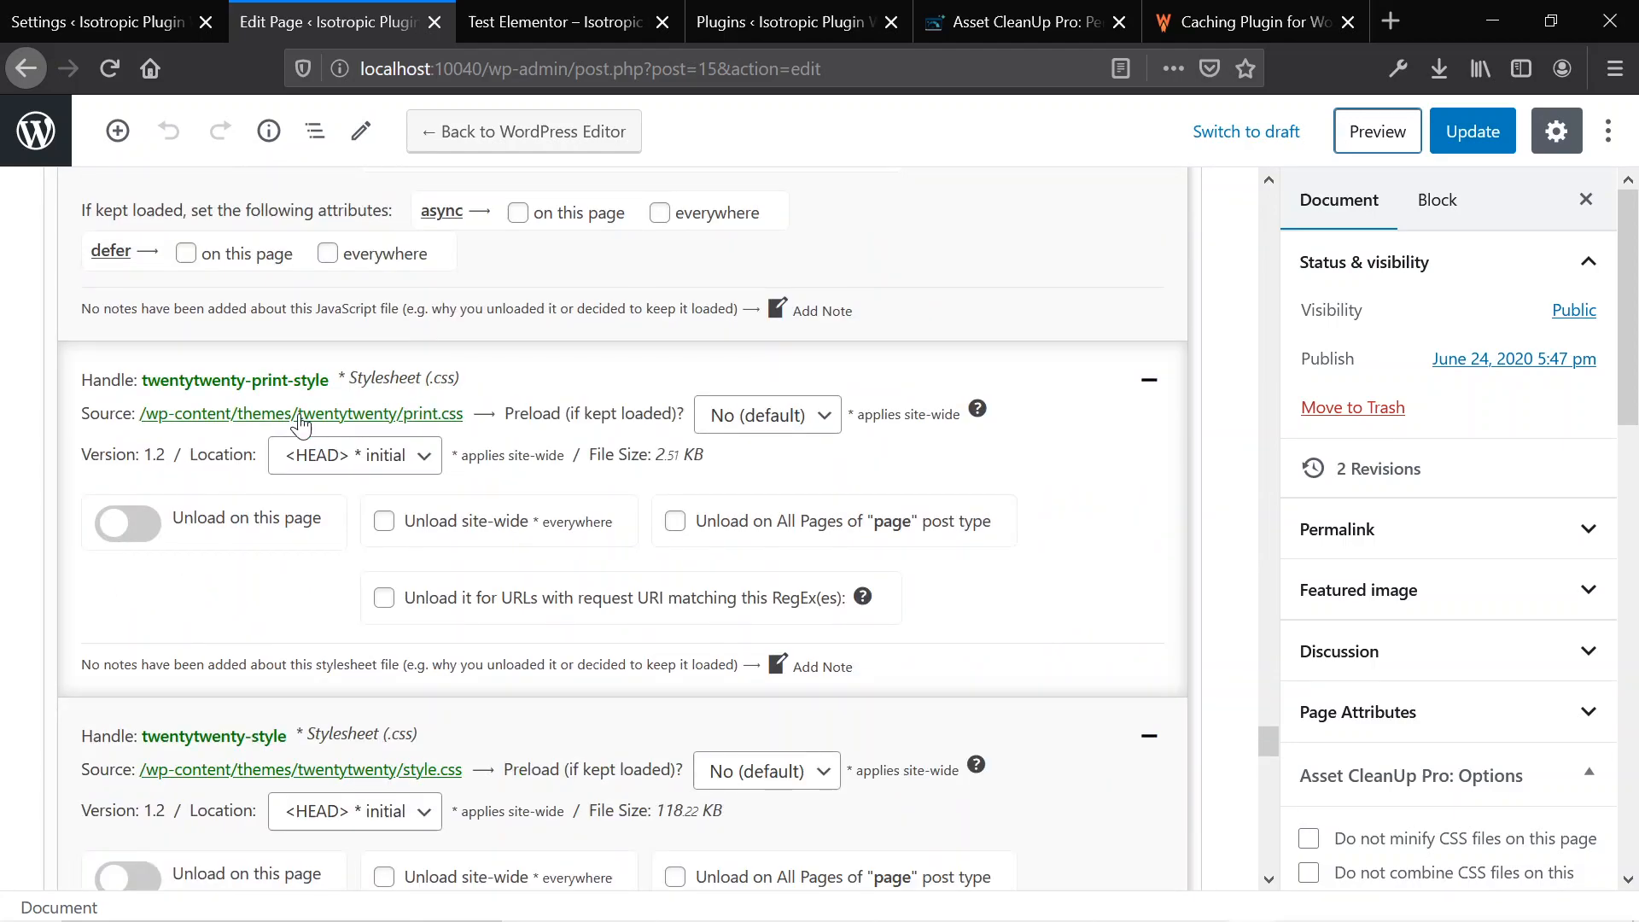
{"action": "scroll", "scroll_direction": "down", "scroll_amount": 3}
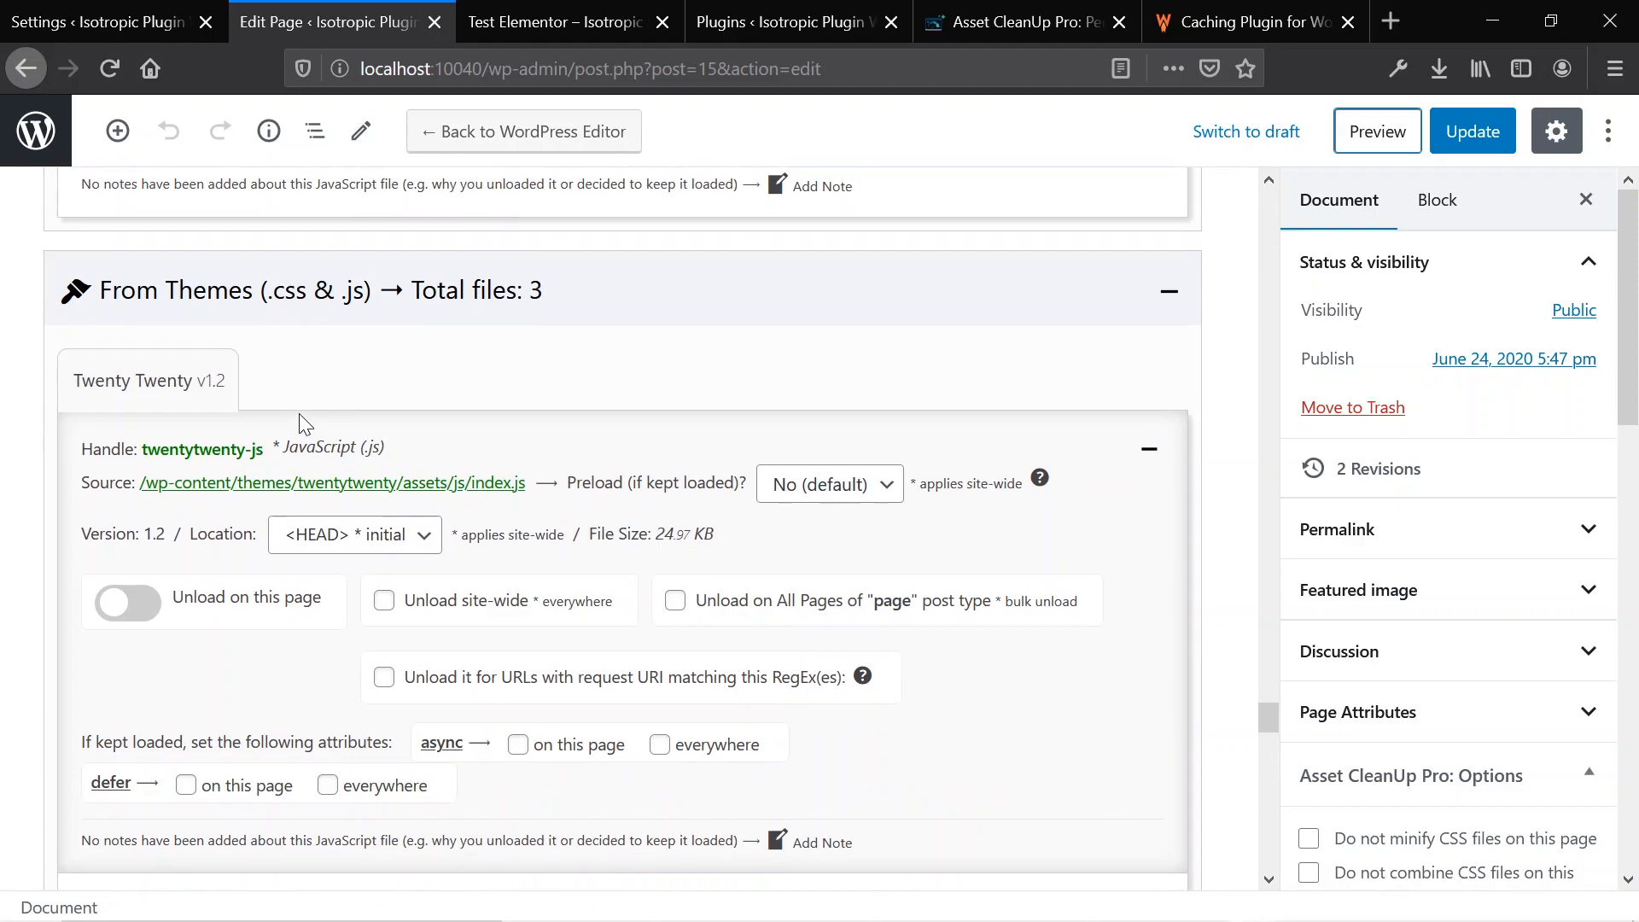
{"action": "scroll", "scroll_direction": "down", "scroll_amount": 3}
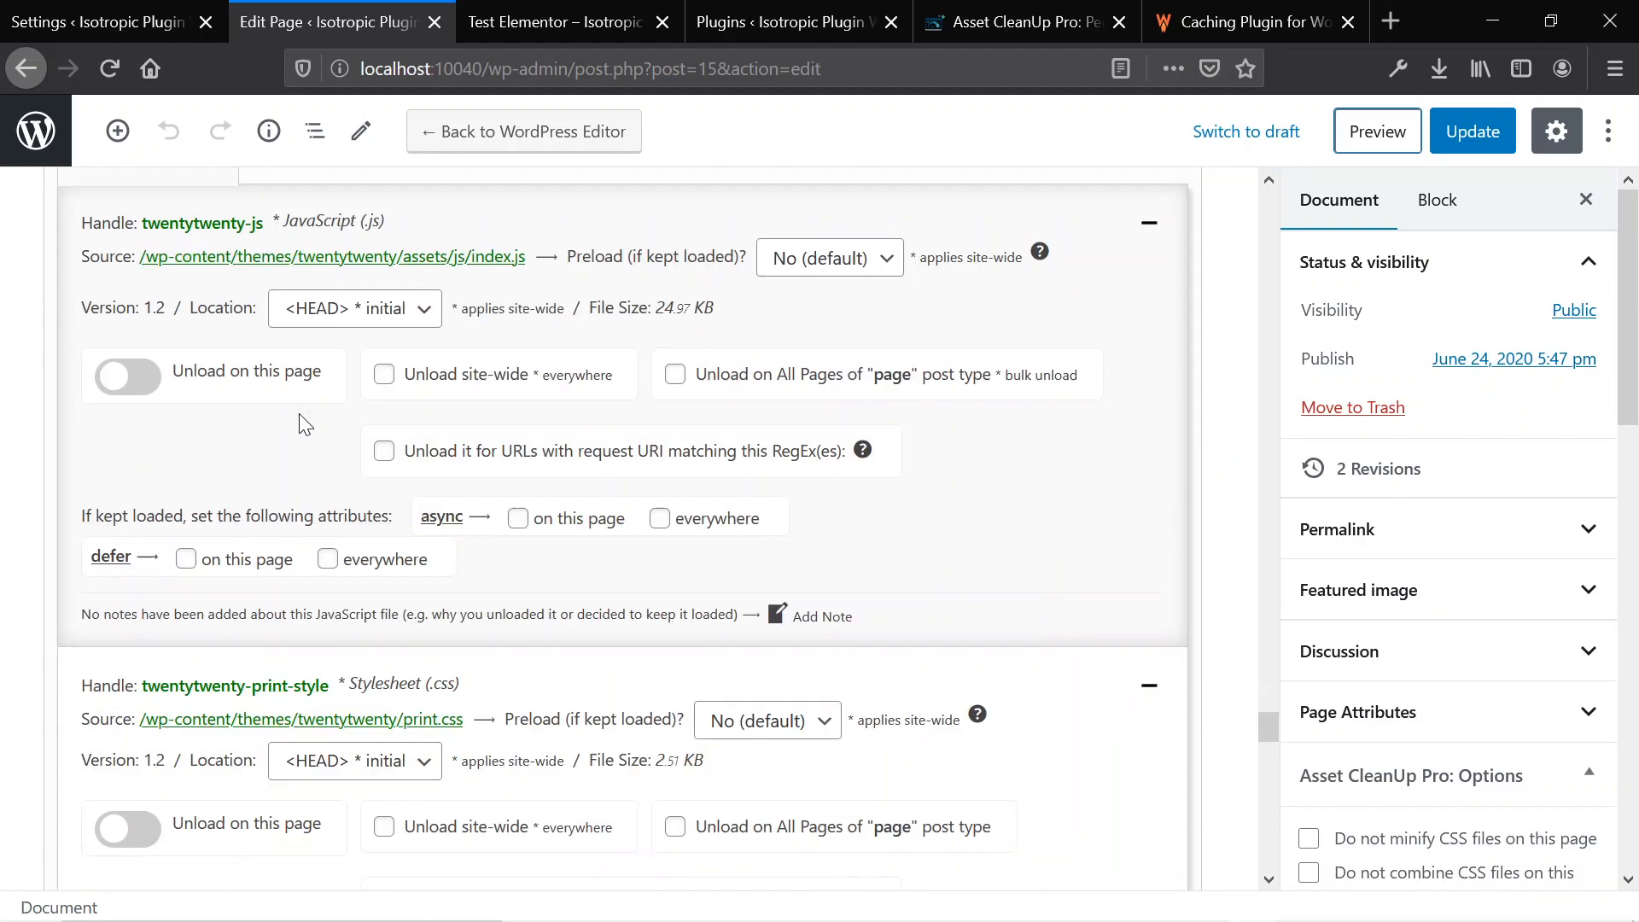
{"action": "scroll", "scroll_direction": "down", "scroll_amount": 3}
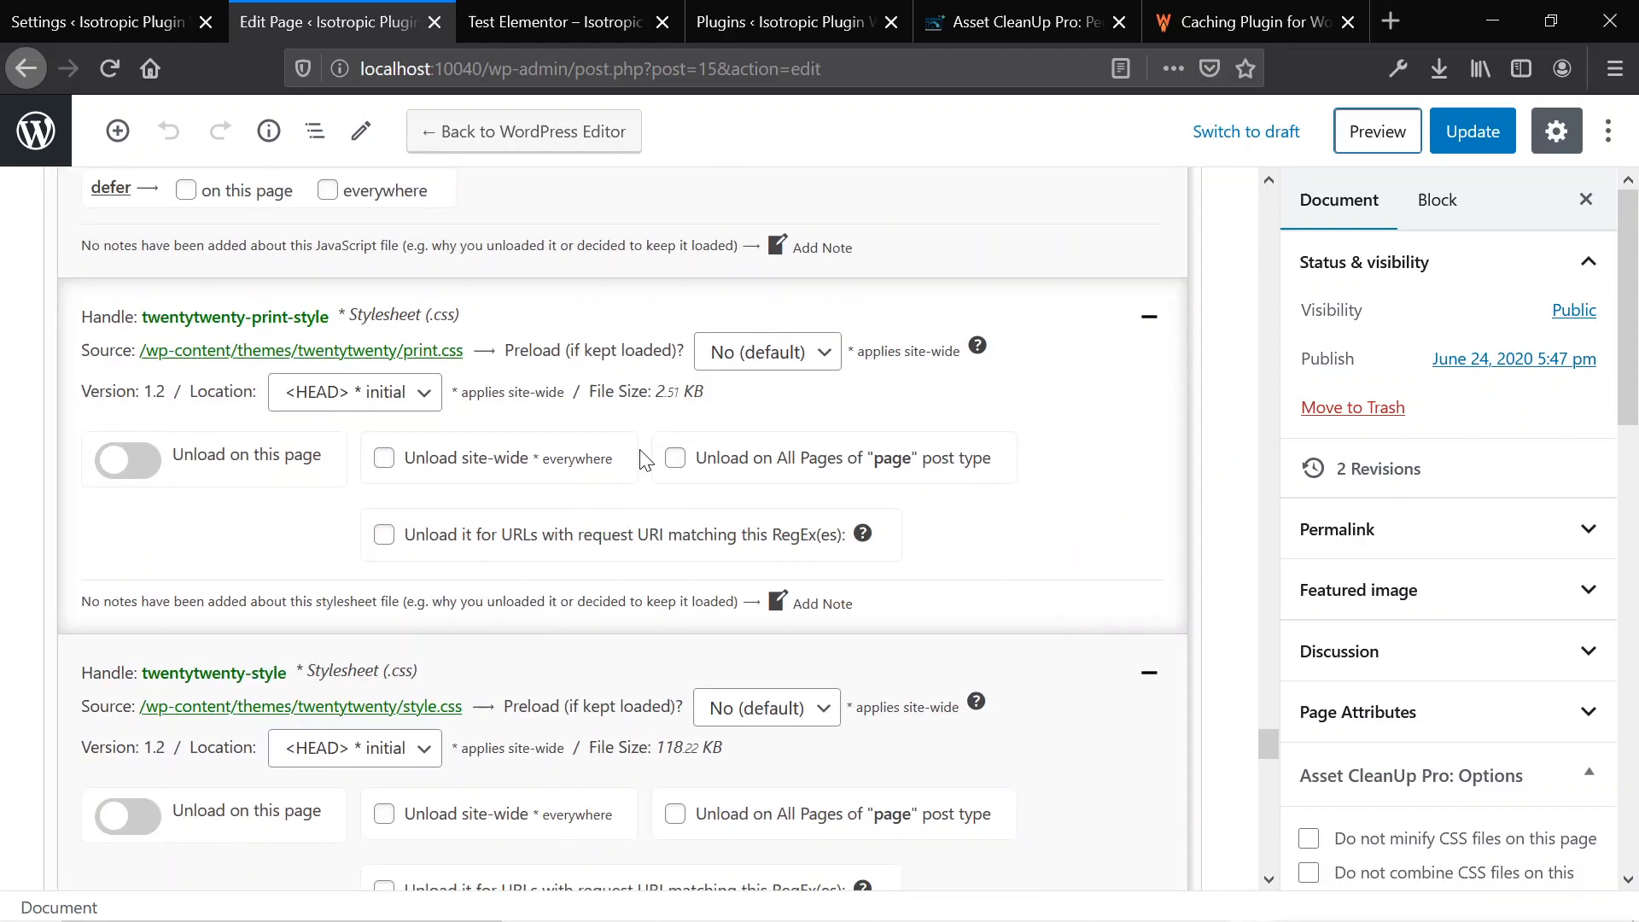
{"action": "scroll", "scroll_direction": "down", "scroll_amount": 3}
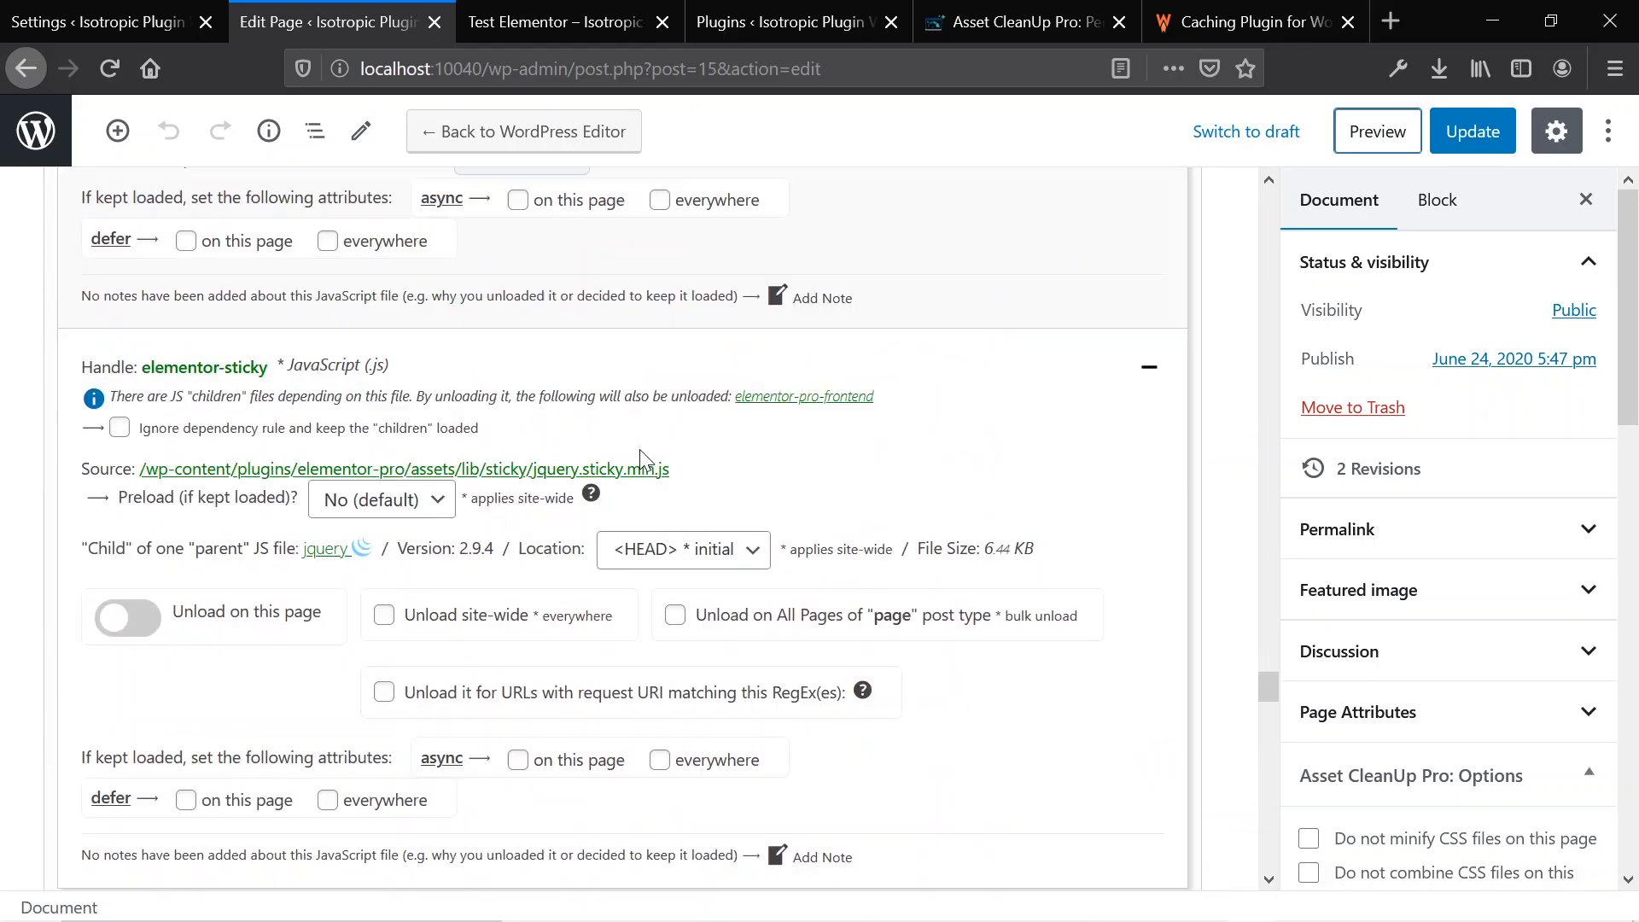
{"action": "scroll", "scroll_direction": "down", "scroll_amount": 3}
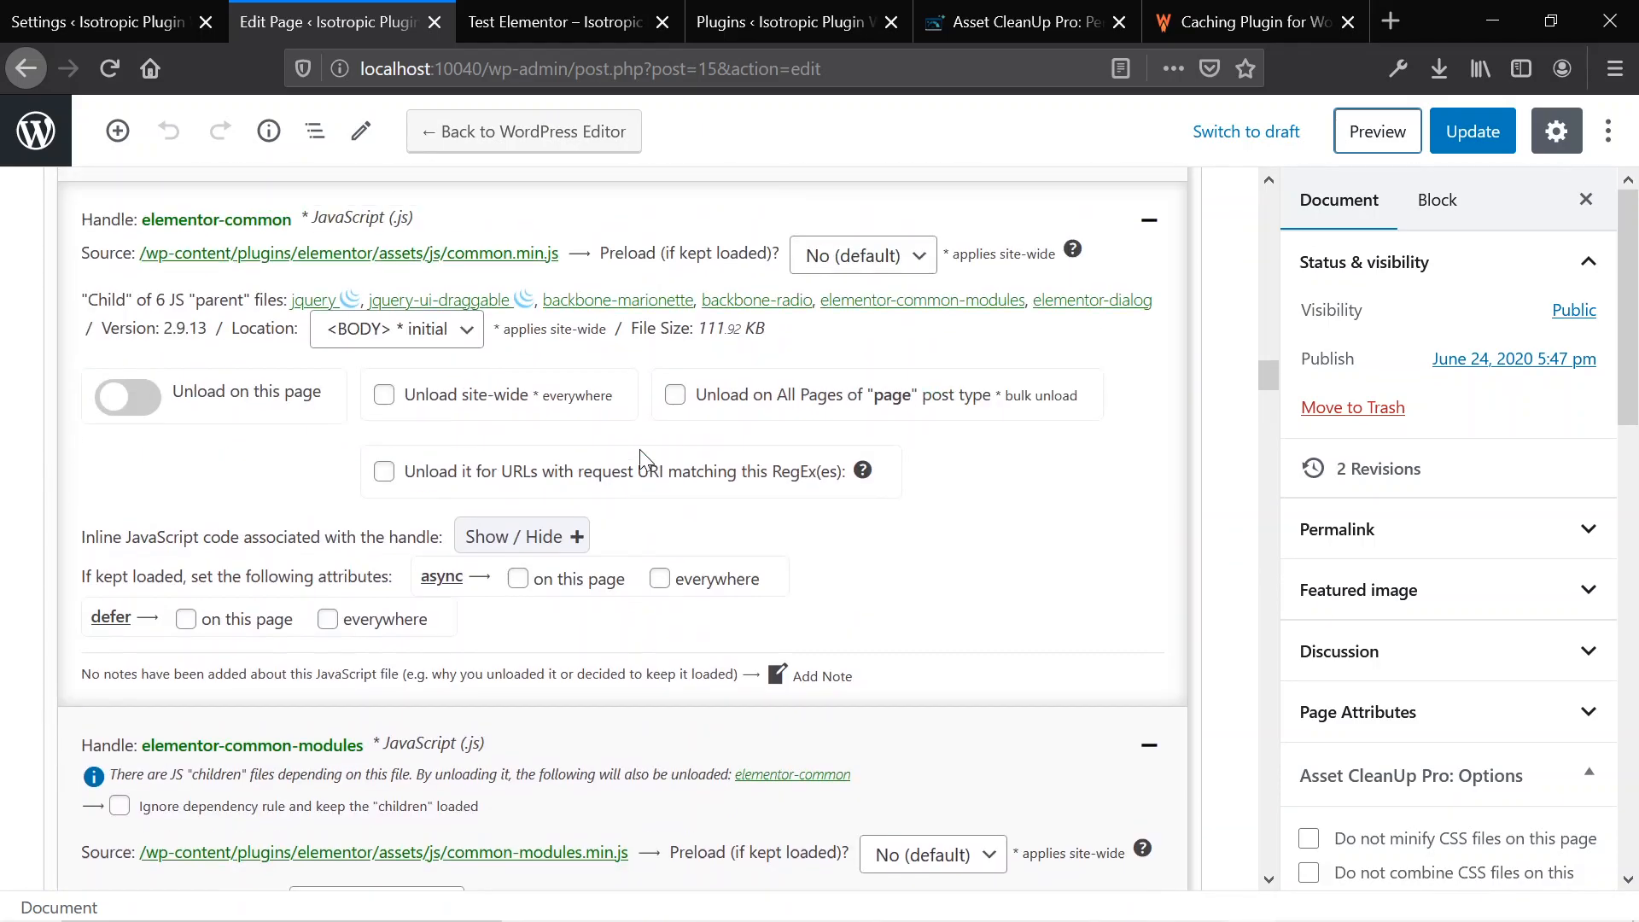
{"action": "scroll", "scroll_direction": "down", "scroll_amount": 3}
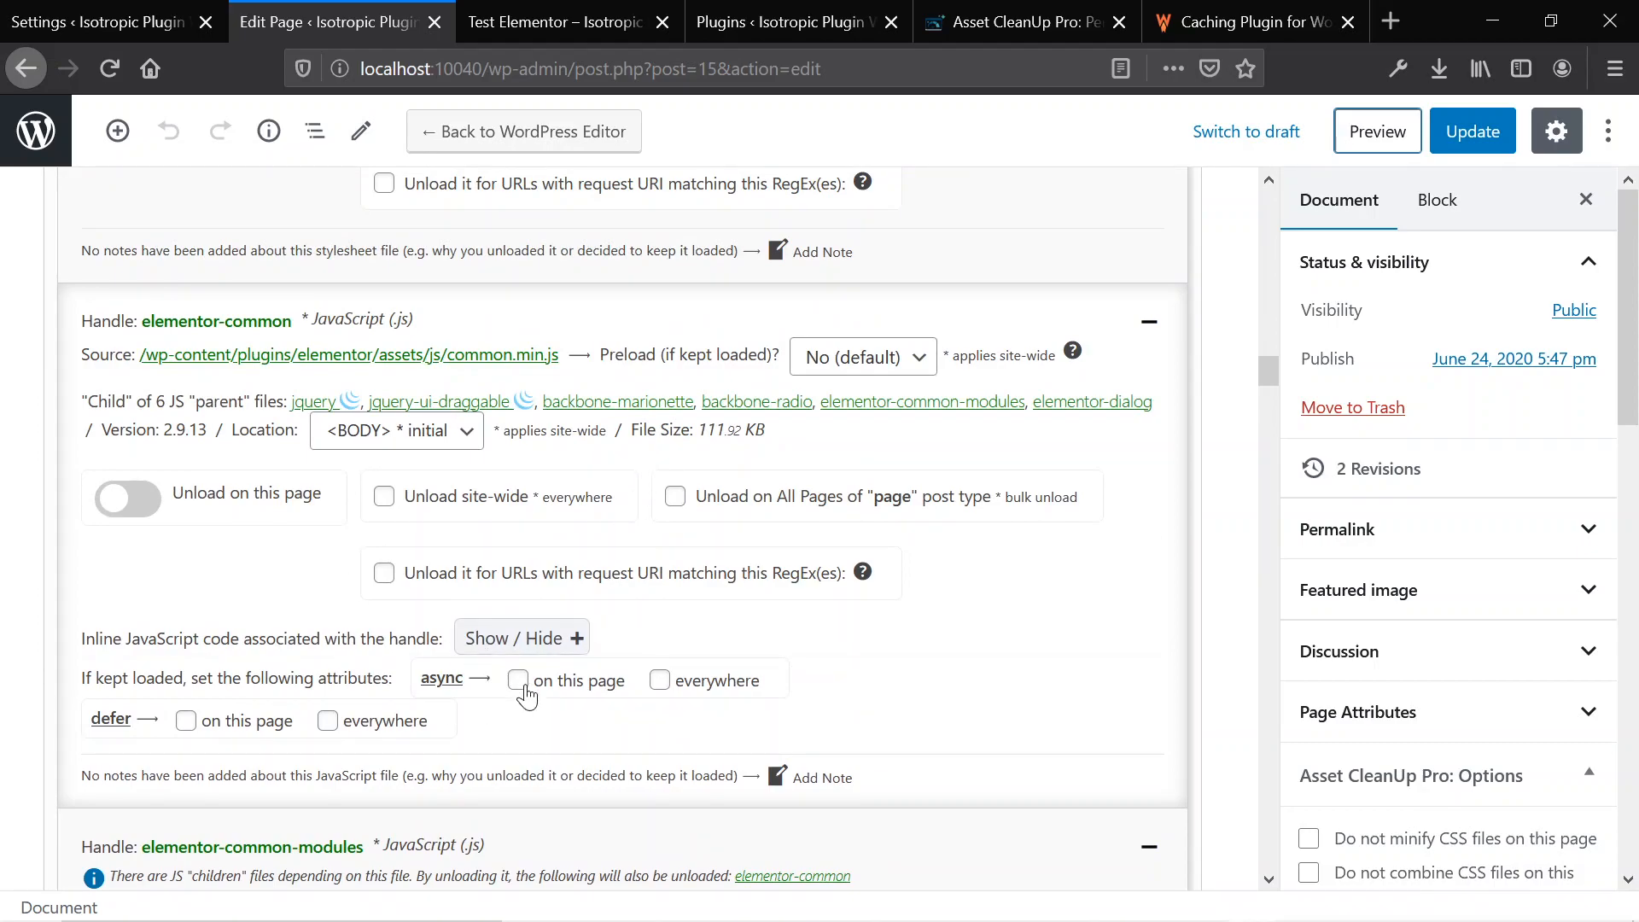
- Clear elementor-common's page-only defer and tick defer on this page for elementor-common-modules
{"action": "left_click", "coordinate": [518, 680]}
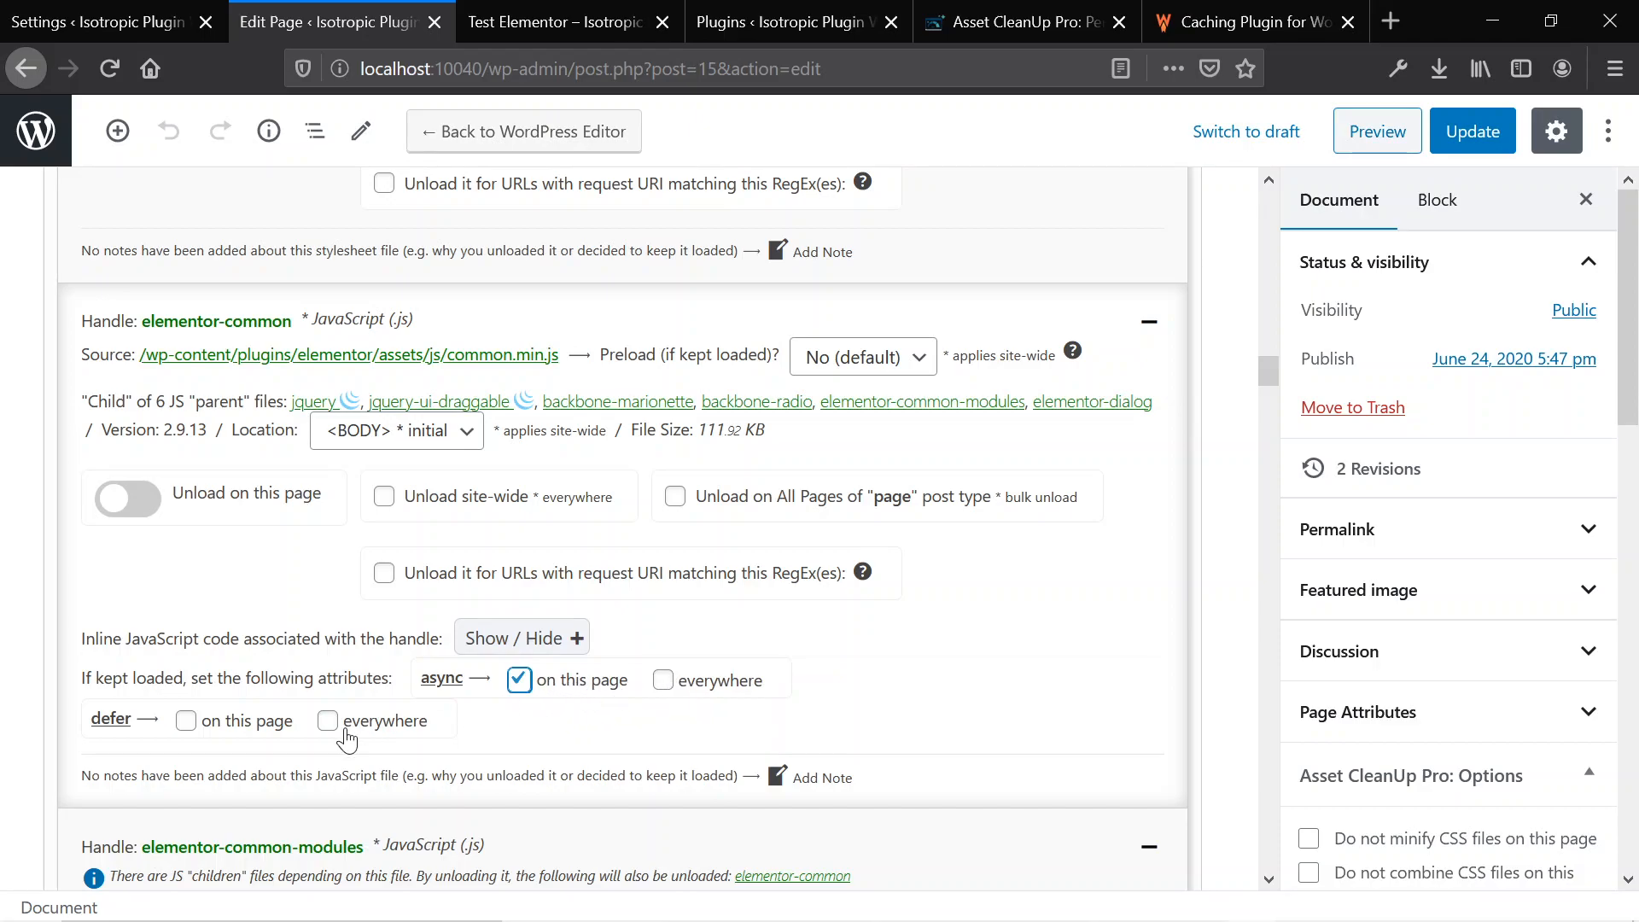
{"action": "left_click", "coordinate": [186, 720]}
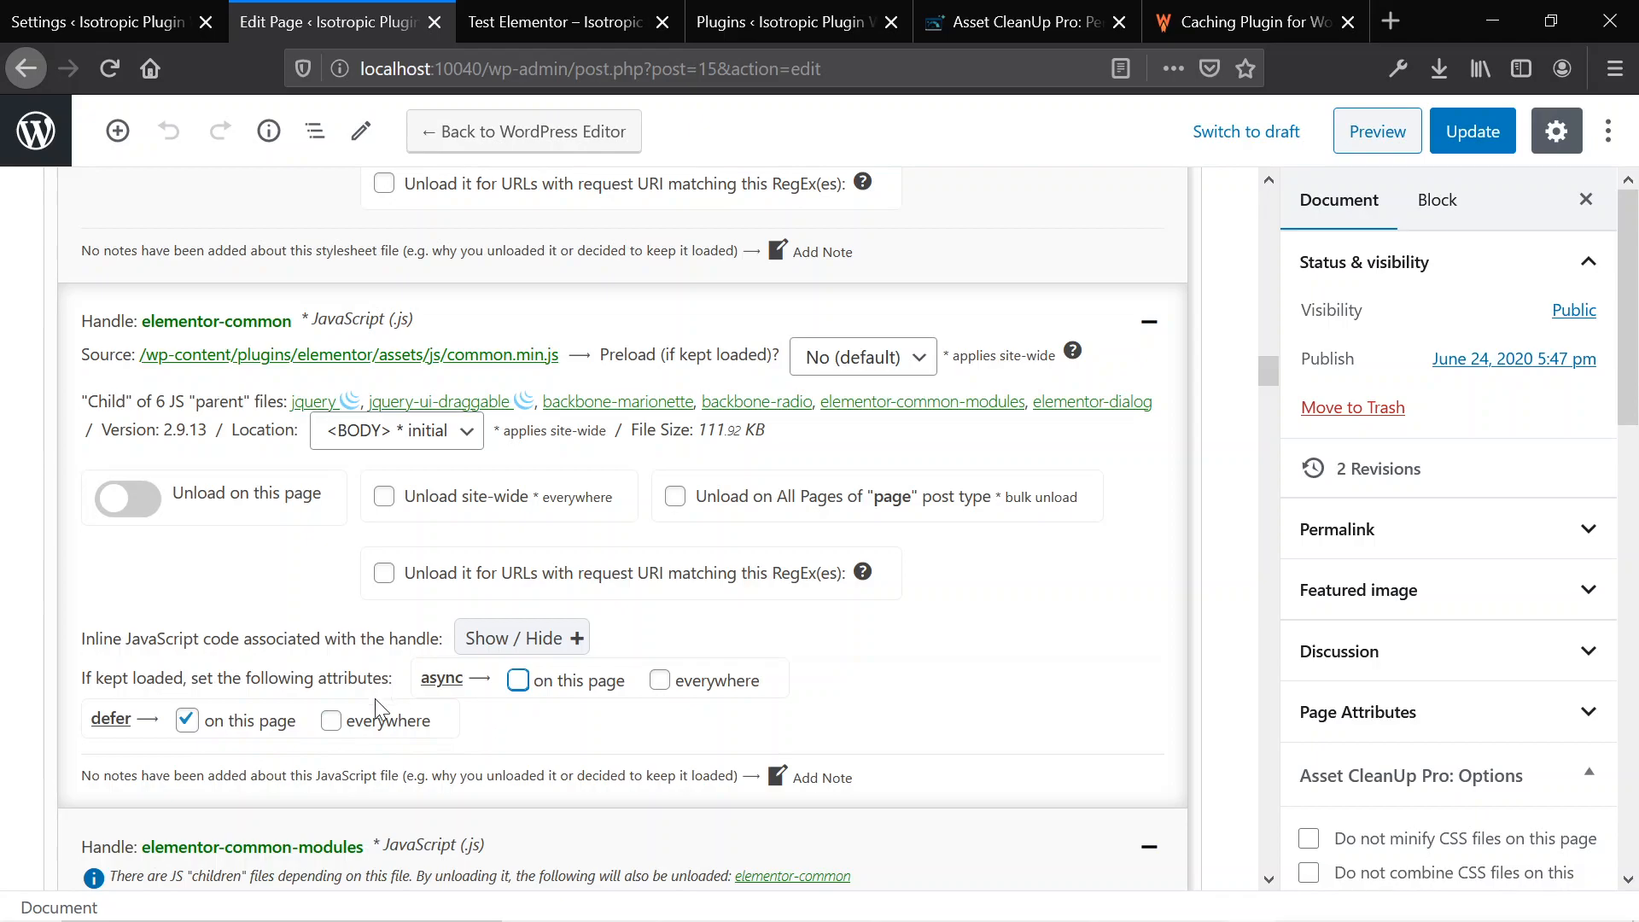
{"action": "left_click", "coordinate": [330, 721]}
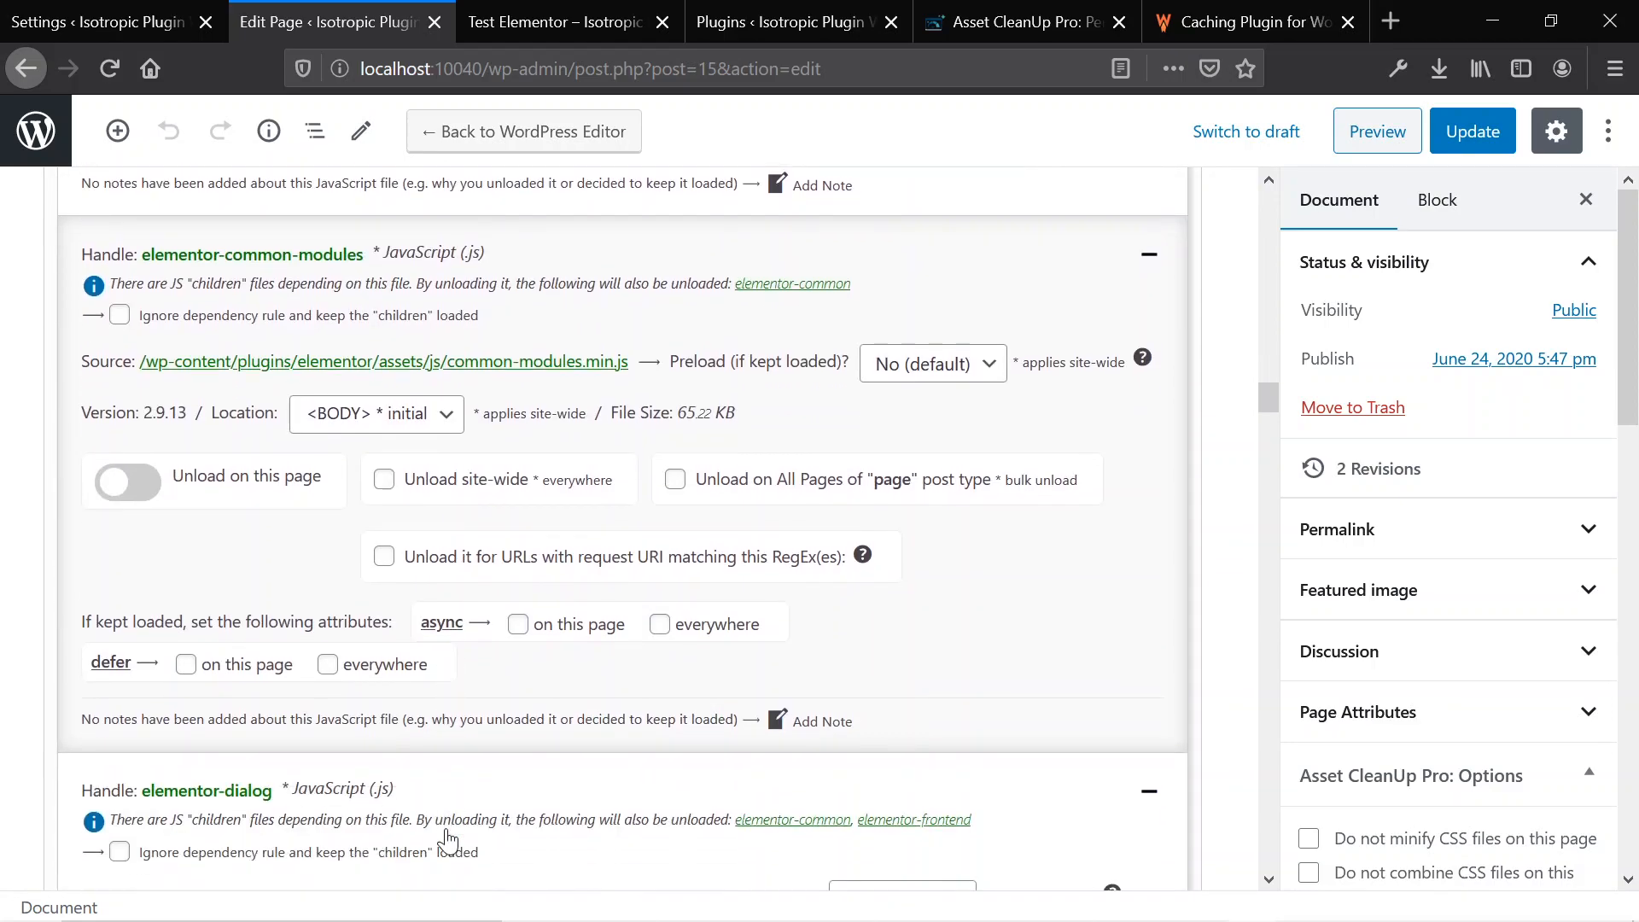
{"action": "scroll", "scroll_direction": "down", "scroll_amount": 3}
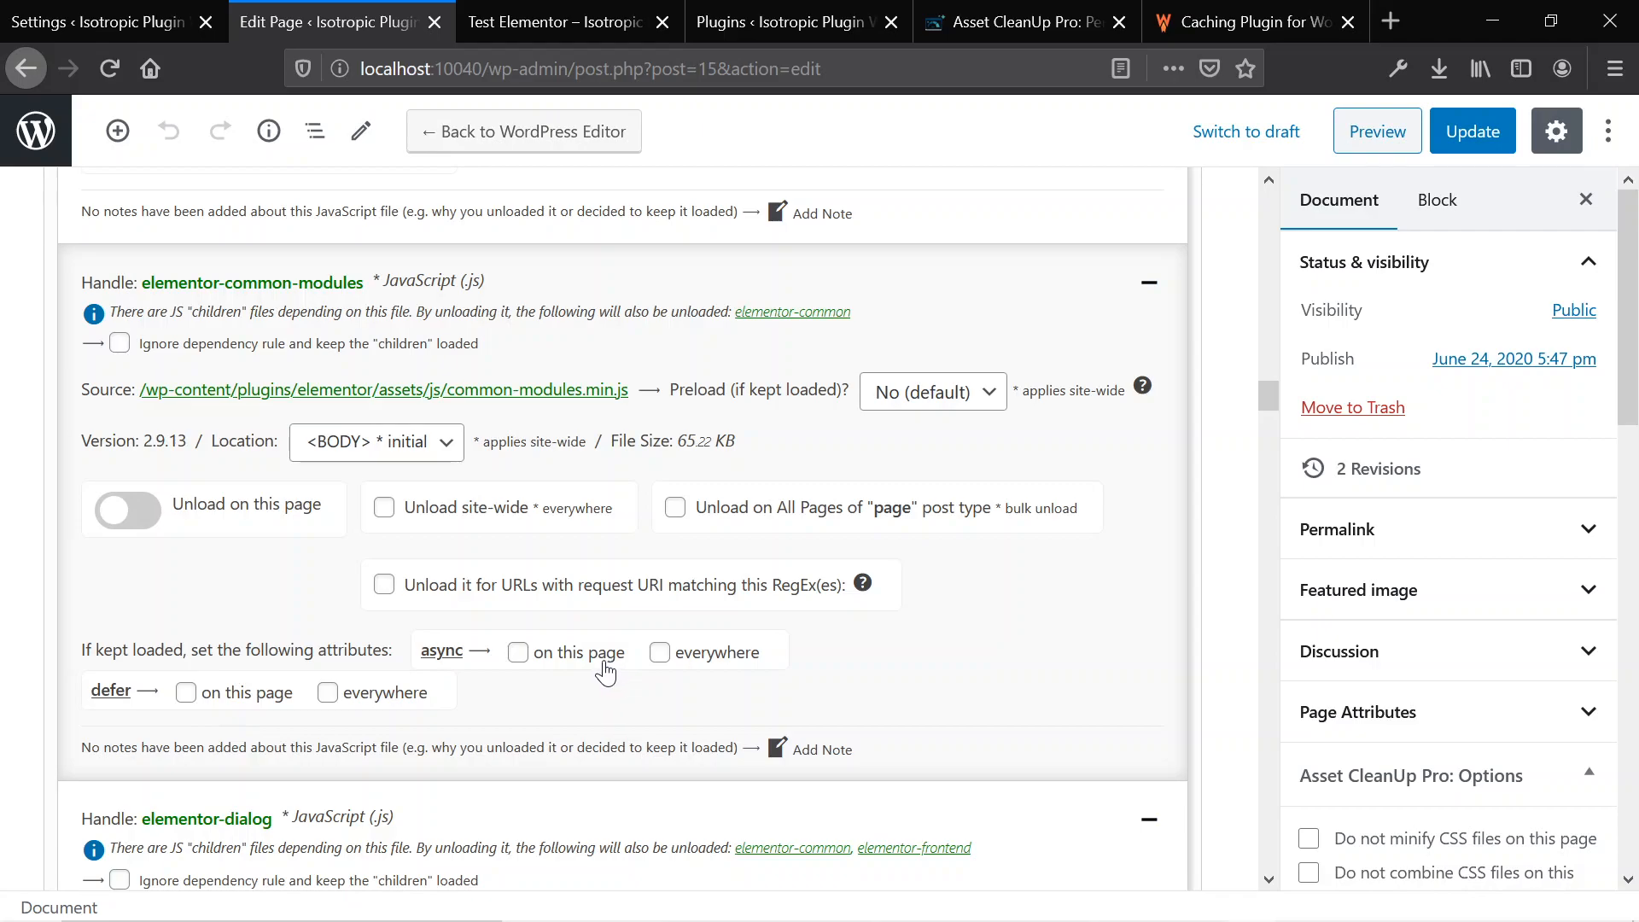
{"action": "left_click", "coordinate": [186, 691]}
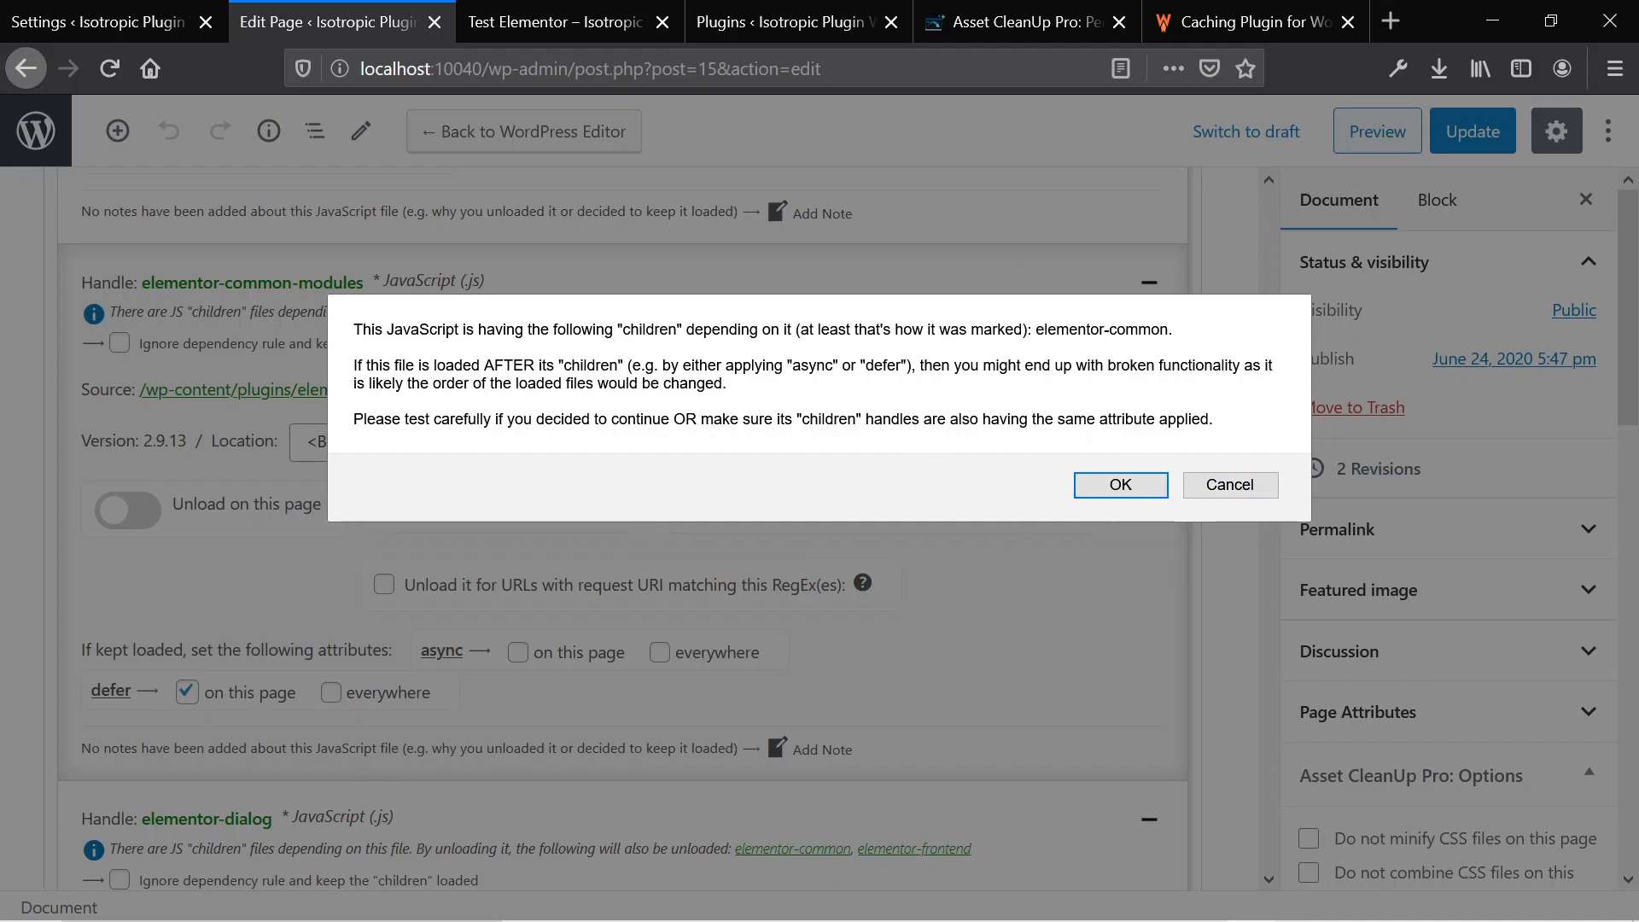
- Cancel the children-dependency warning and scroll through the elementor-dialog asset options
{"action": "left_click", "coordinate": [1230, 484]}
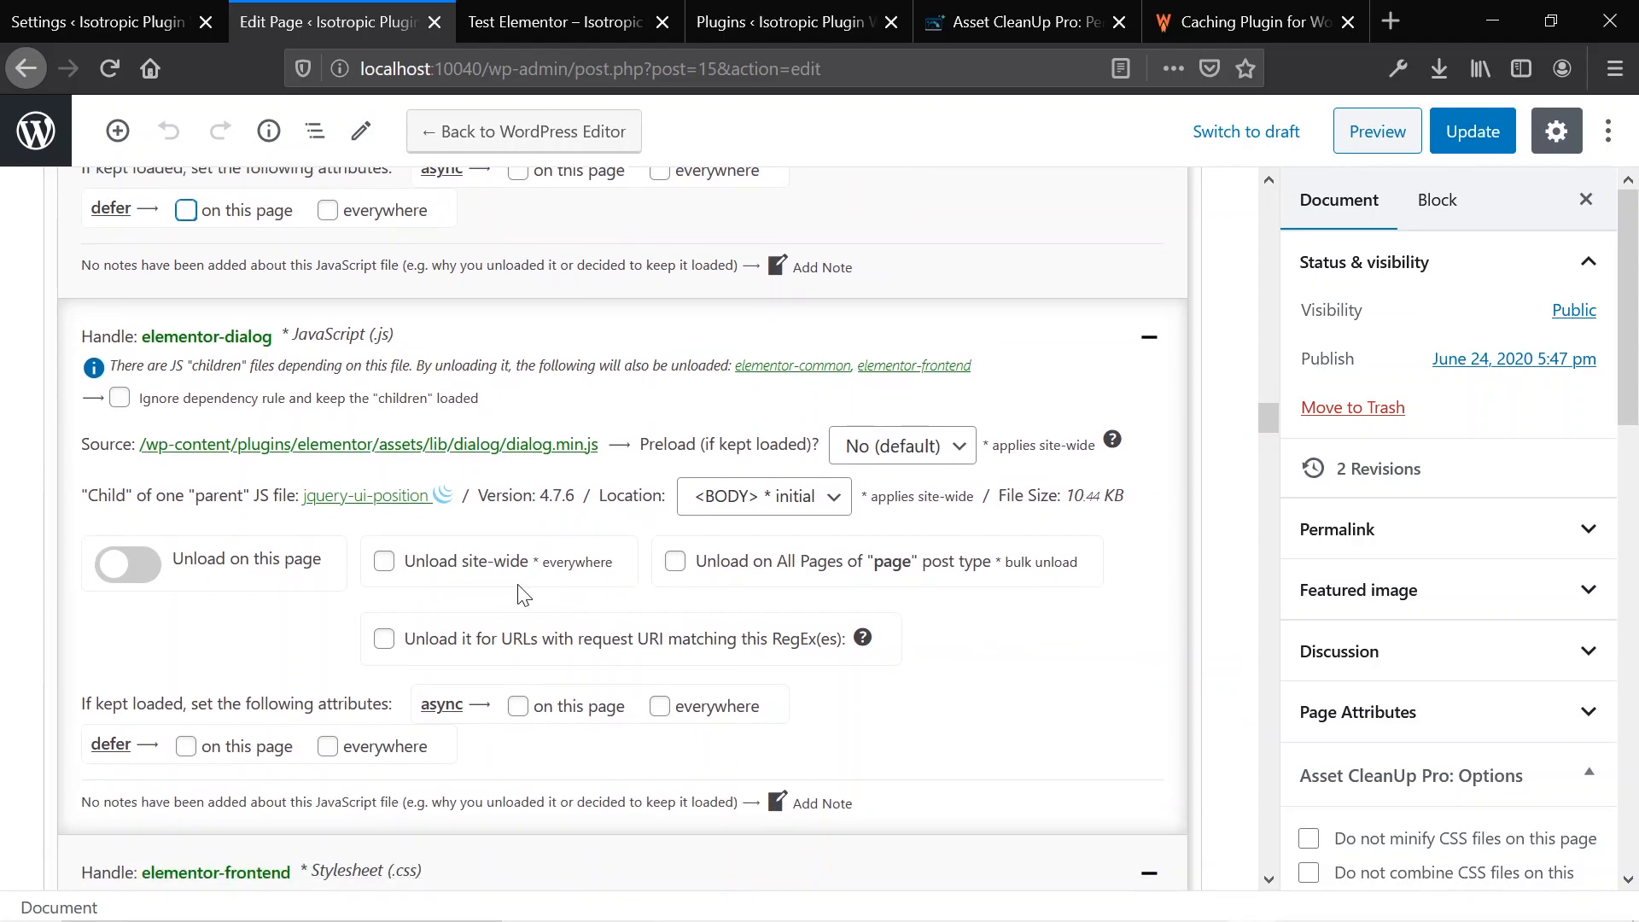
{"action": "mouse_move", "coordinate": [366, 495]}
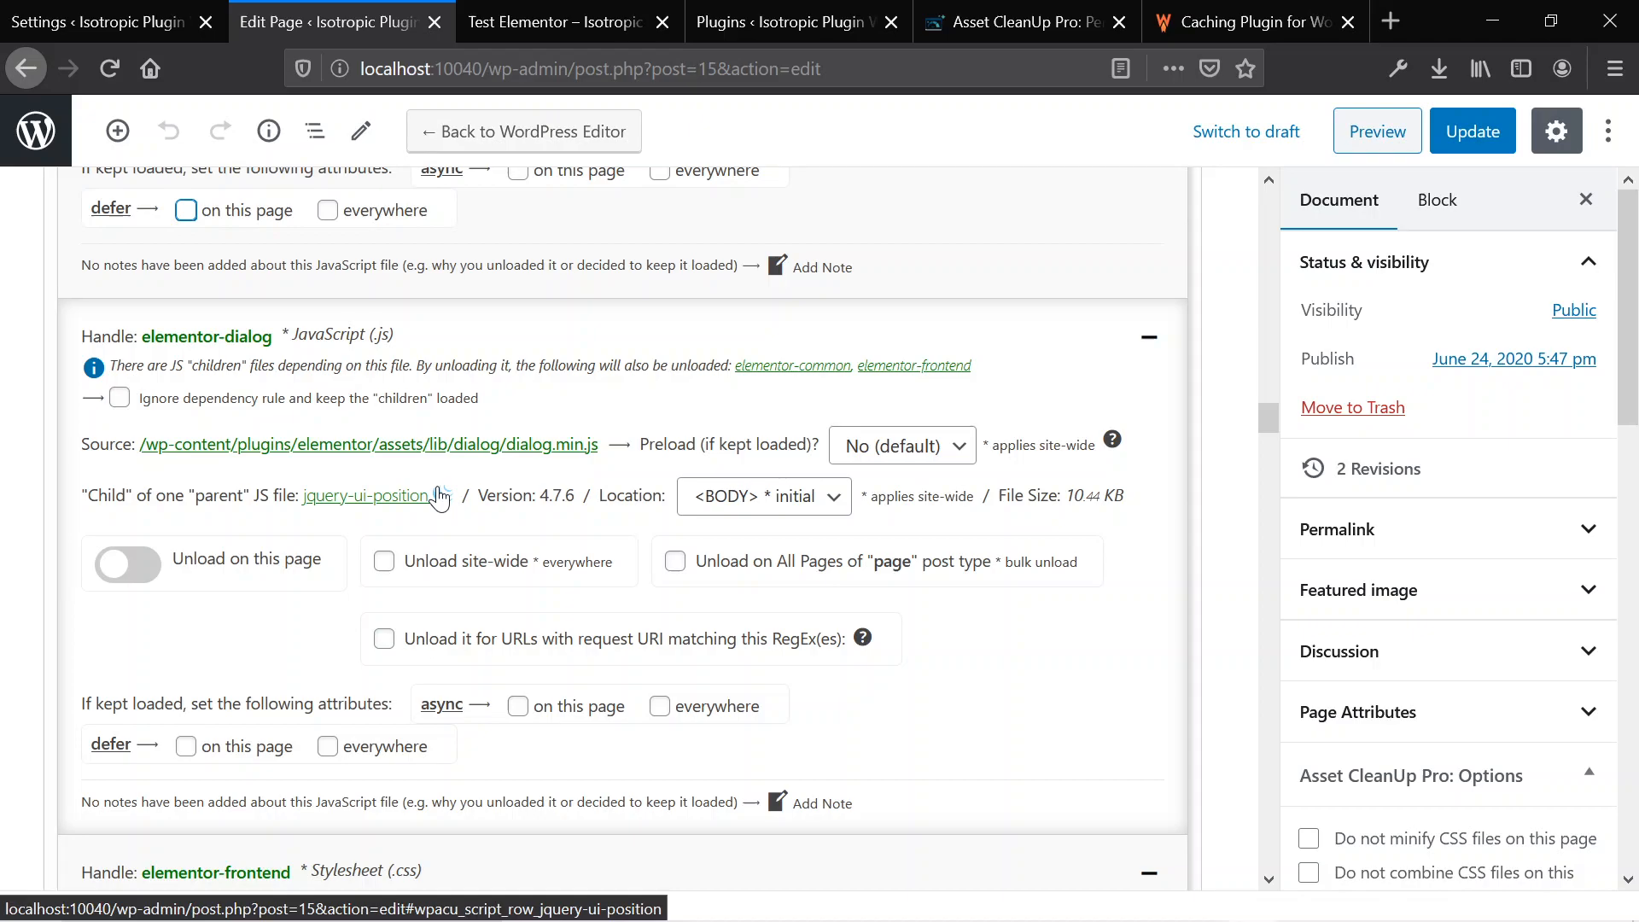
{"action": "scroll", "scroll_direction": "down", "scroll_amount": 3}
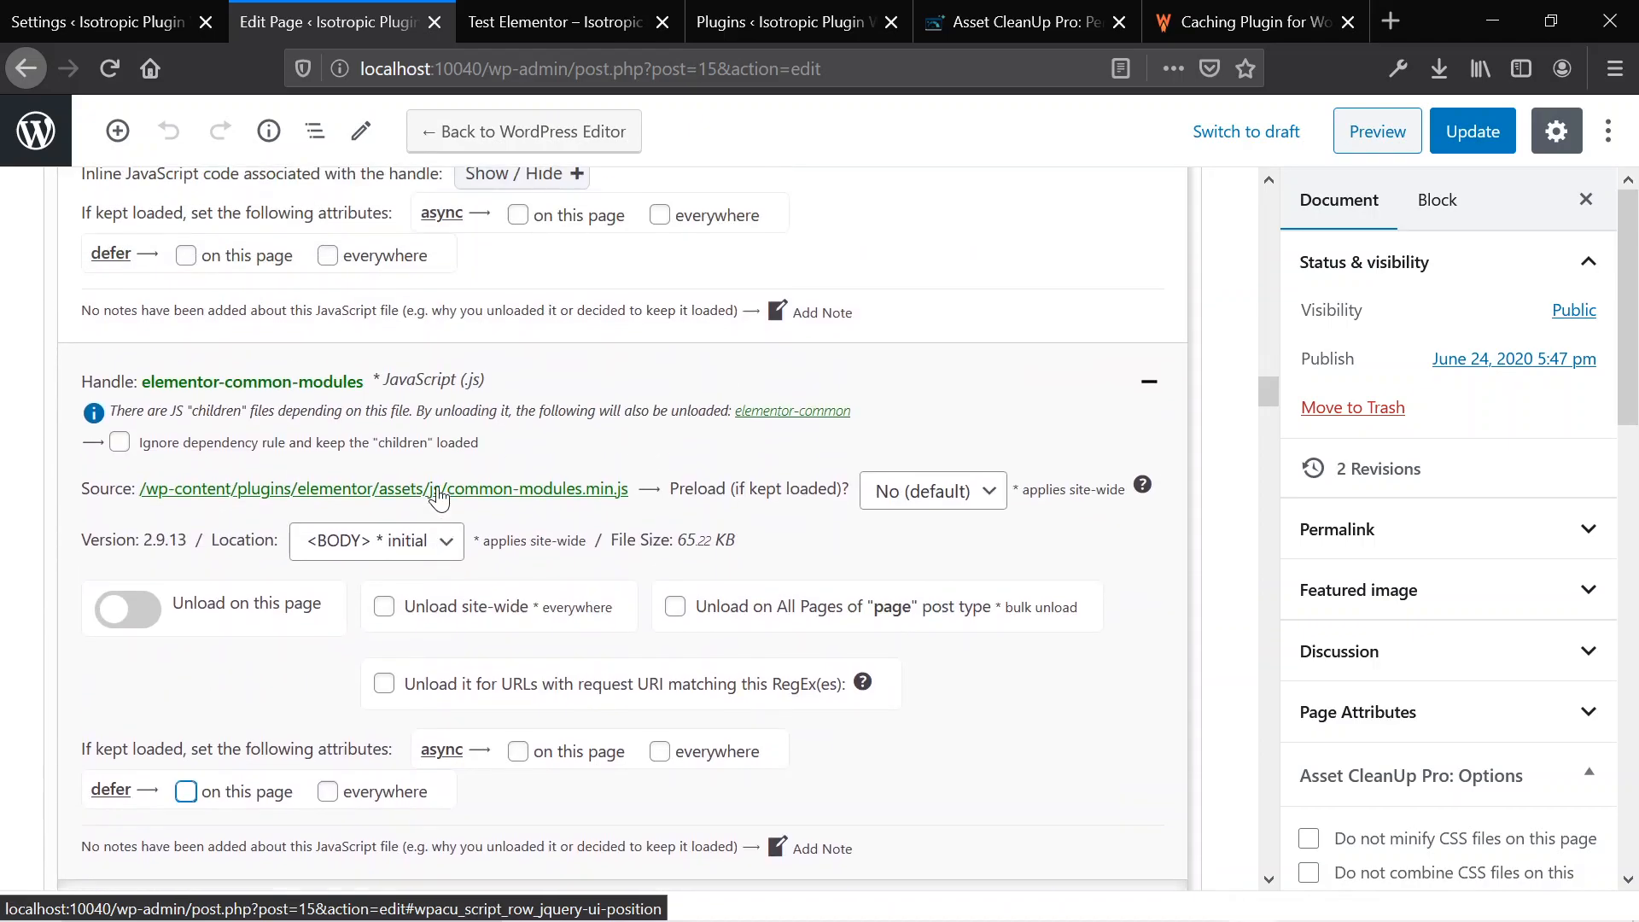
{"action": "scroll", "scroll_direction": "down", "scroll_amount": 3}
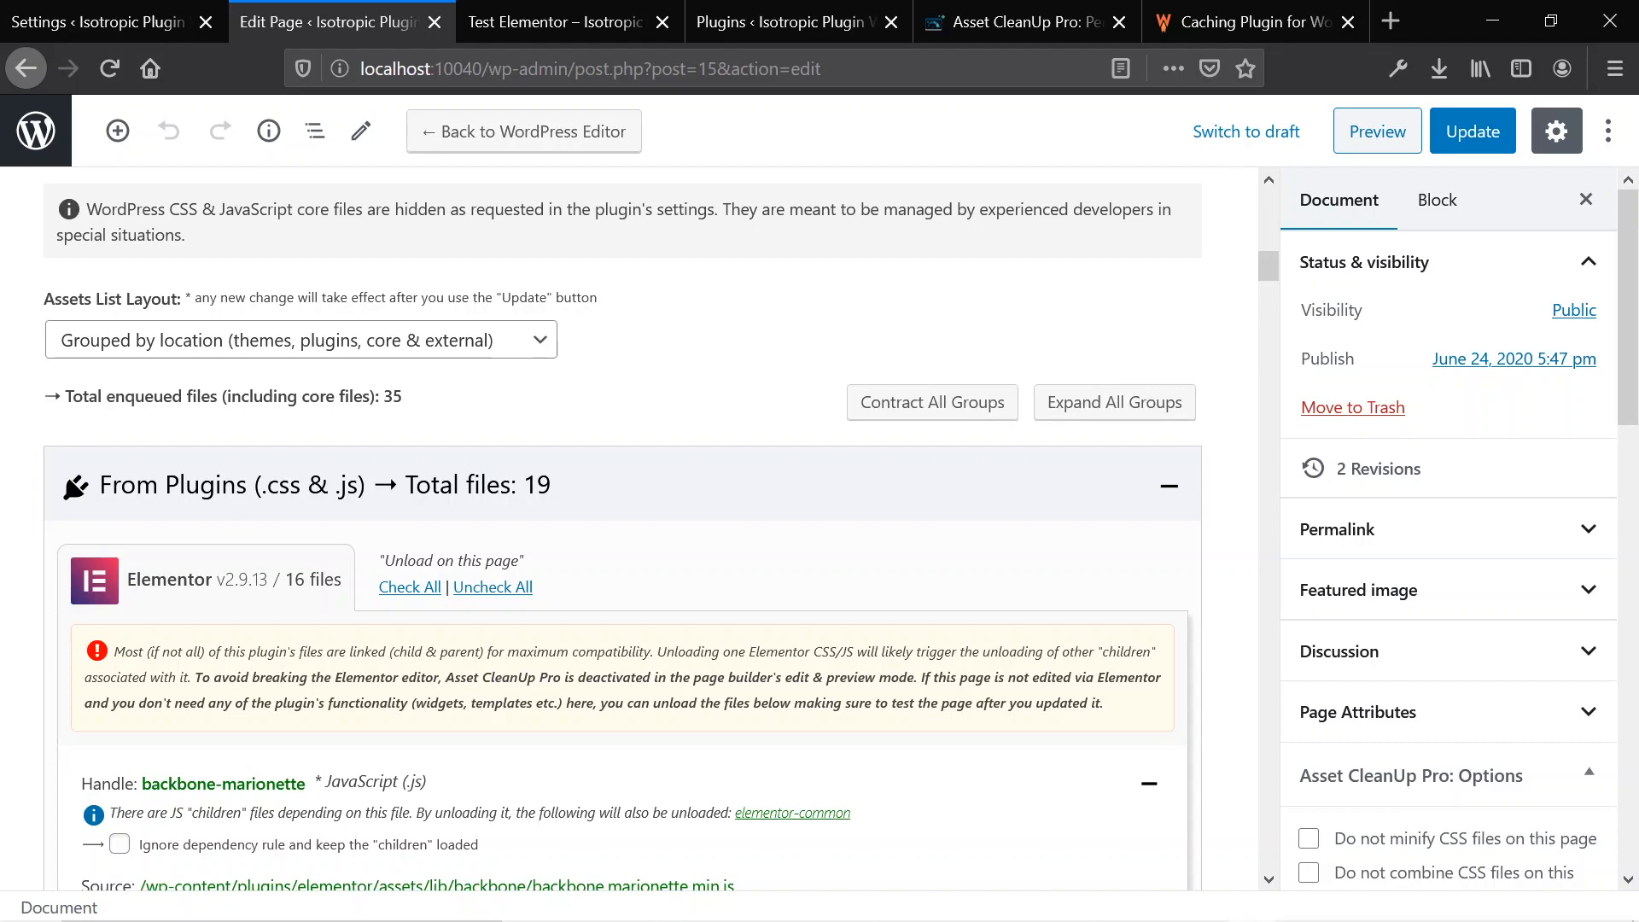
- Scroll the Elementor file group, then switch to the gabelivan.com Asset CleanUp Pro pricing page
{"action": "scroll", "scroll_direction": "down", "scroll_amount": 3}
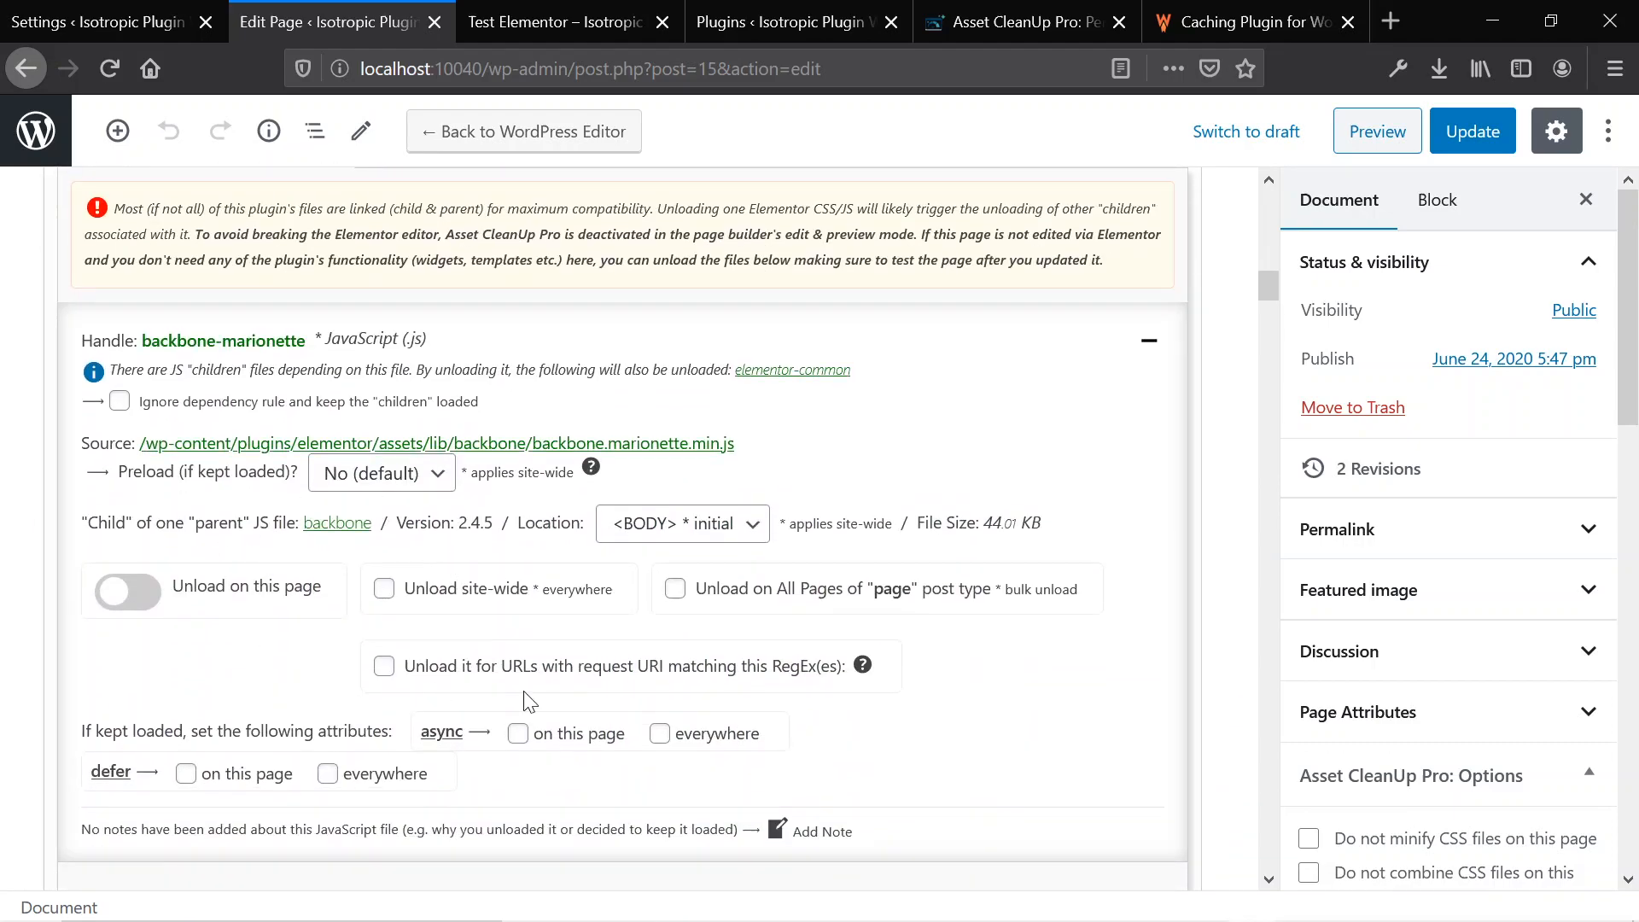
{"action": "mouse_move", "coordinate": [485, 572]}
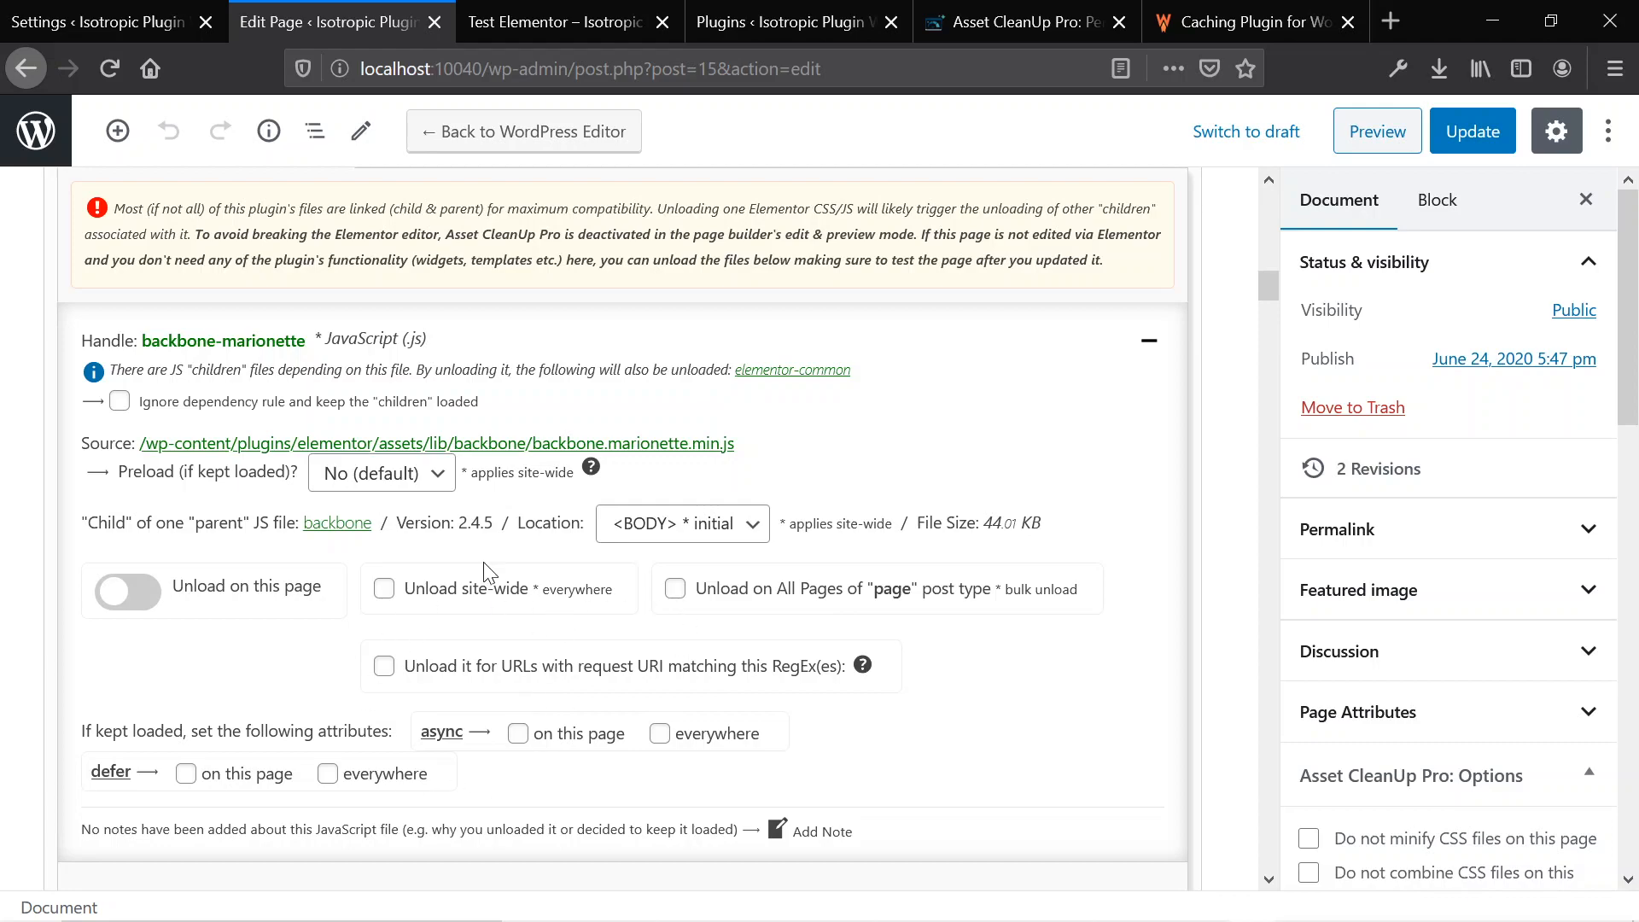
{"action": "mouse_move", "coordinate": [527, 823]}
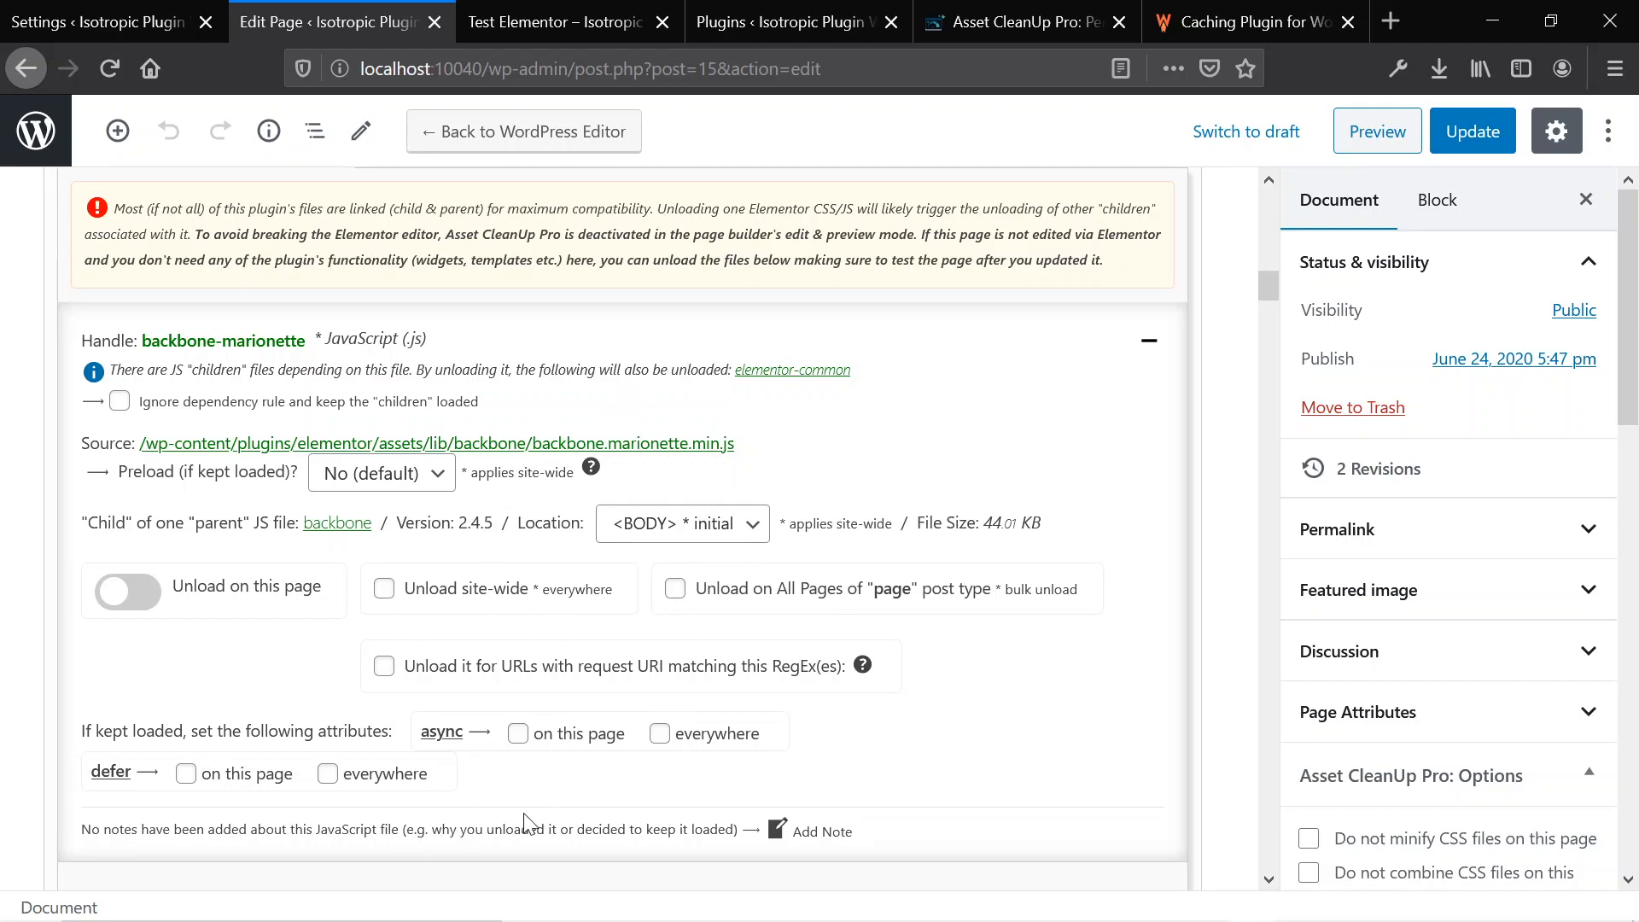
{"action": "mouse_move", "coordinate": [293, 624]}
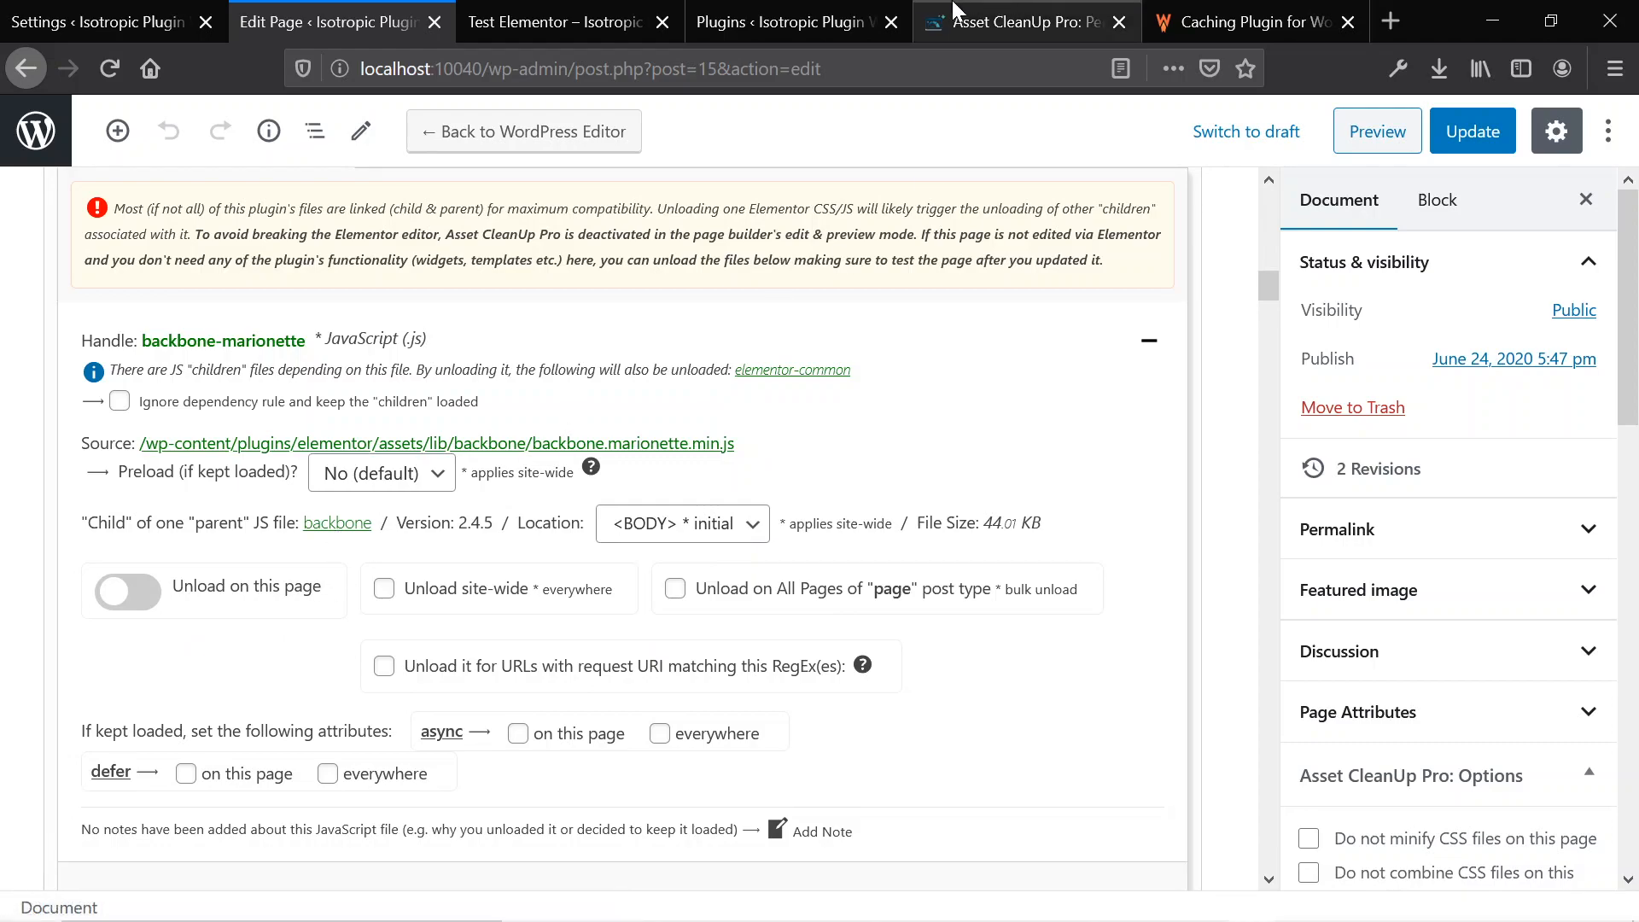
{"action": "left_click", "coordinate": [1025, 20]}
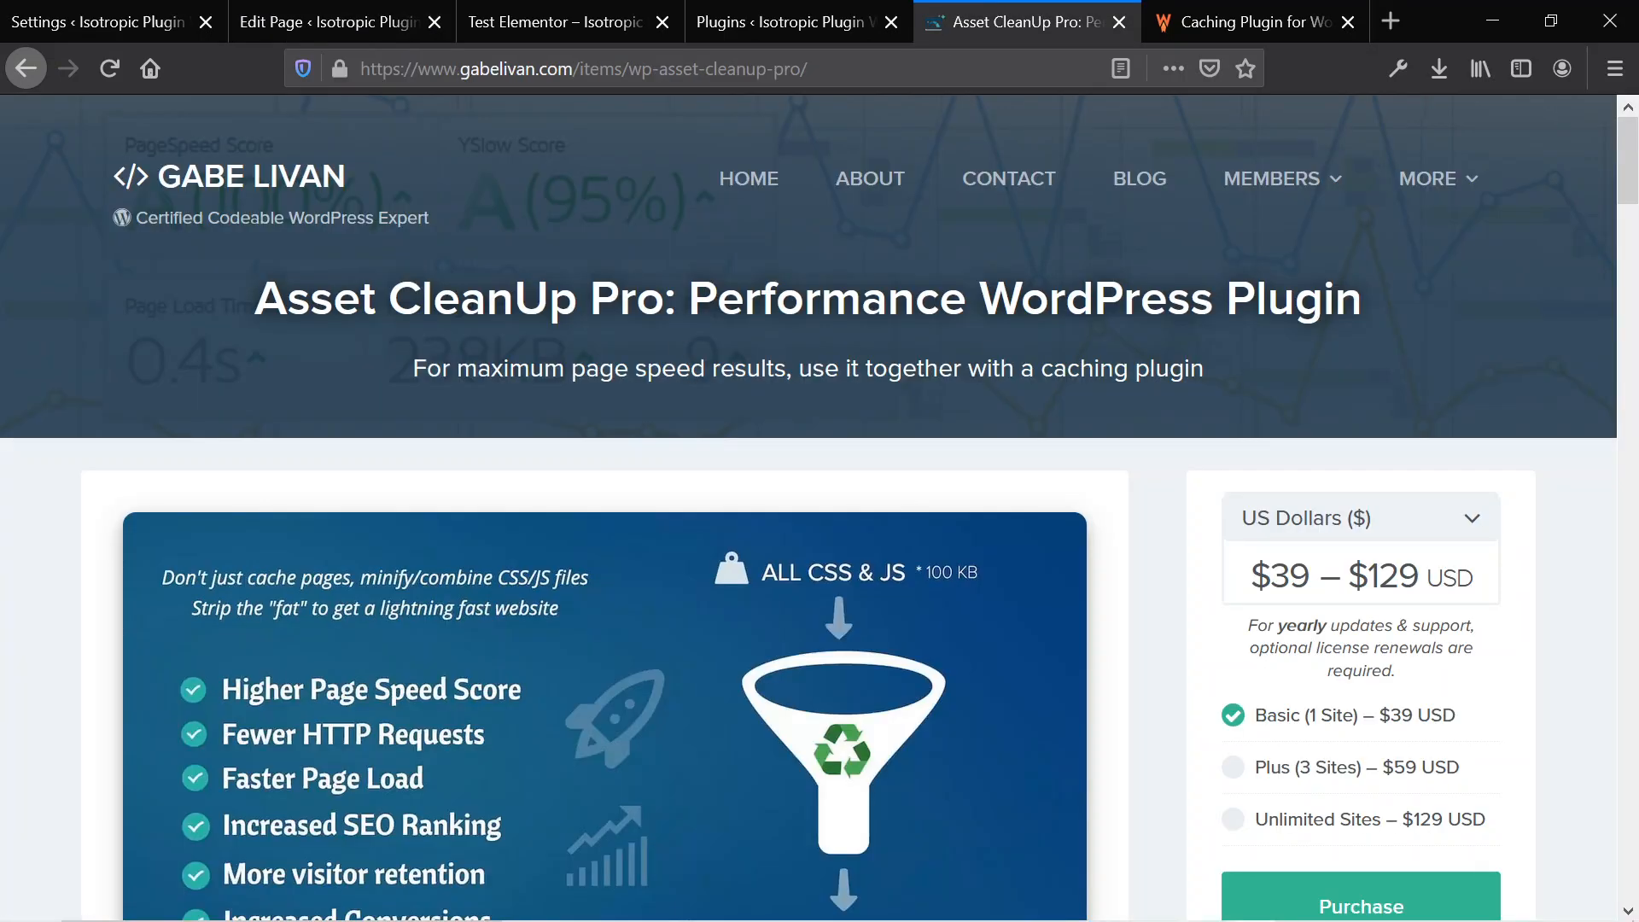
- Flip between gabelivan.com and wp-rocket.me, then open WP Rocket's Features comparison page
{"action": "left_click", "coordinate": [1243, 20]}
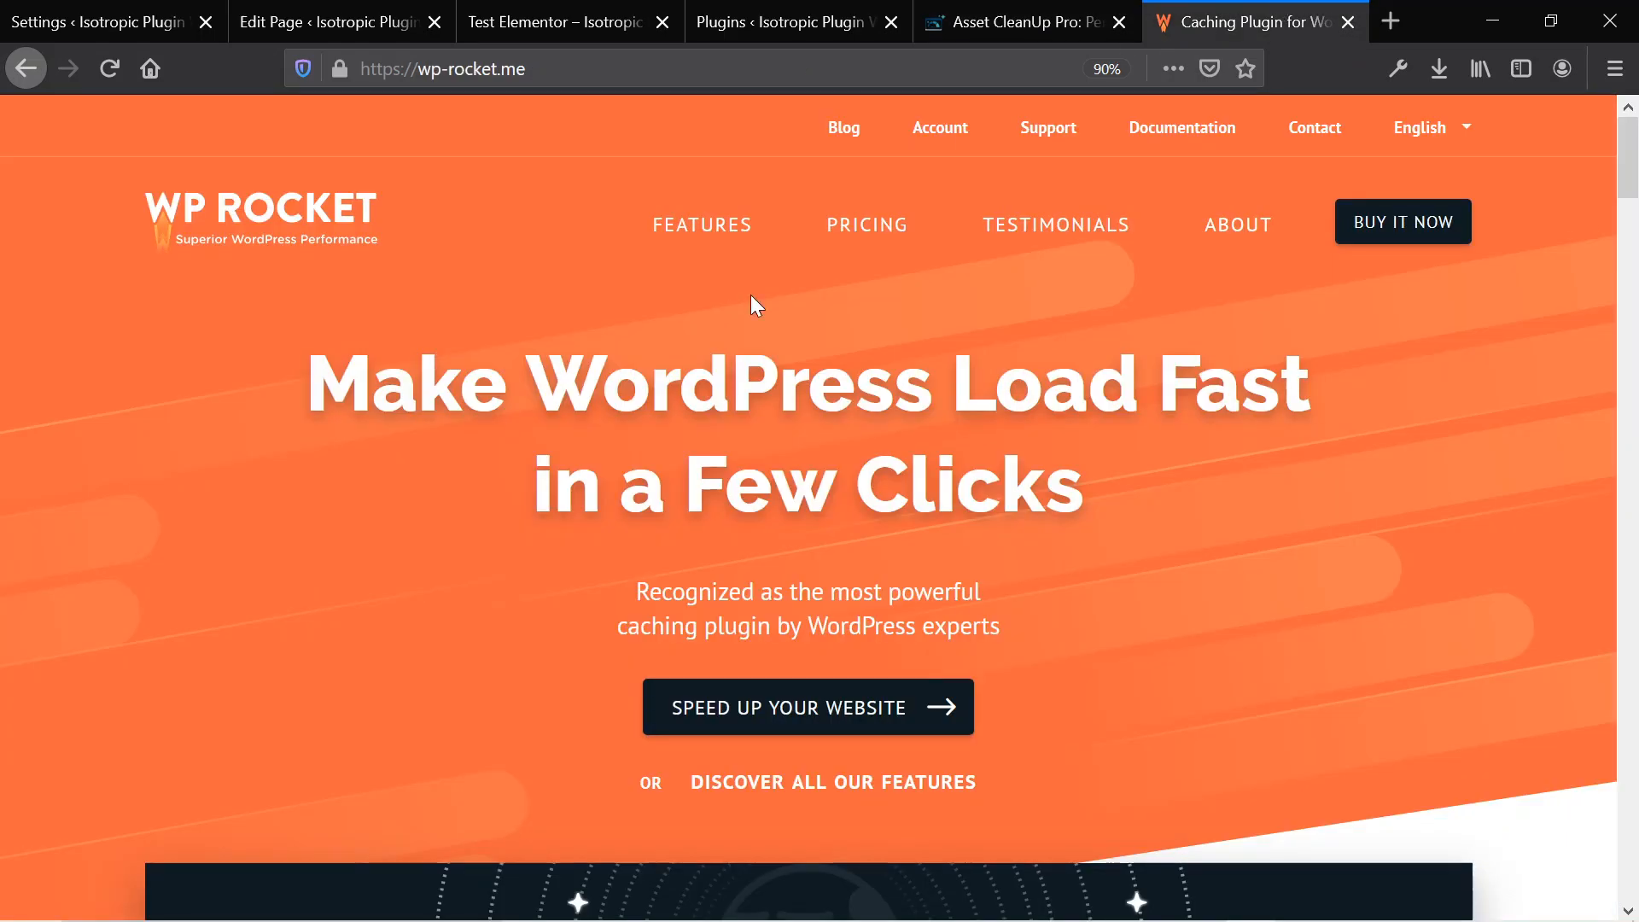
{"action": "left_click", "coordinate": [1024, 20]}
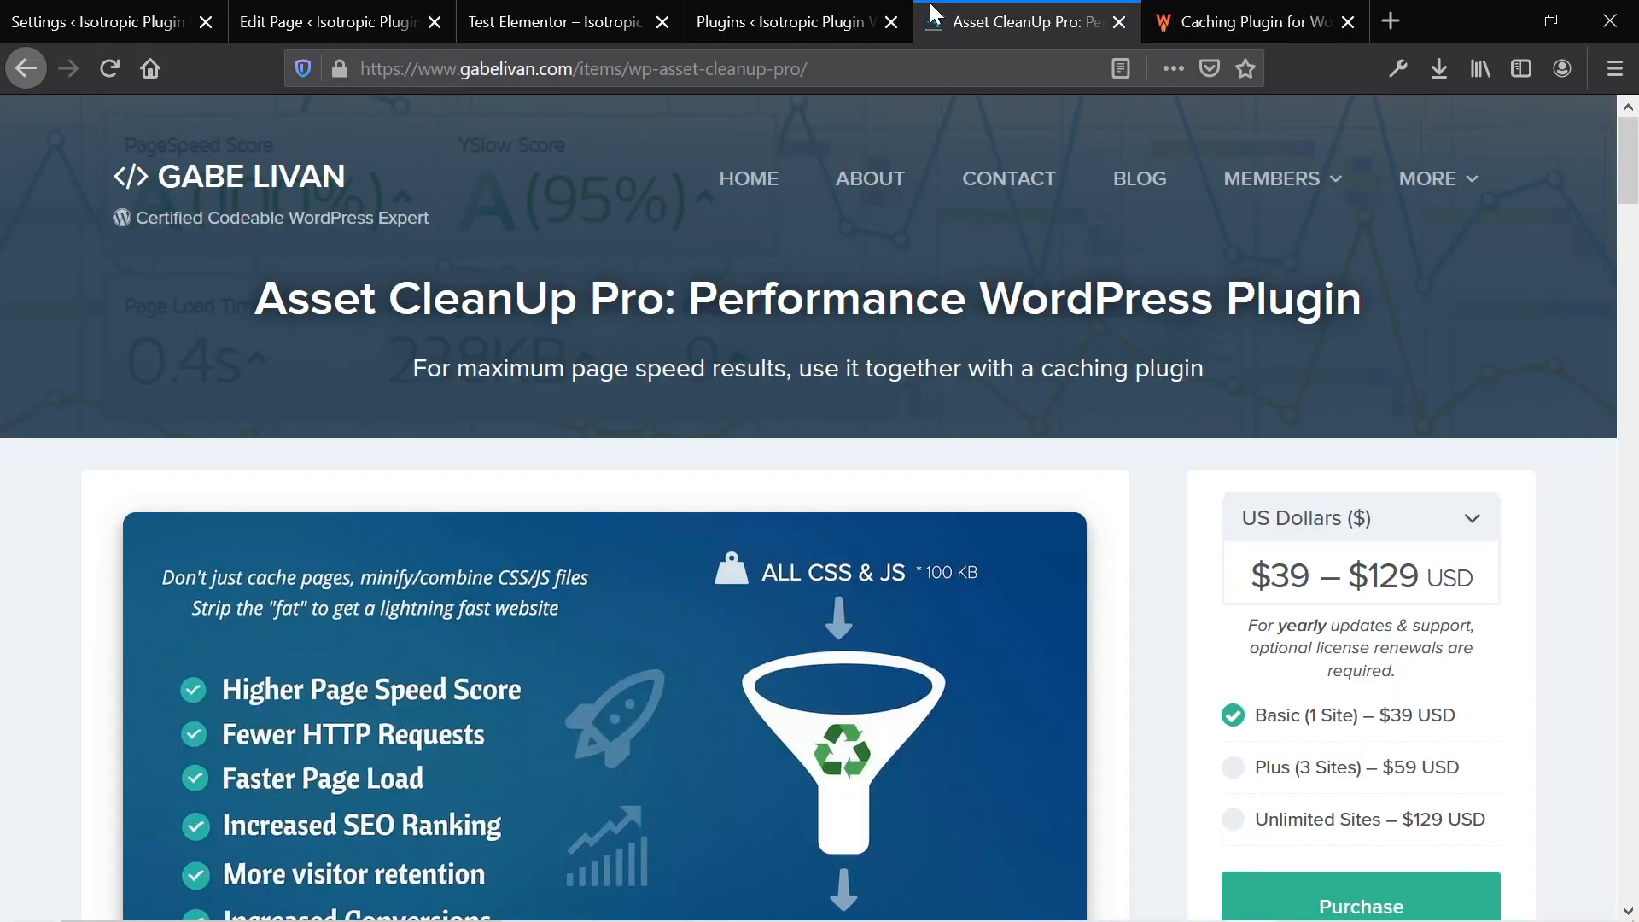
{"action": "left_click", "coordinate": [1253, 21]}
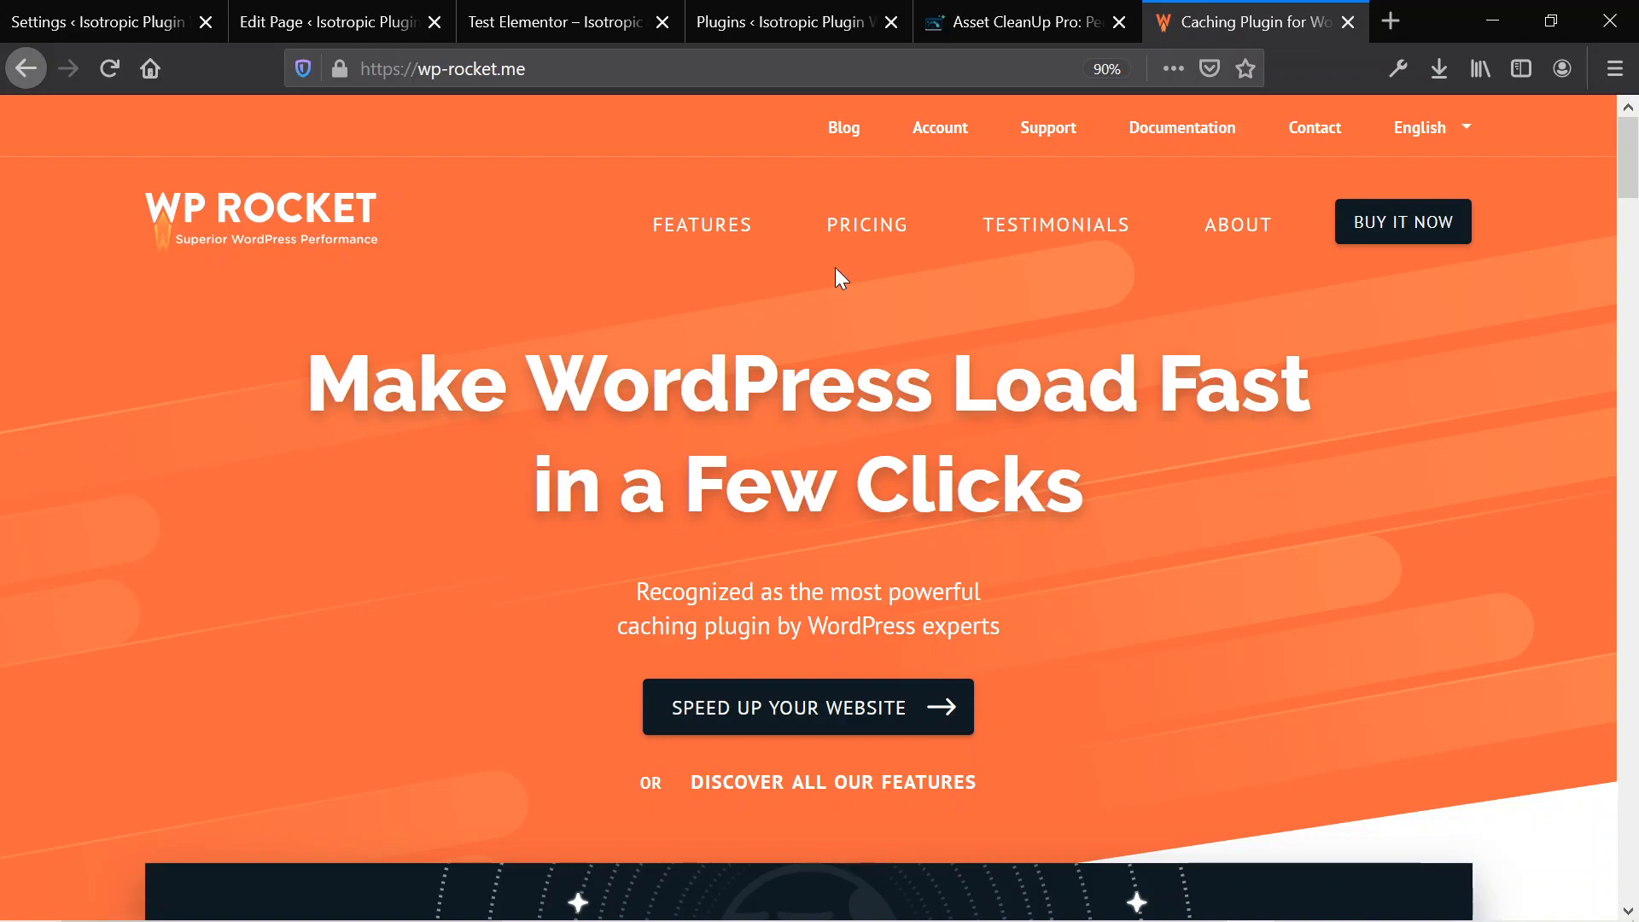
{"action": "mouse_move", "coordinate": [726, 227]}
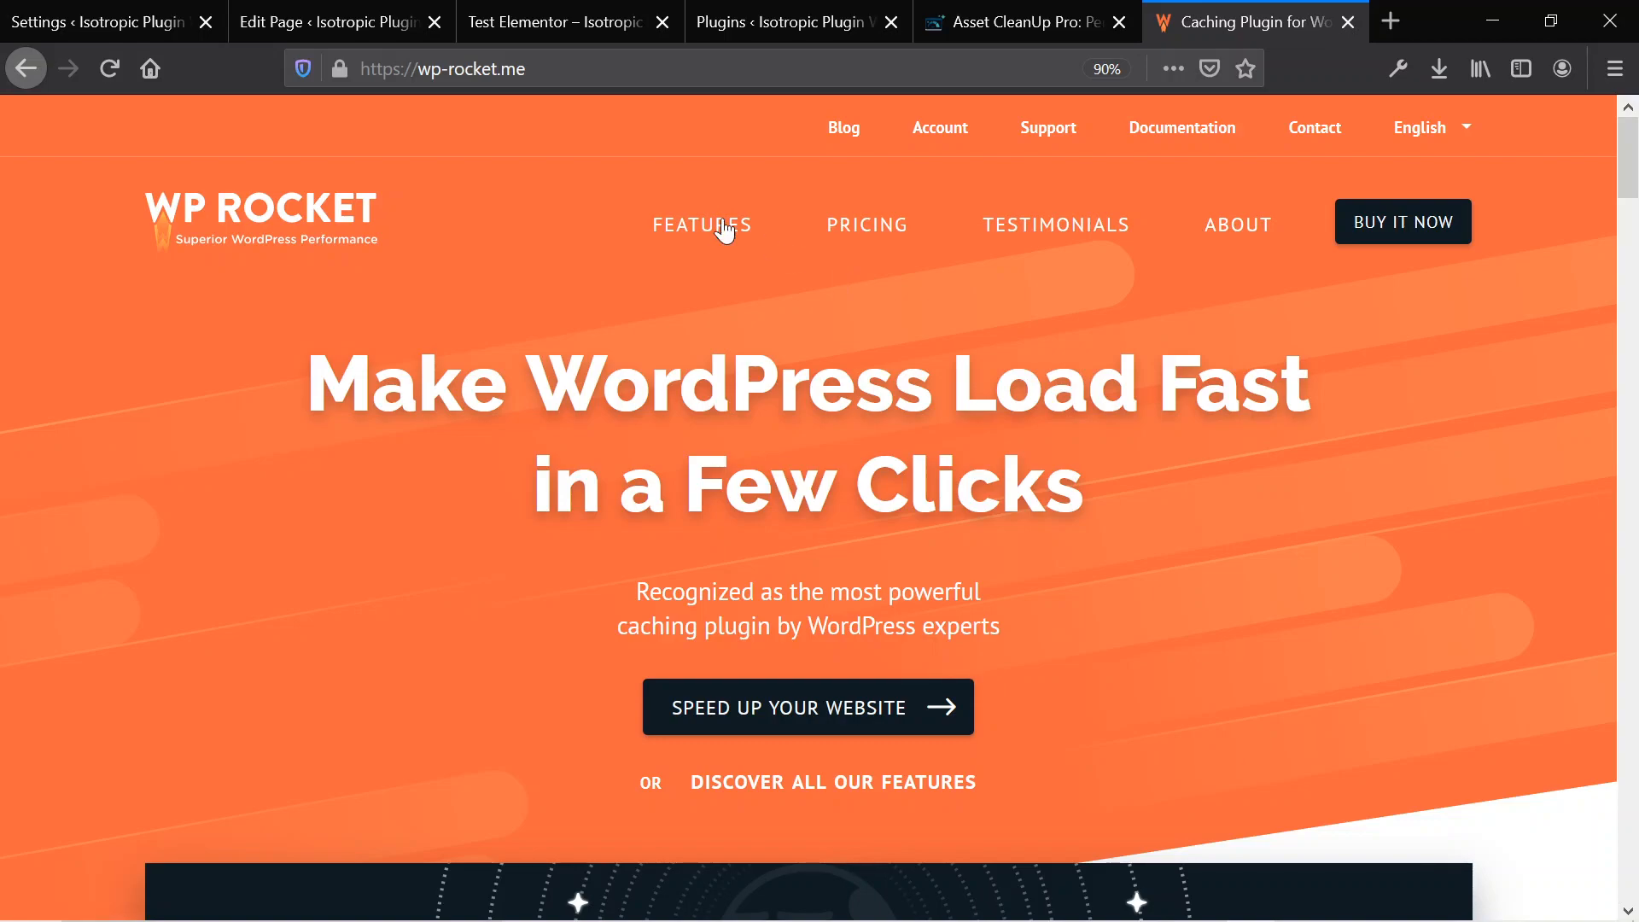
{"action": "left_click", "coordinate": [702, 225]}
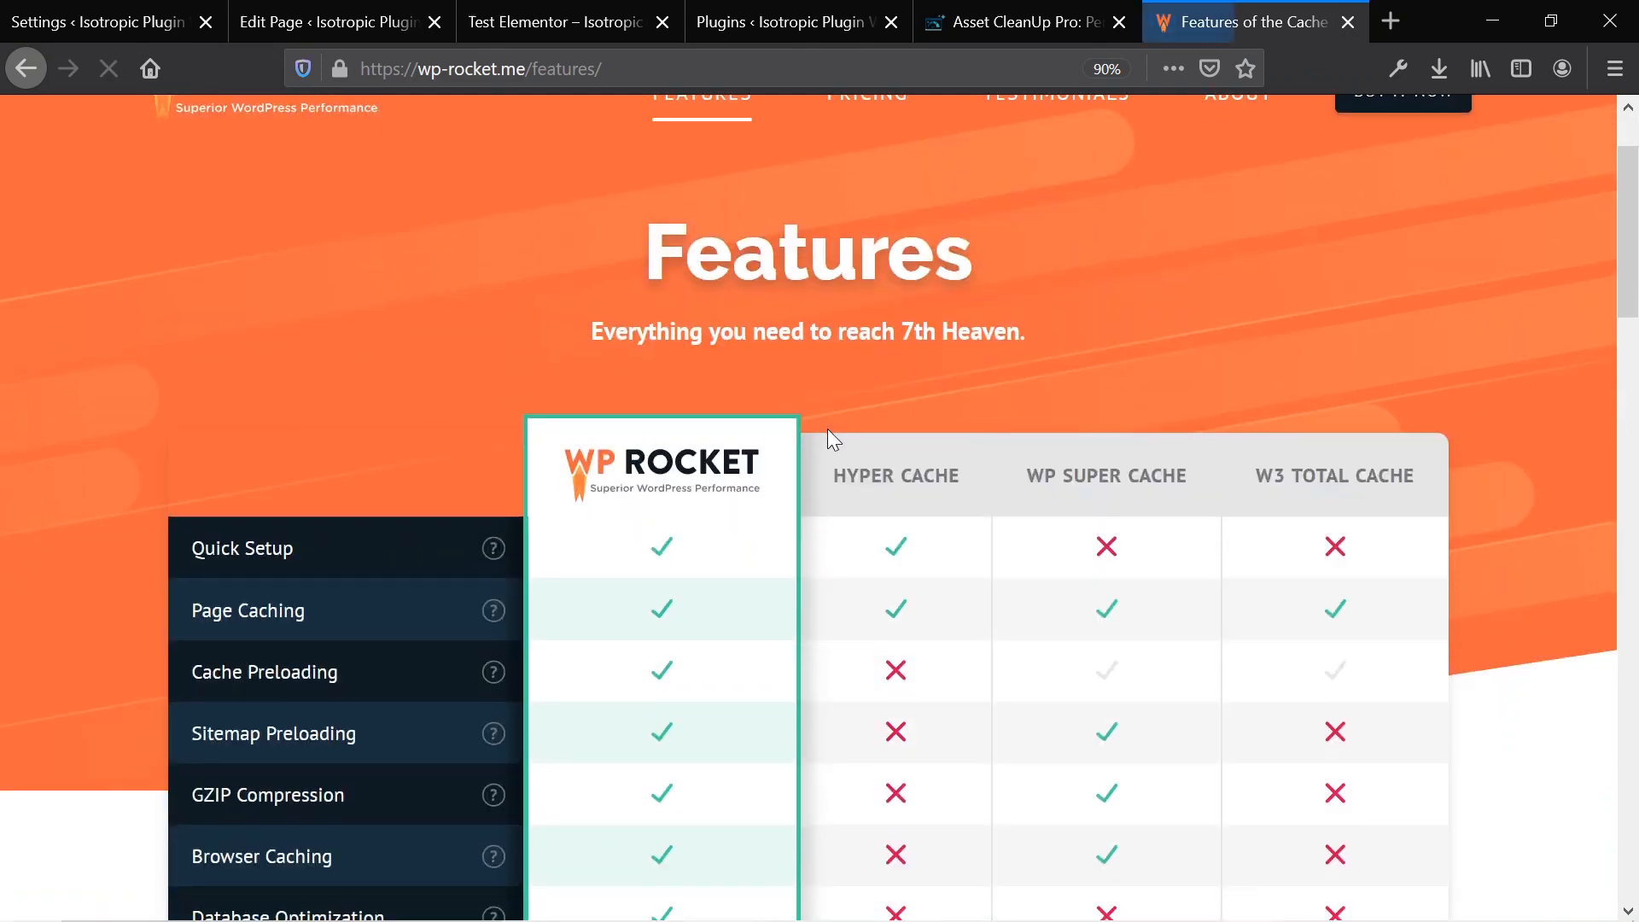
- Scroll the features comparison table past Defer JS Loading down to the legend
{"action": "scroll", "scroll_direction": "down", "scroll_amount": 3}
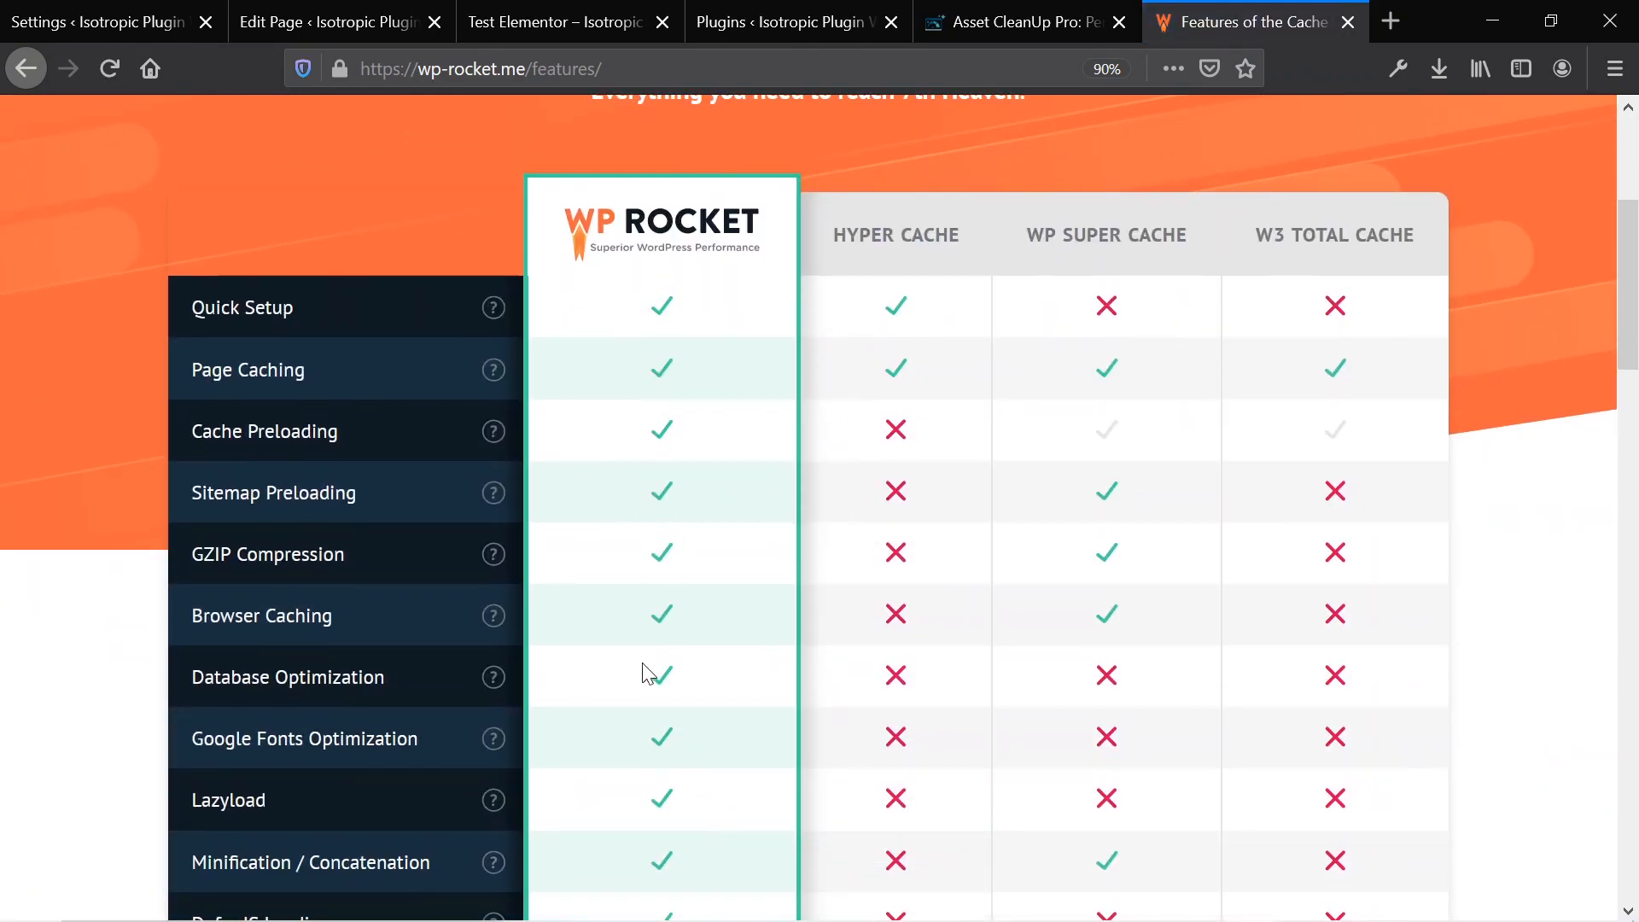
{"action": "scroll", "scroll_direction": "down", "scroll_amount": 3}
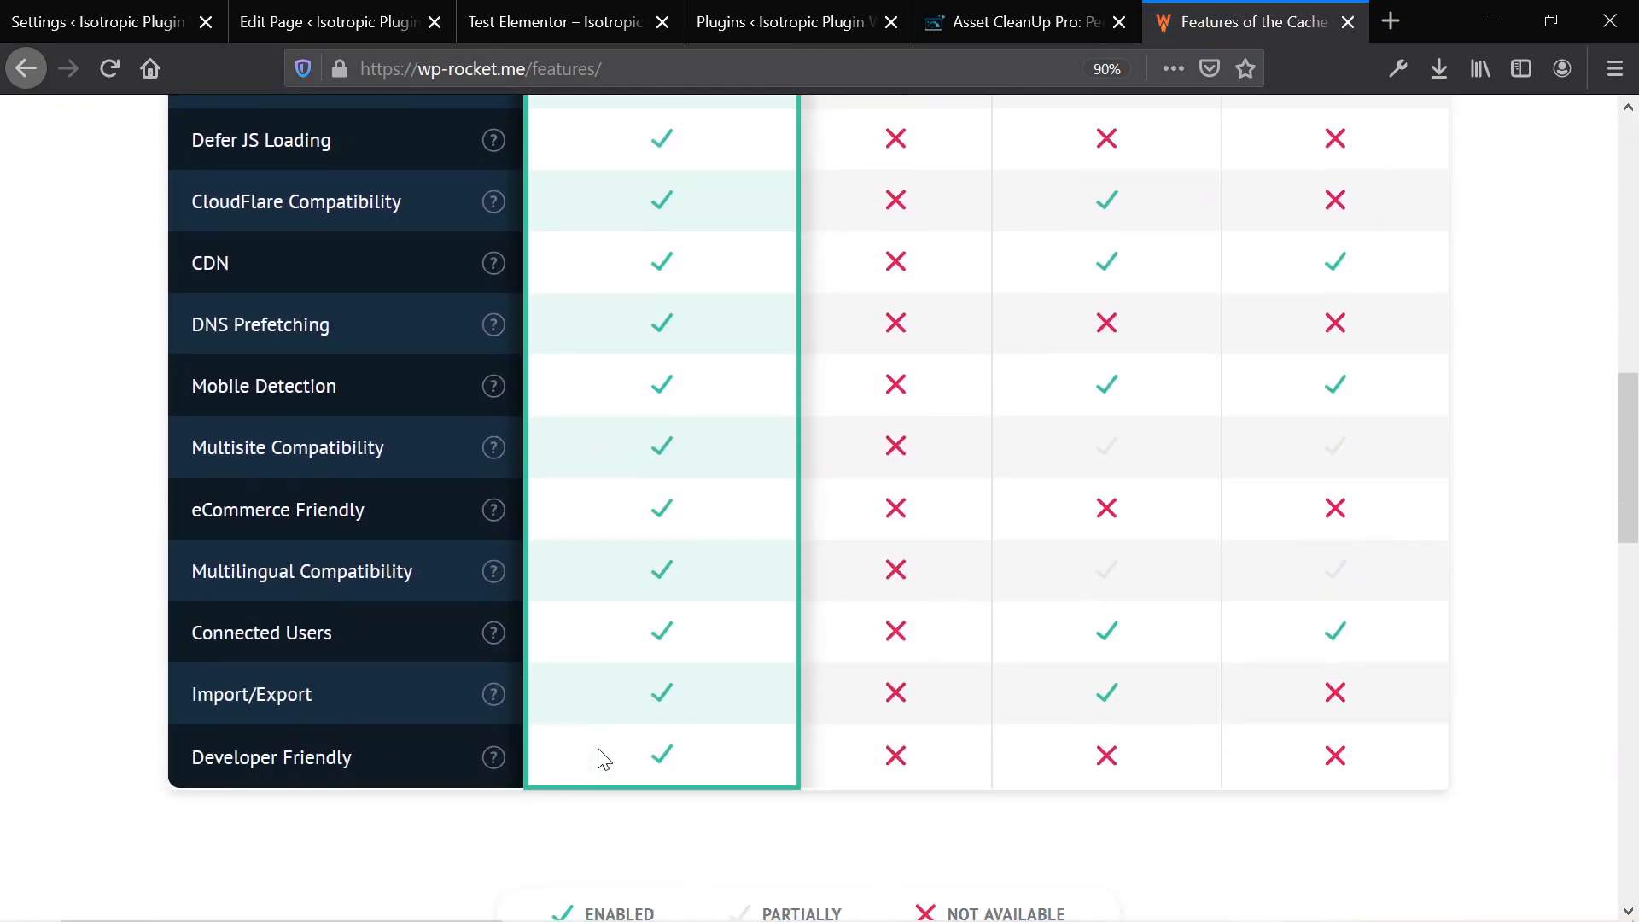
{"action": "mouse_move", "coordinate": [700, 317]}
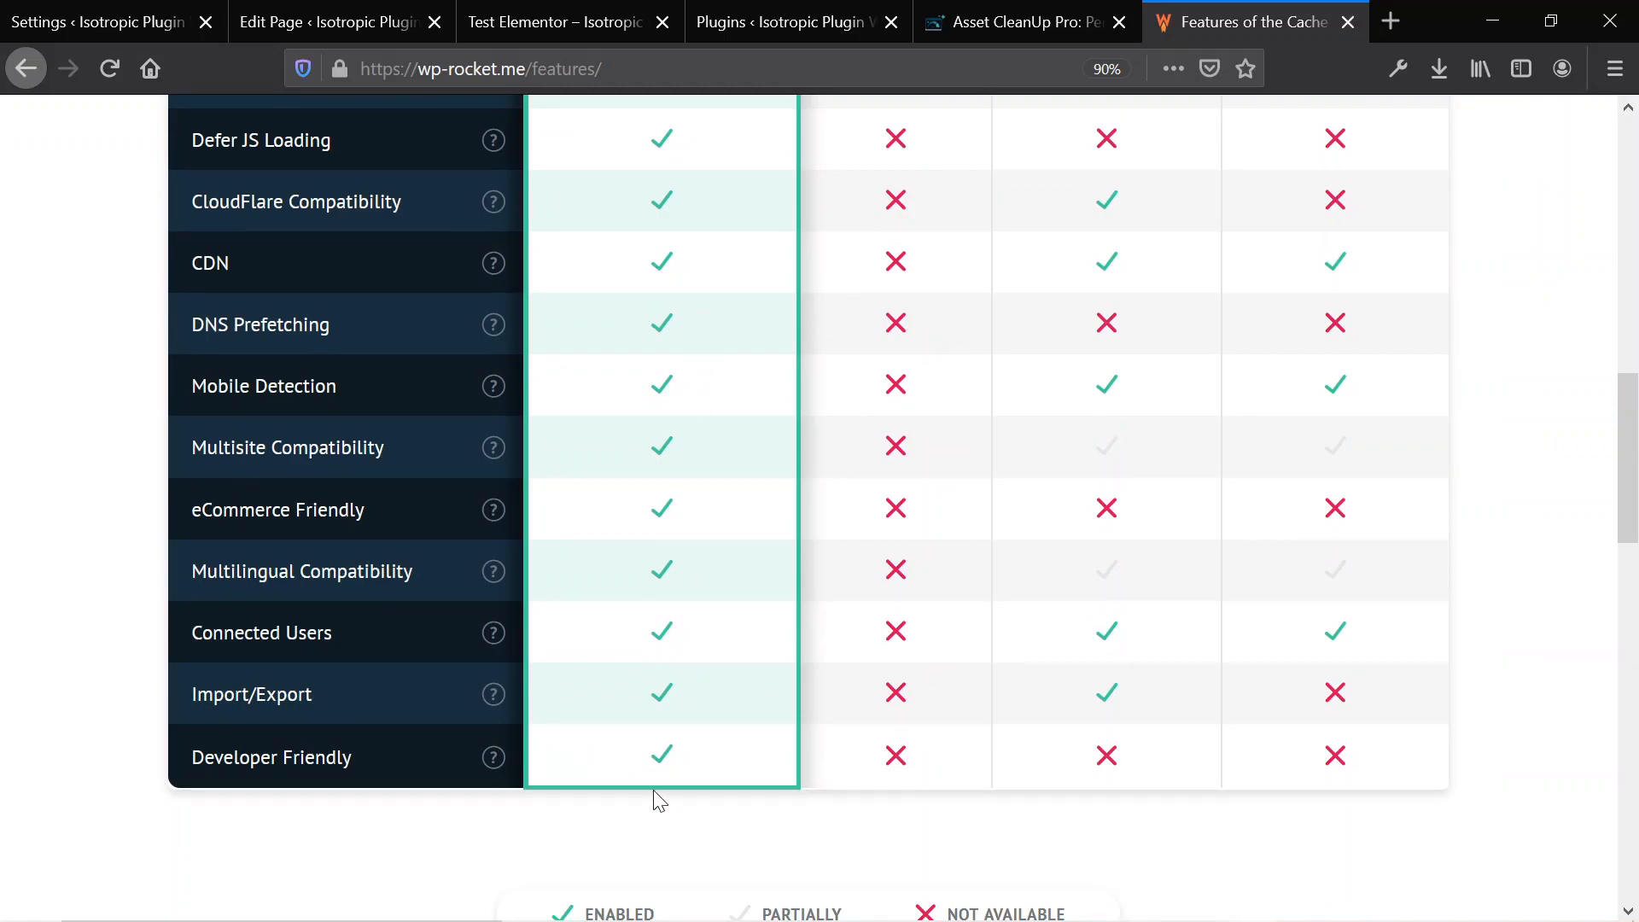
{"action": "mouse_move", "coordinate": [611, 331]}
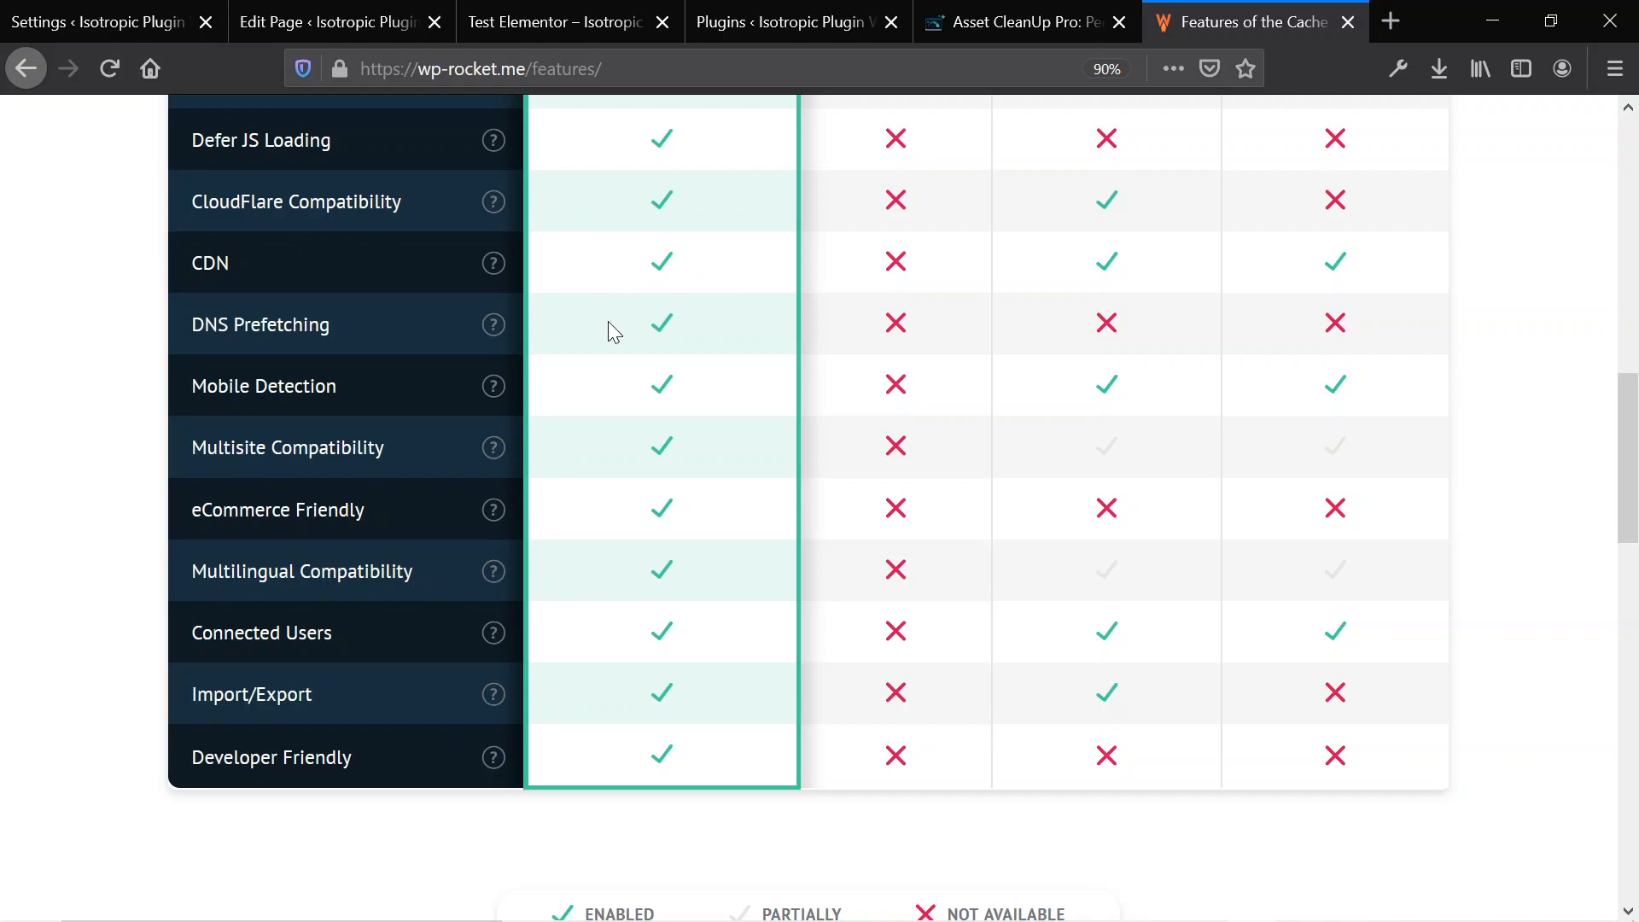
{"action": "mouse_move", "coordinate": [819, 744]}
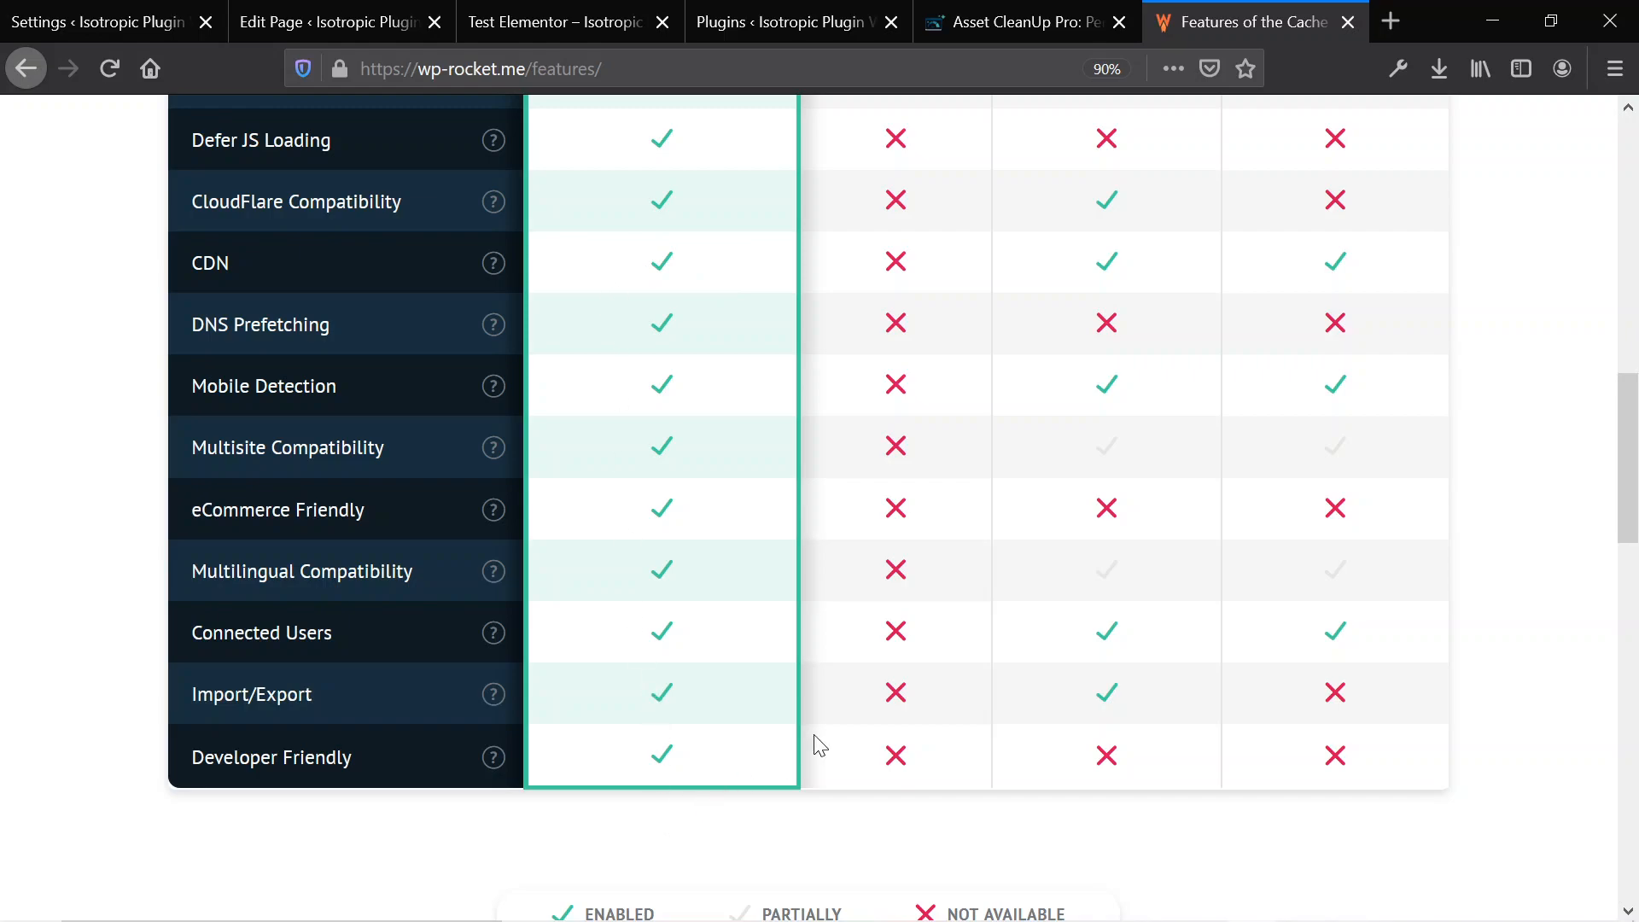